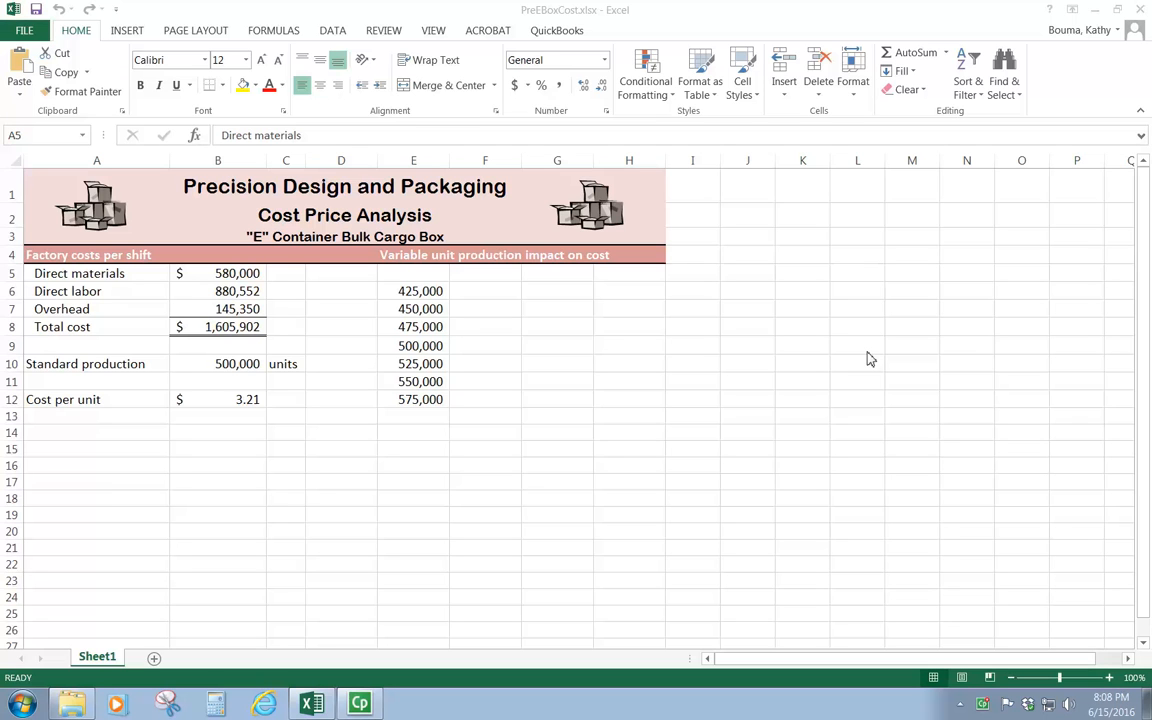
pyautogui.moveTo(884, 323)
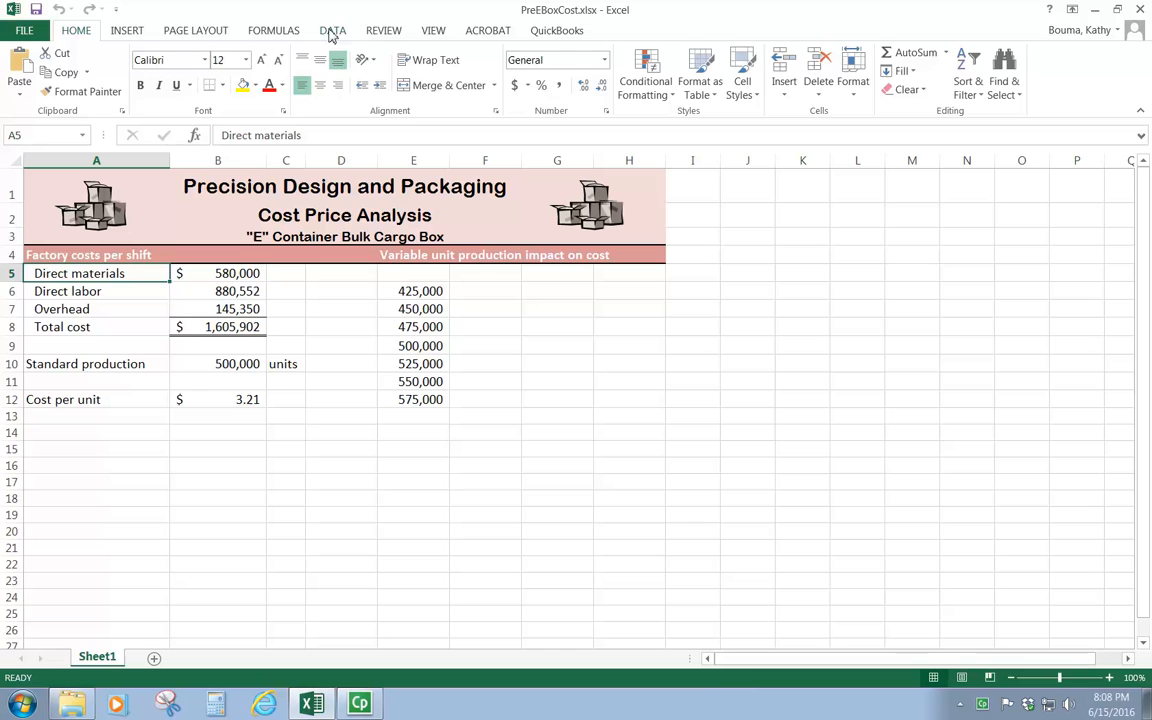
# Switch to the Data tab and point to What-If Analysis in Data Tools.
pyautogui.click(333, 30)
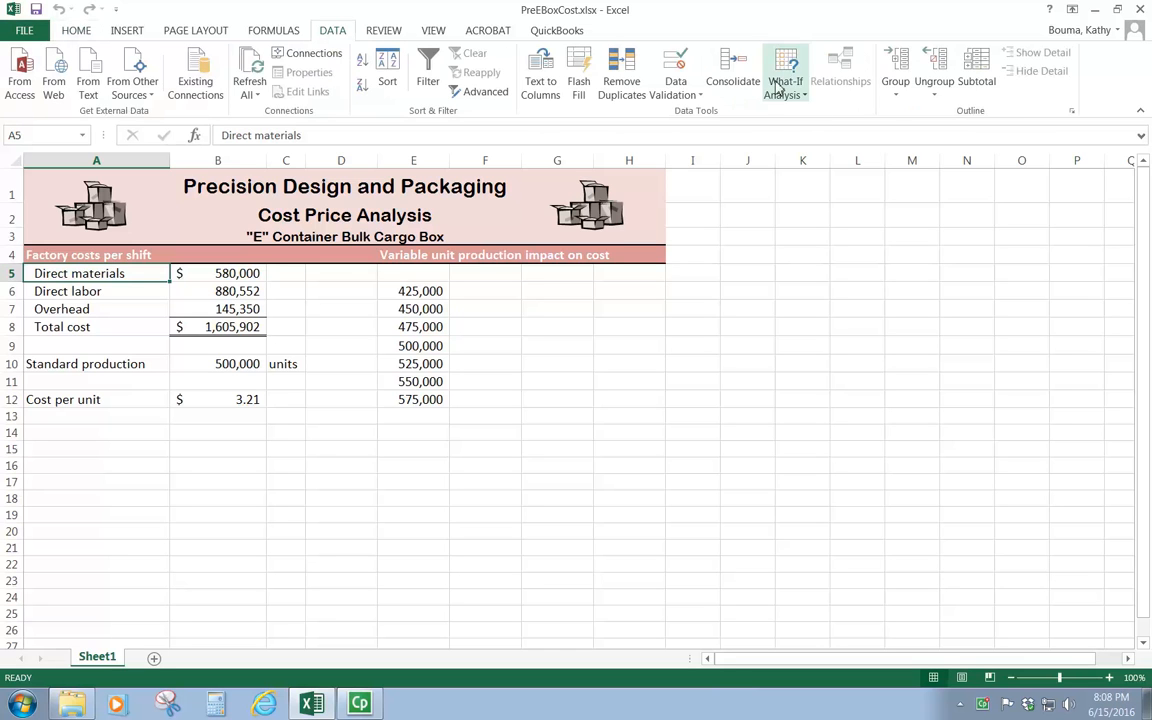
pyautogui.click(785, 75)
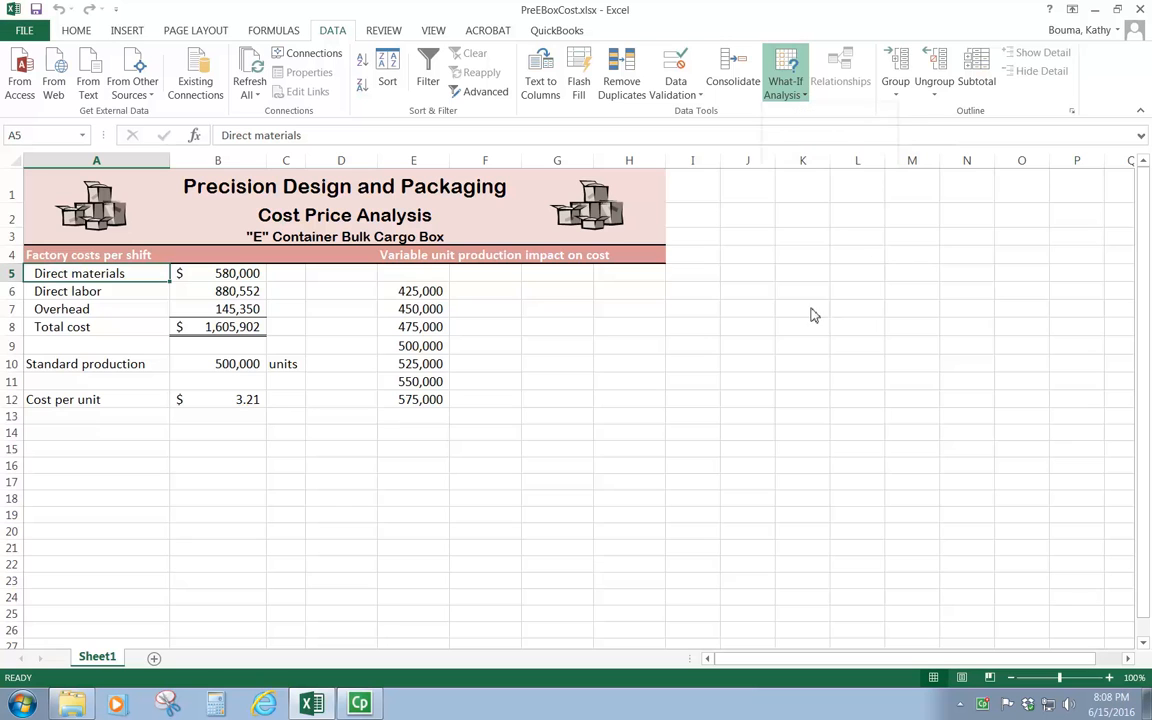
pyautogui.moveTo(538, 440)
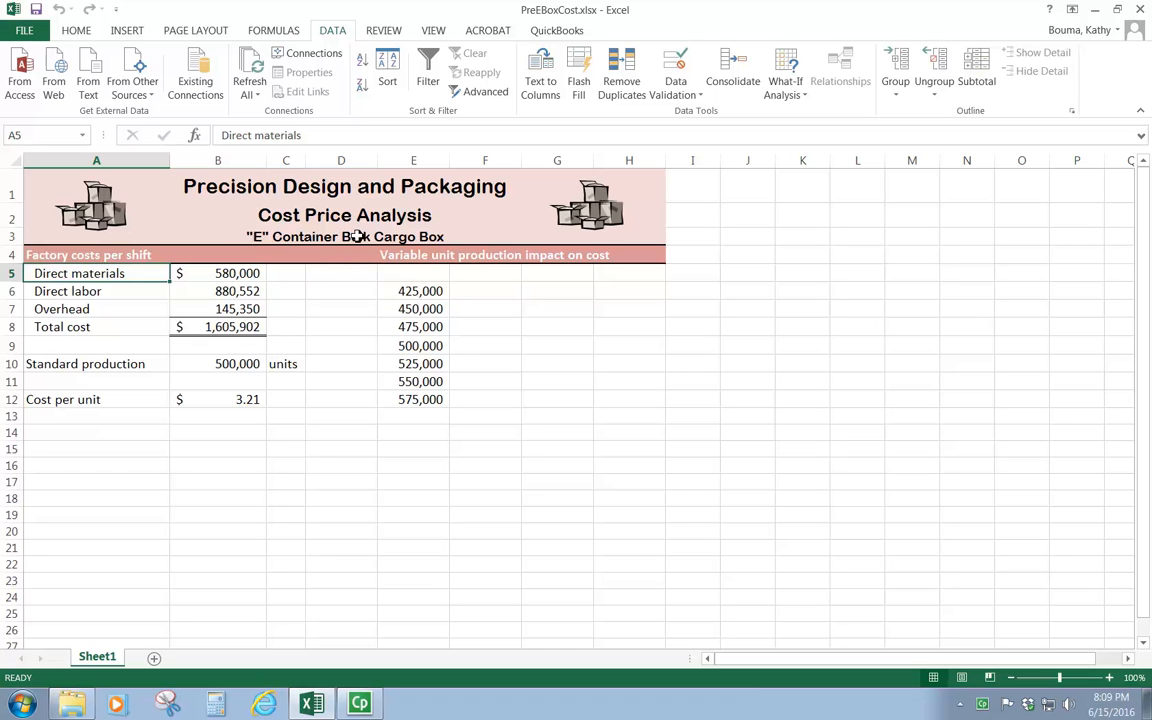
pyautogui.moveTo(248, 341)
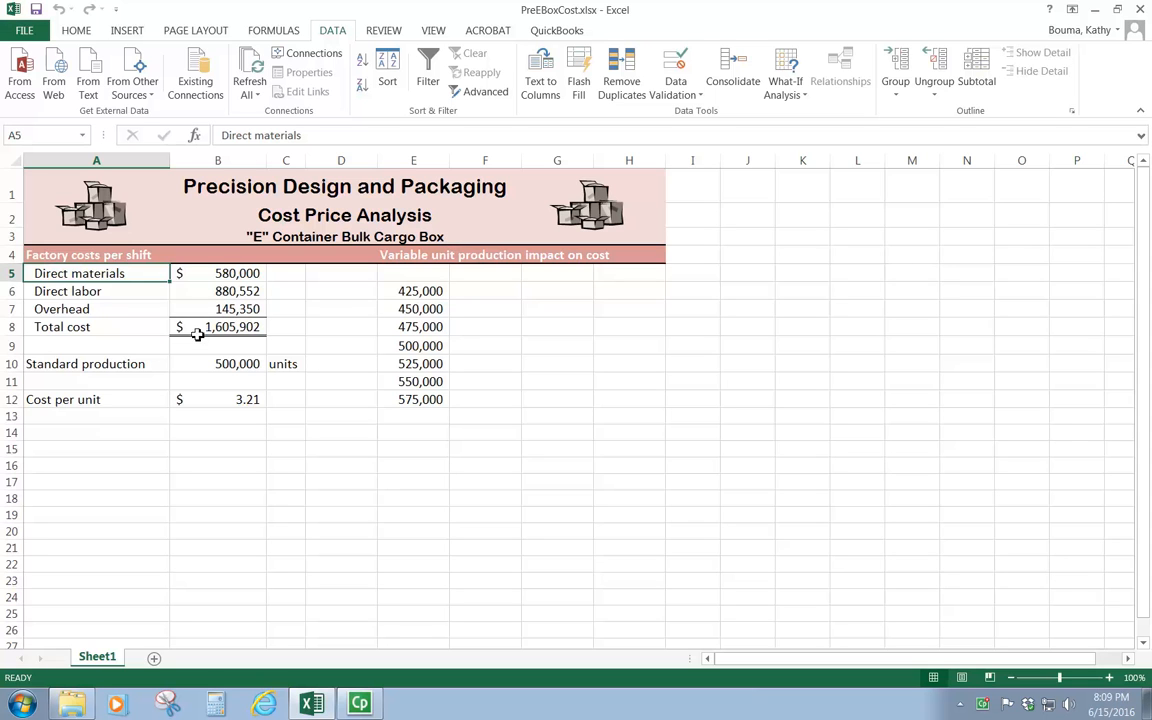
pyautogui.click(232, 327)
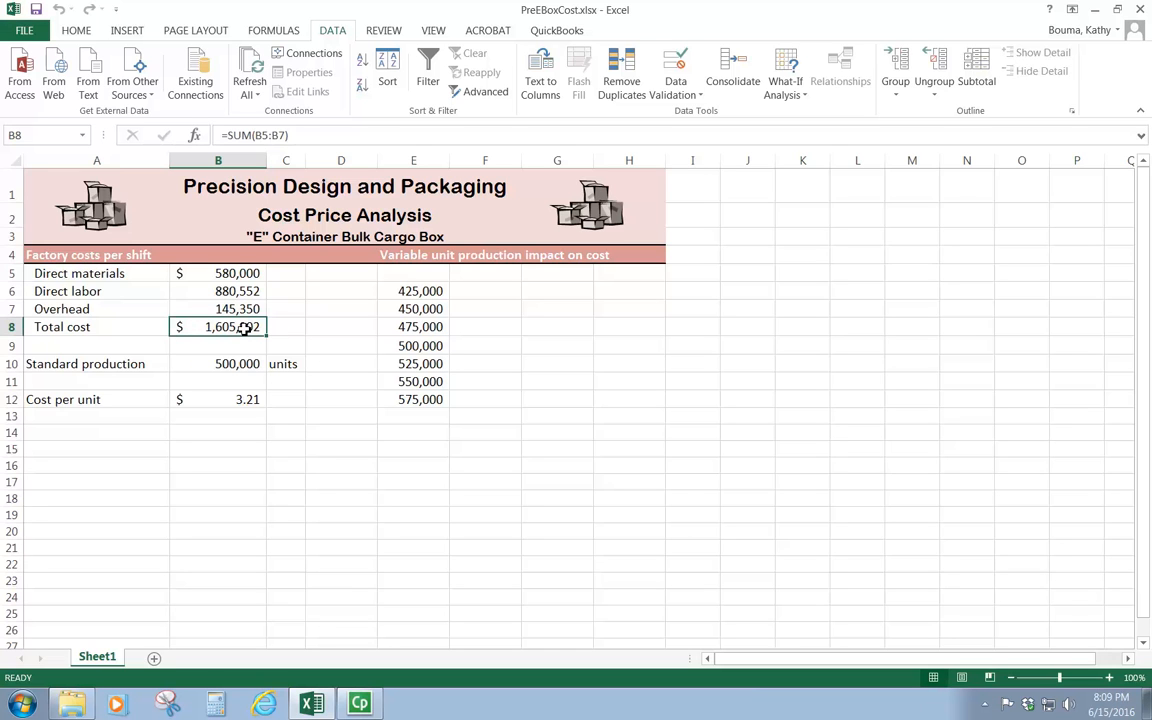
pyautogui.click(218, 363)
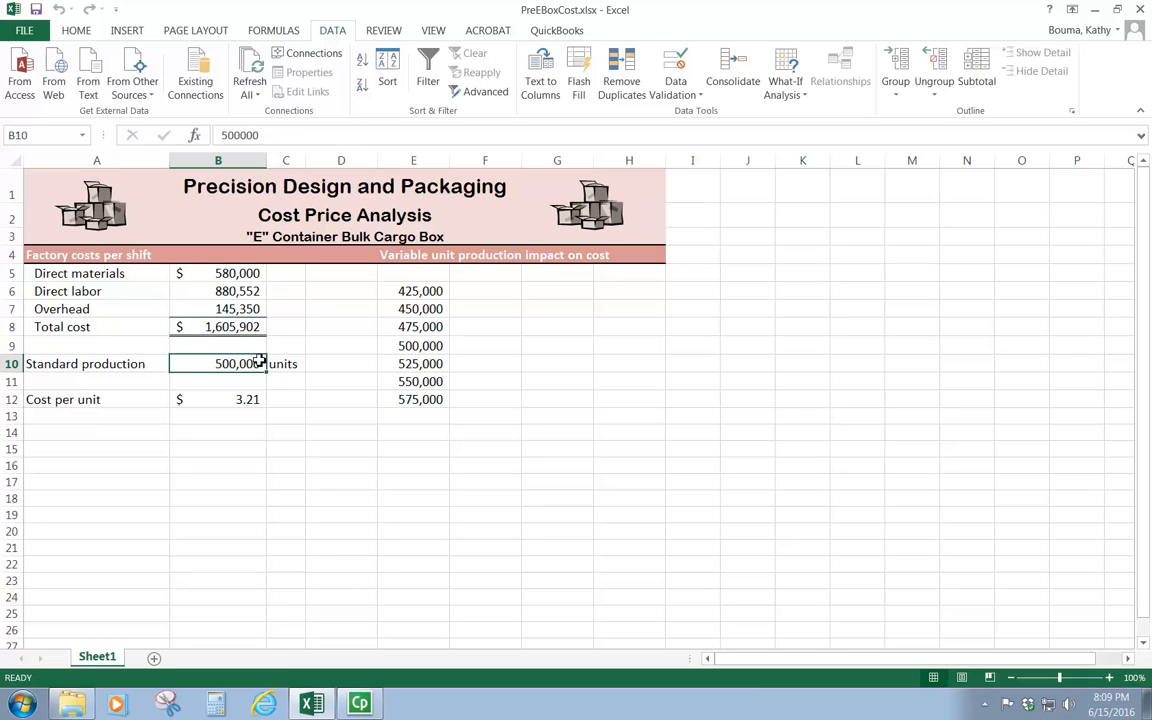
pyautogui.click(218, 399)
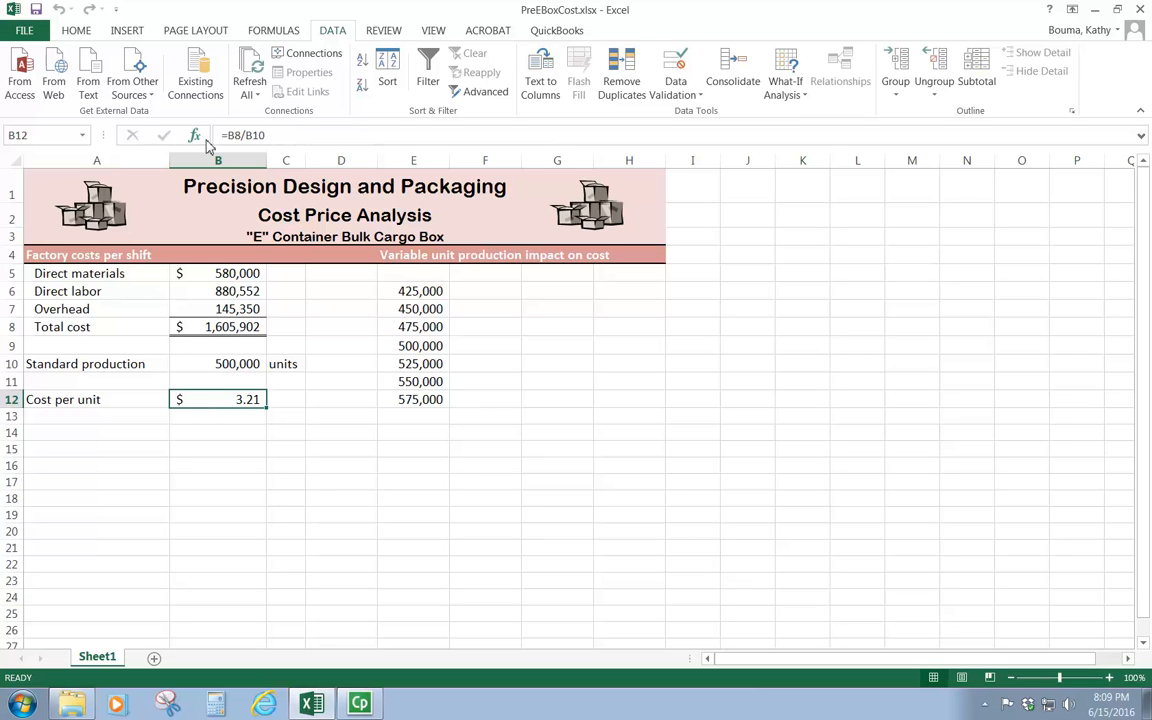
pyautogui.moveTo(285, 135)
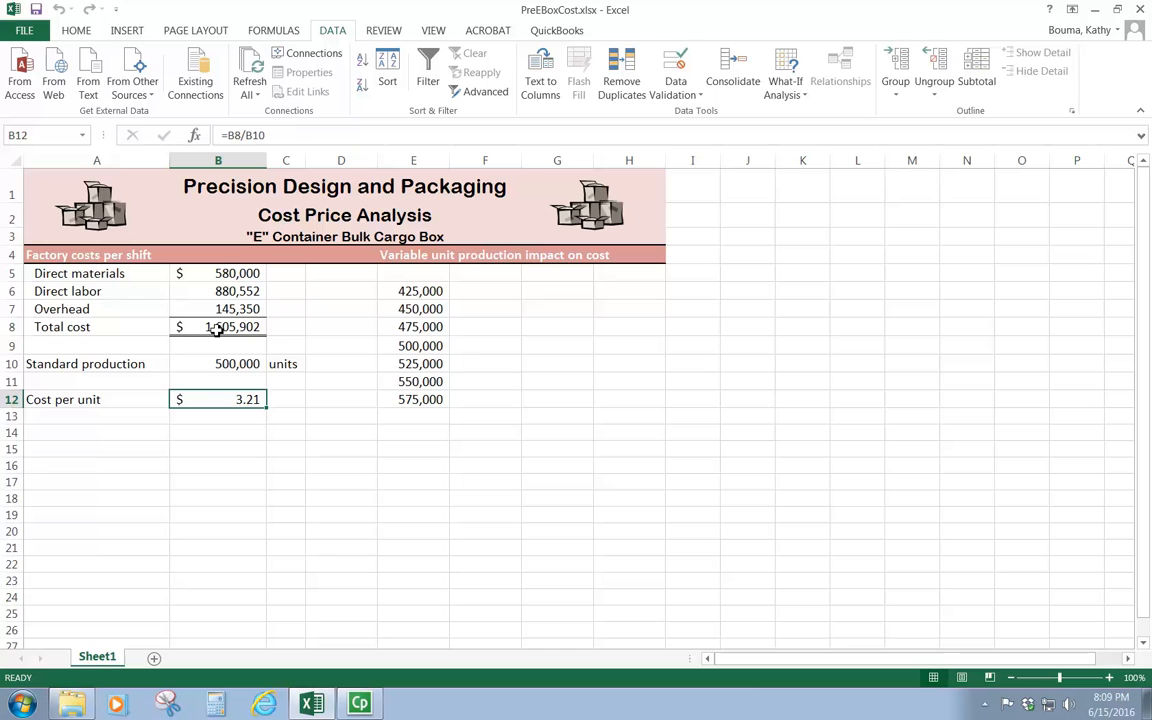
pyautogui.moveTo(206, 379)
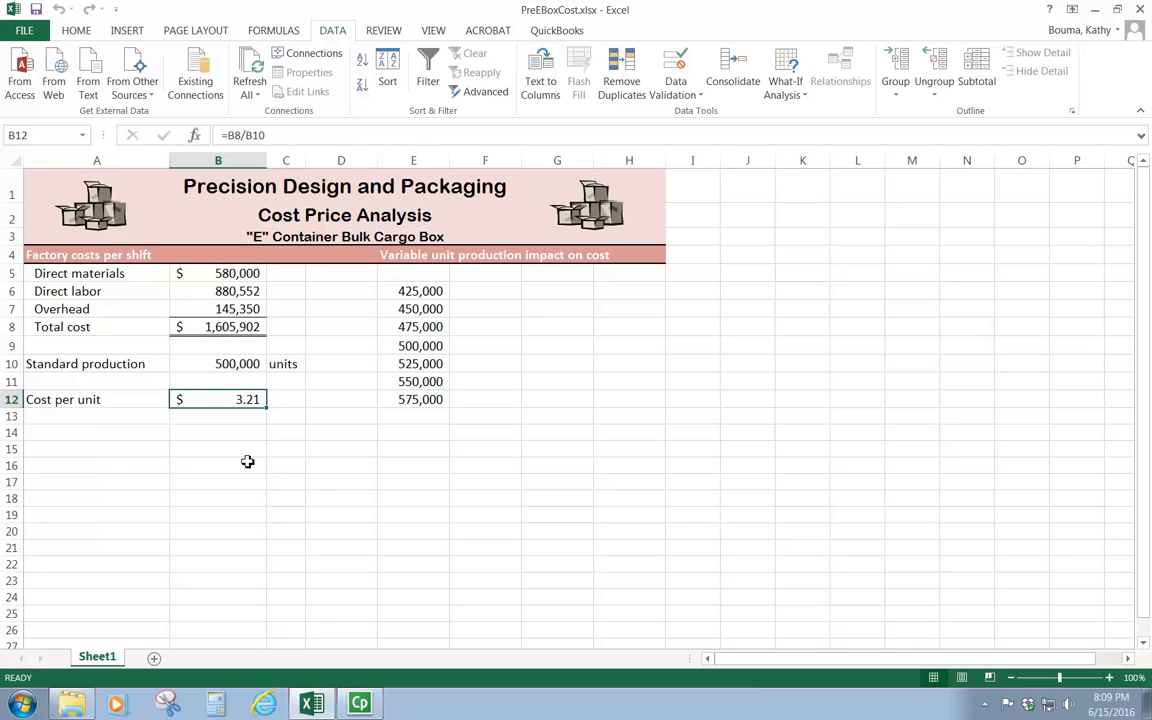
pyautogui.moveTo(256, 465)
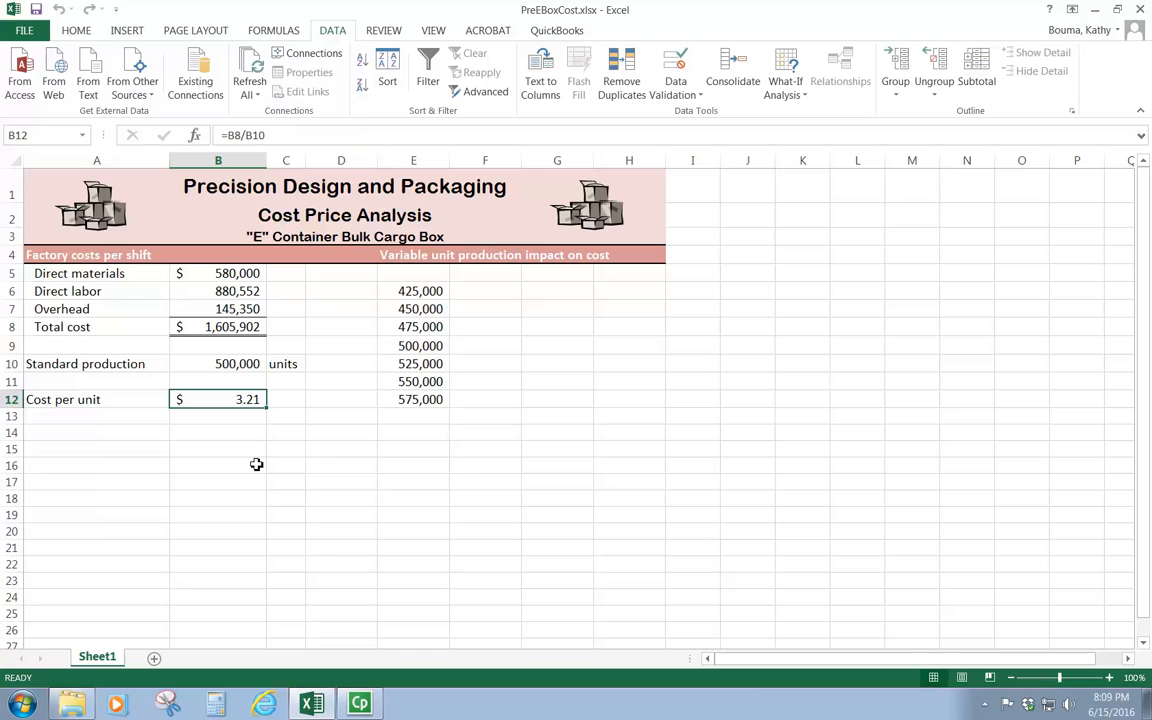
pyautogui.moveTo(479, 510)
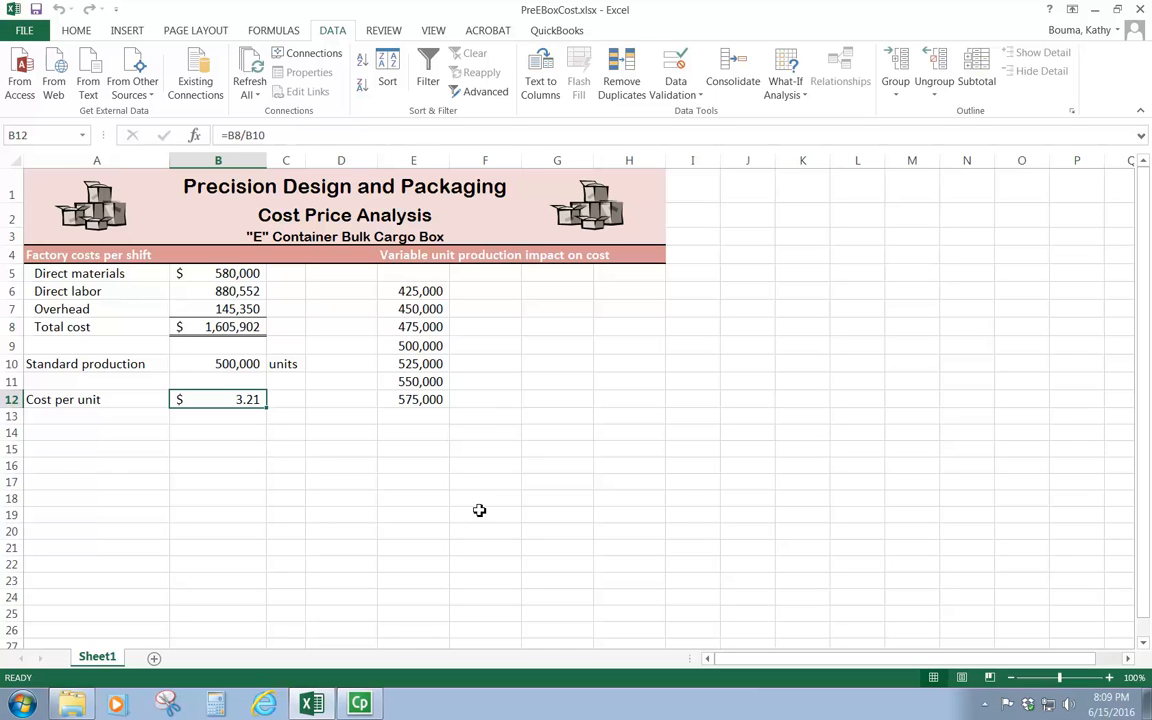
pyautogui.moveTo(736, 184)
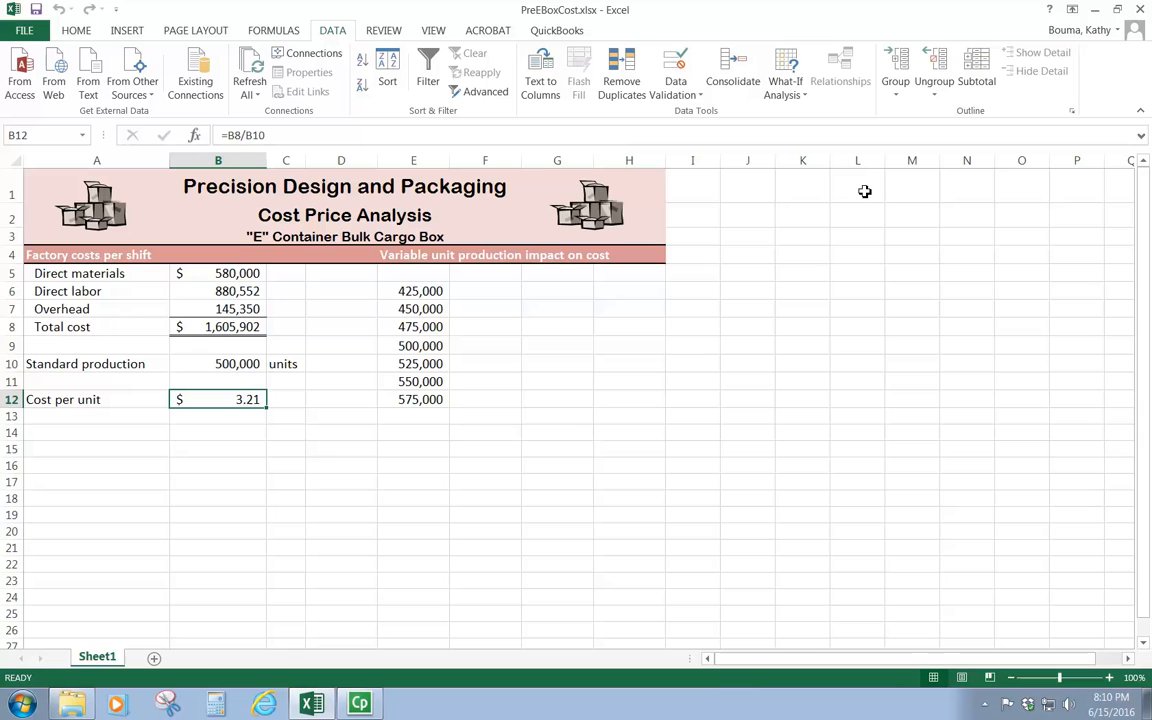
pyautogui.moveTo(217, 365)
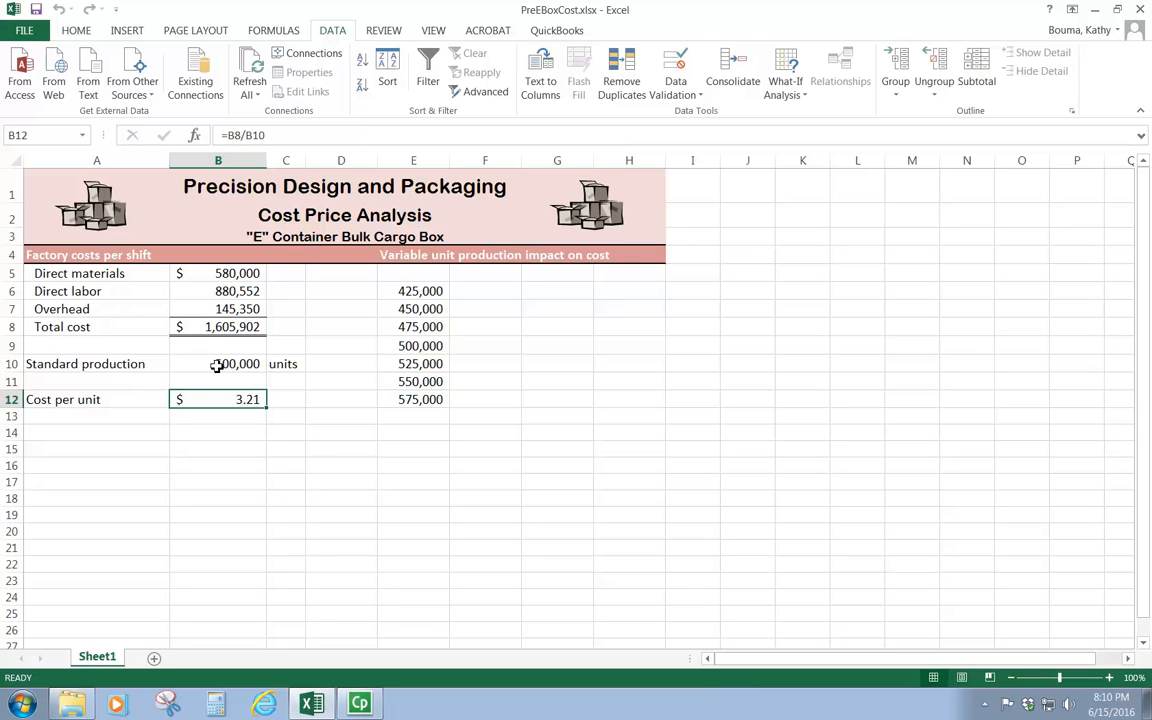
pyautogui.moveTo(257, 369)
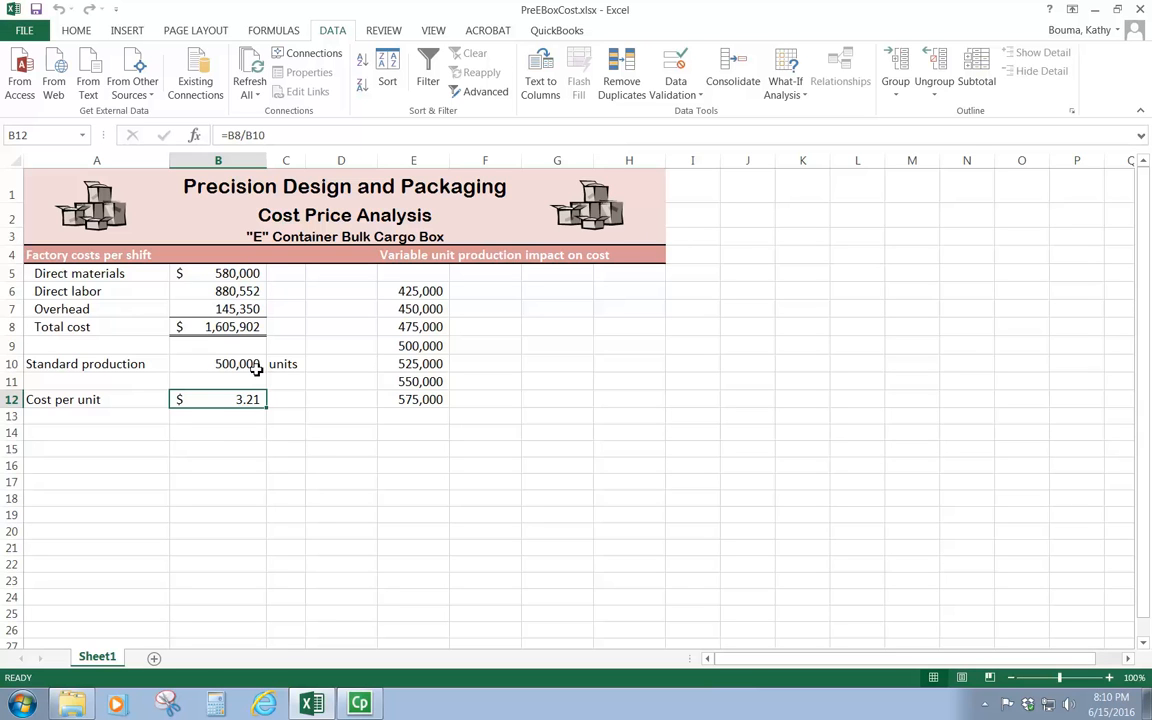
pyautogui.moveTo(430, 410)
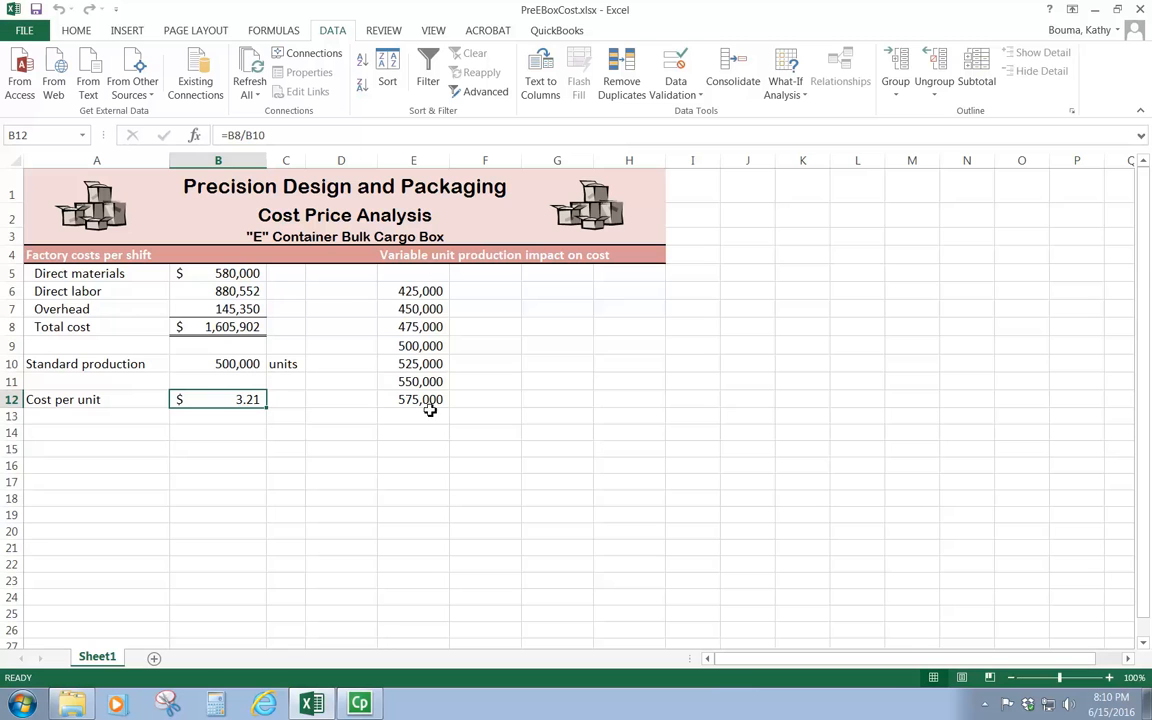
pyautogui.click(413, 399)
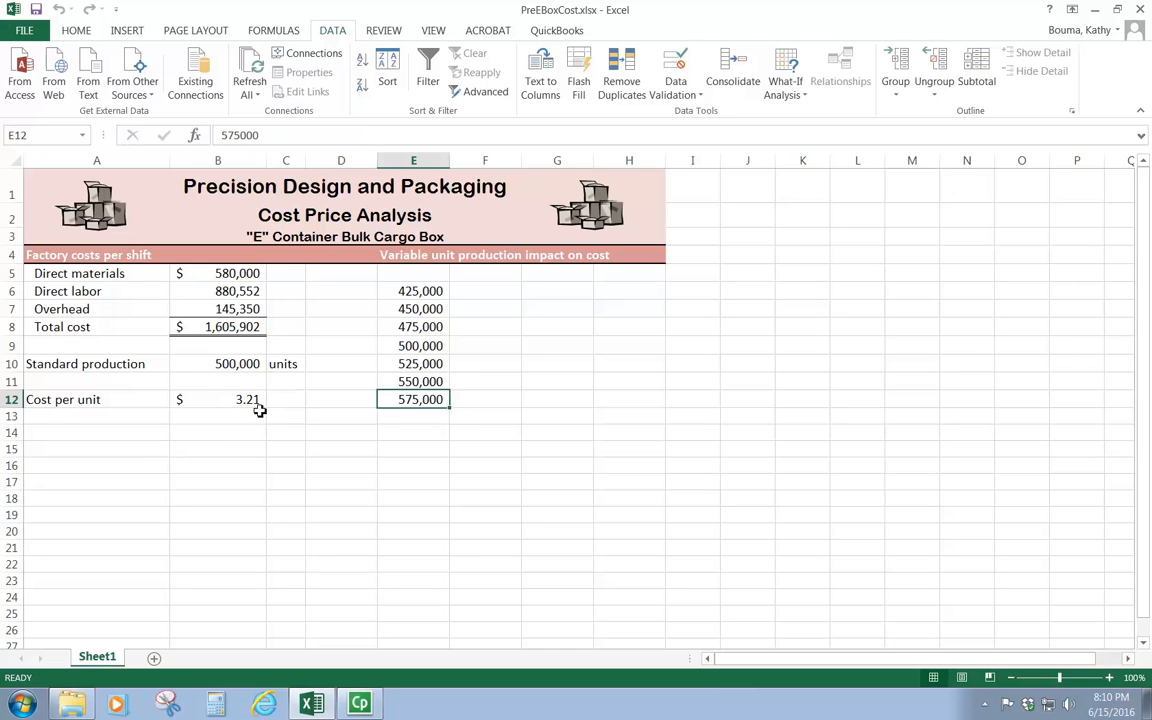
pyautogui.moveTo(373, 442)
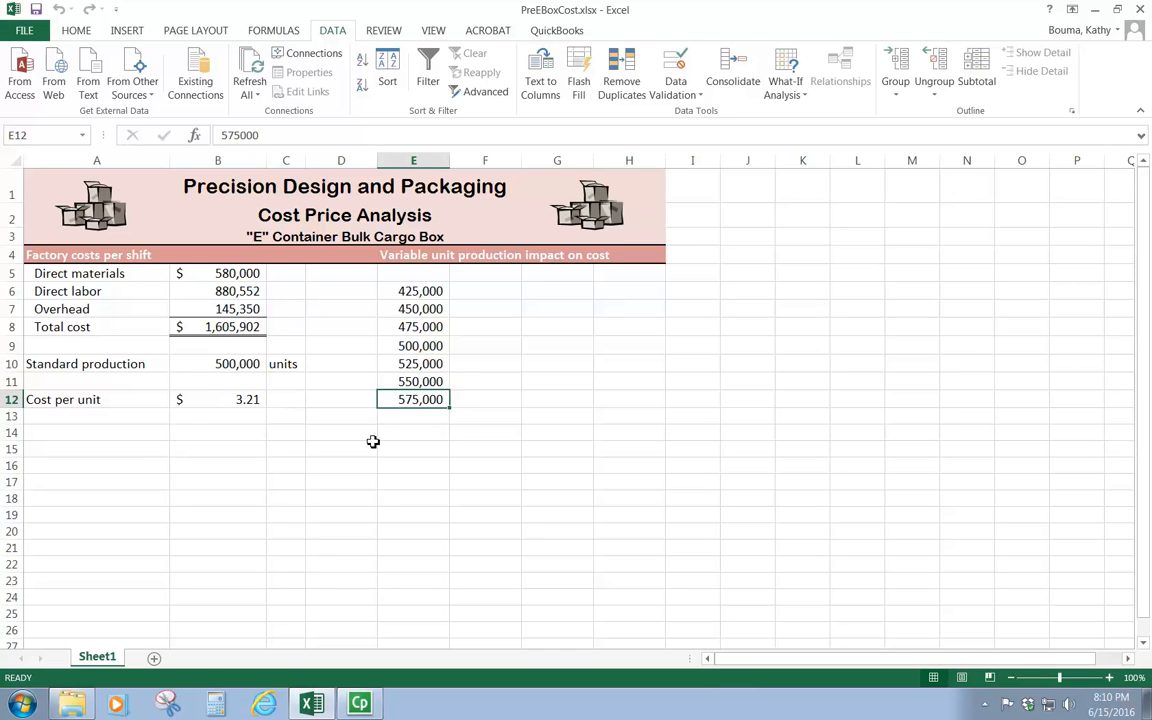
pyautogui.moveTo(418, 459)
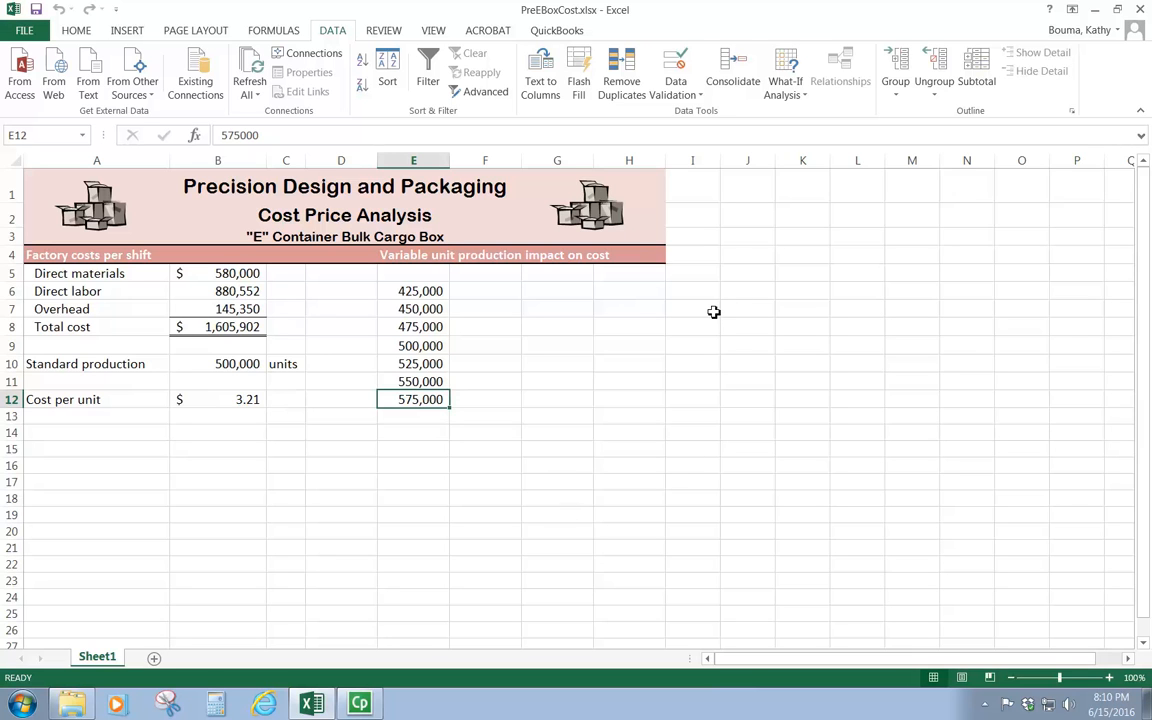
pyautogui.moveTo(689, 290)
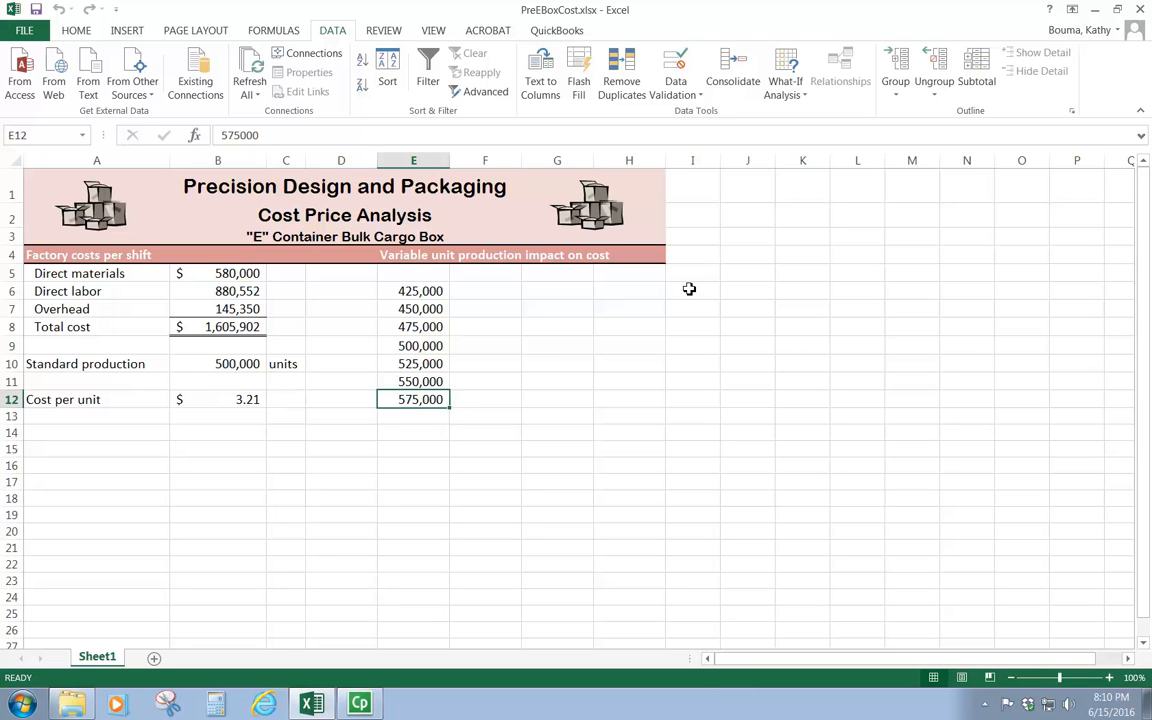
pyautogui.moveTo(586, 366)
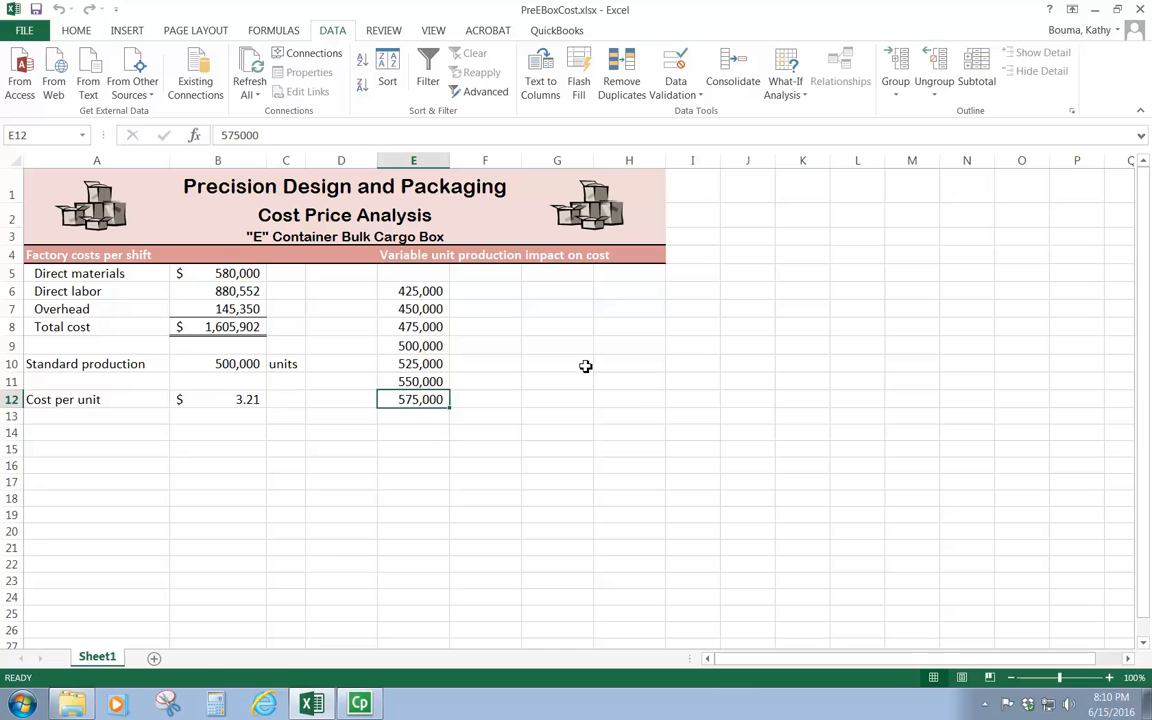
pyautogui.moveTo(521, 428)
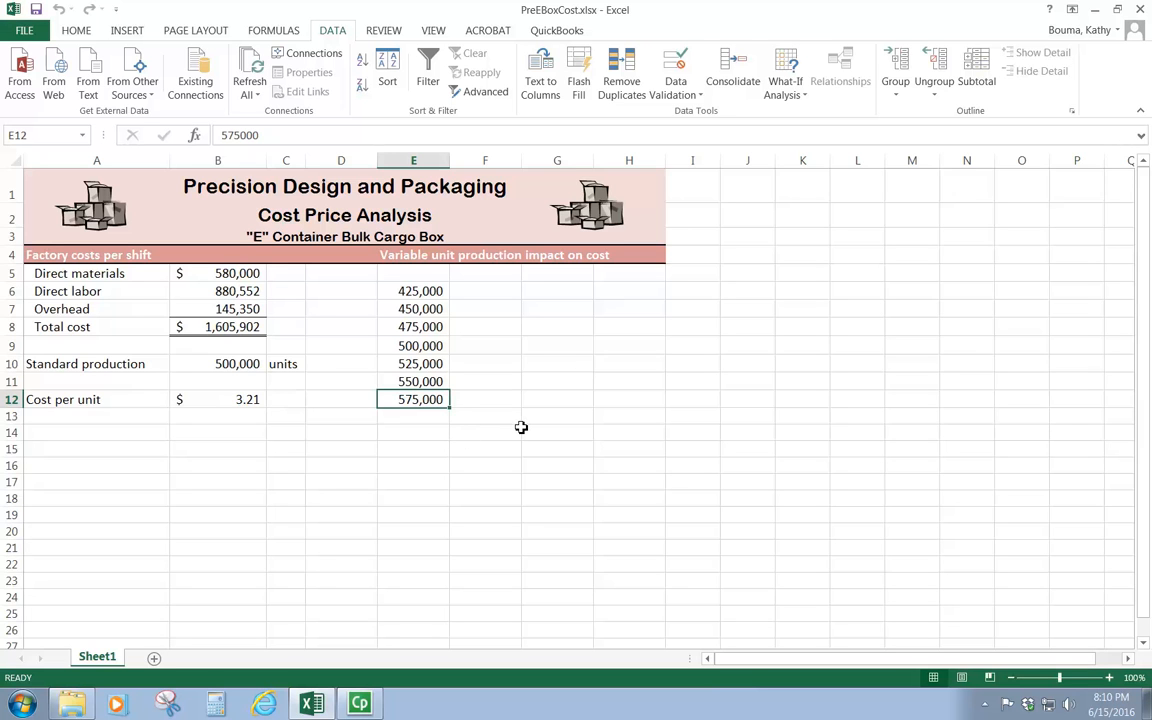
pyautogui.moveTo(415, 273)
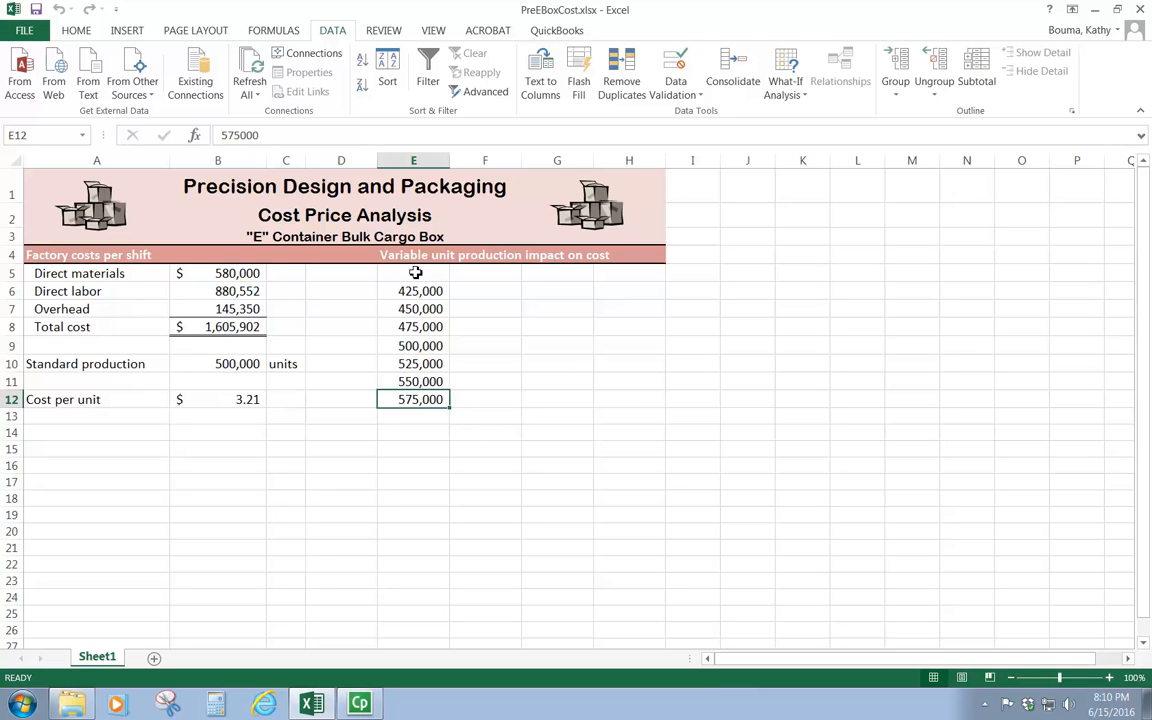
pyautogui.moveTo(515, 461)
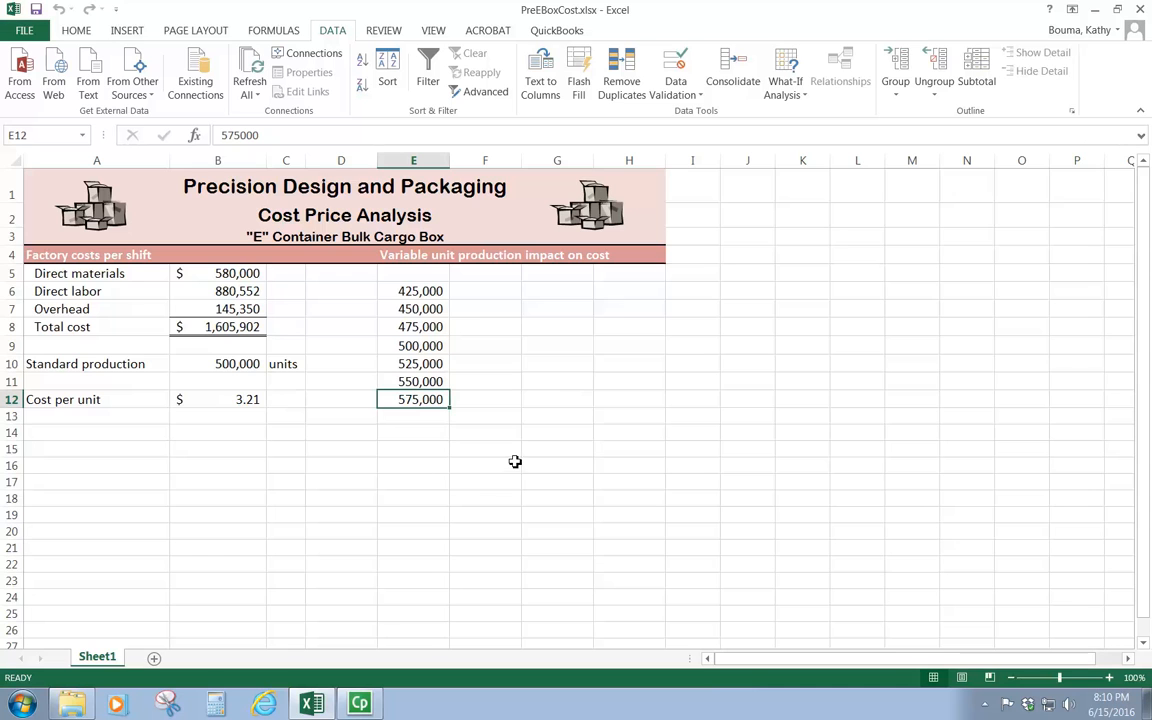
pyautogui.moveTo(519, 418)
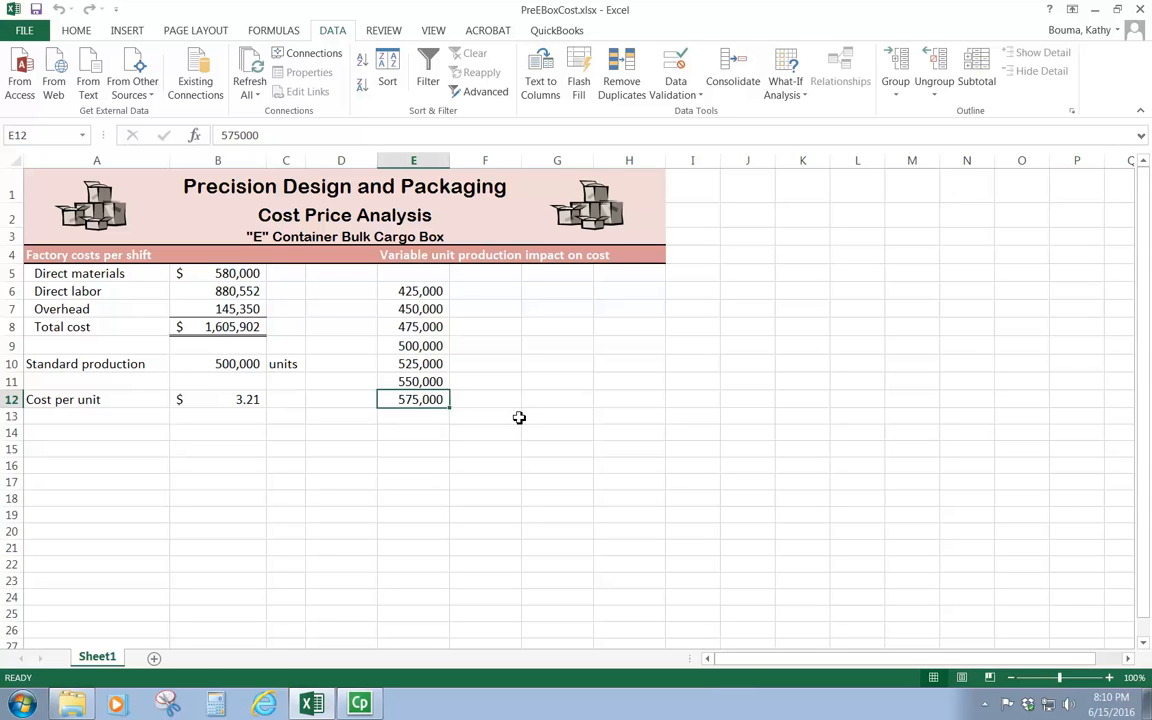
pyautogui.moveTo(418, 295)
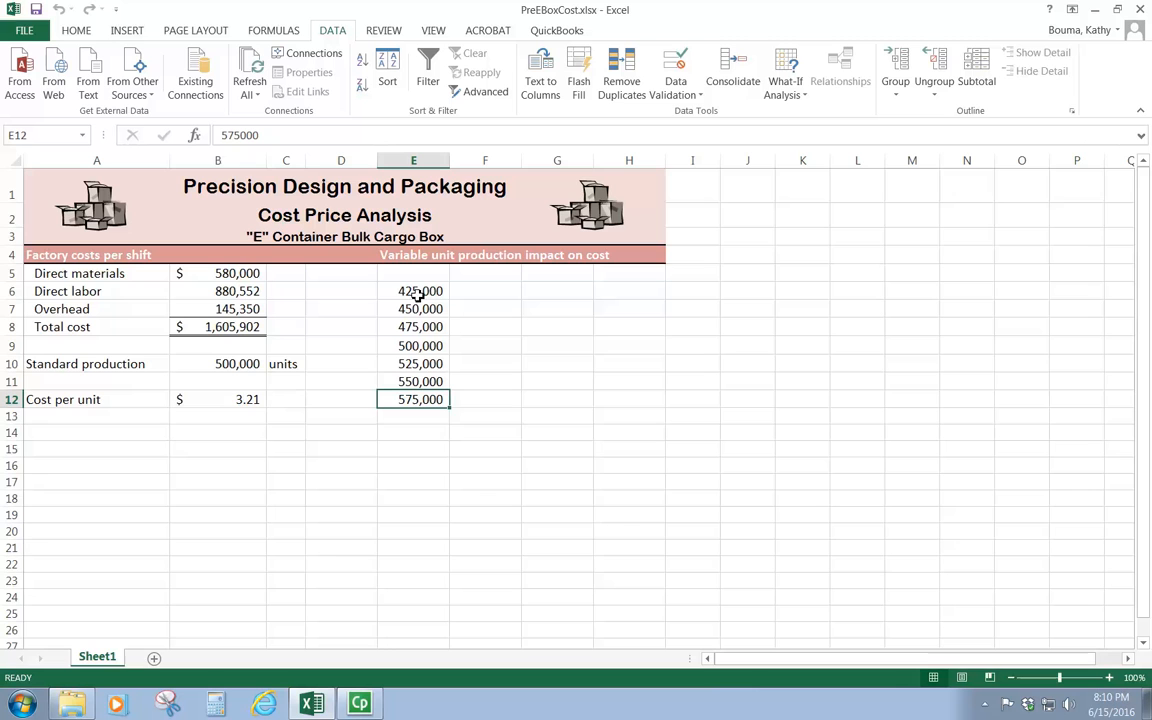
pyautogui.moveTo(477, 273)
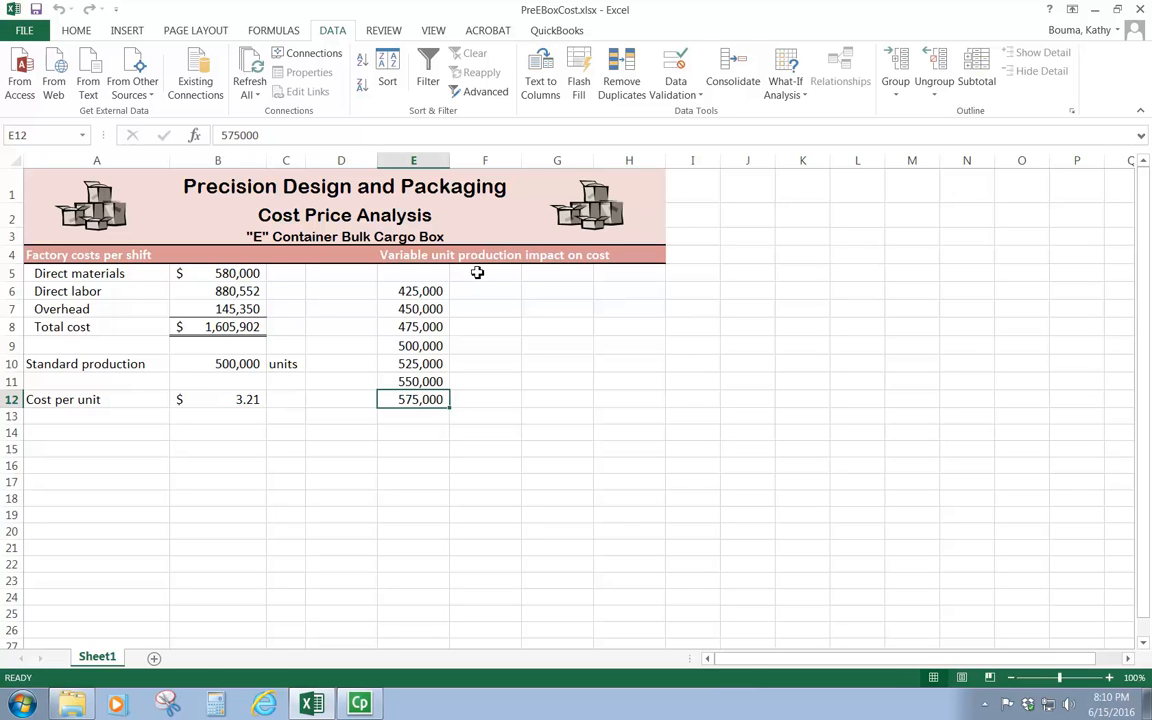
pyautogui.click(485, 273)
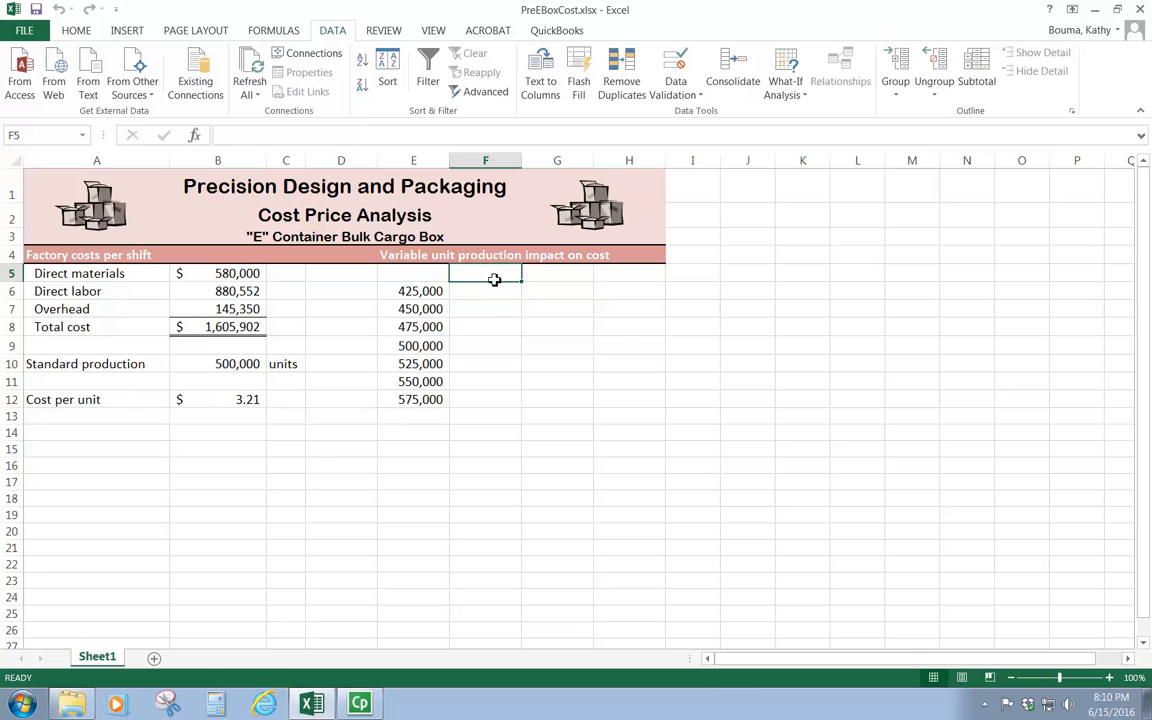
pyautogui.moveTo(385, 372)
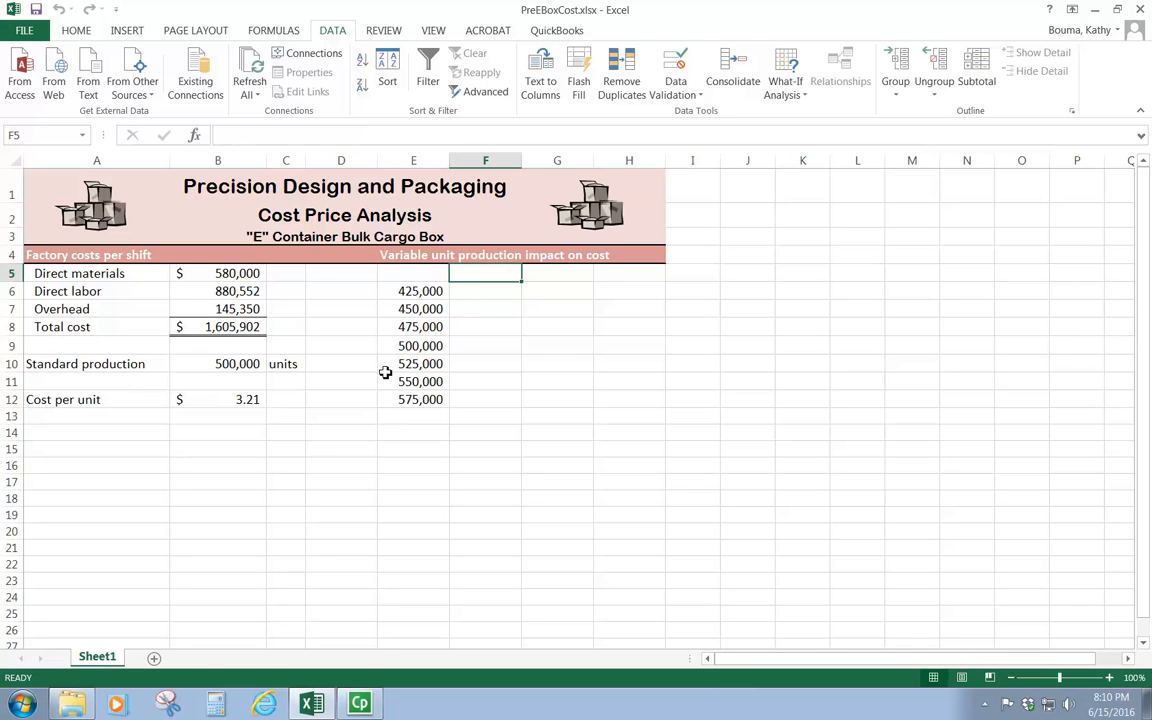
pyautogui.moveTo(398, 302)
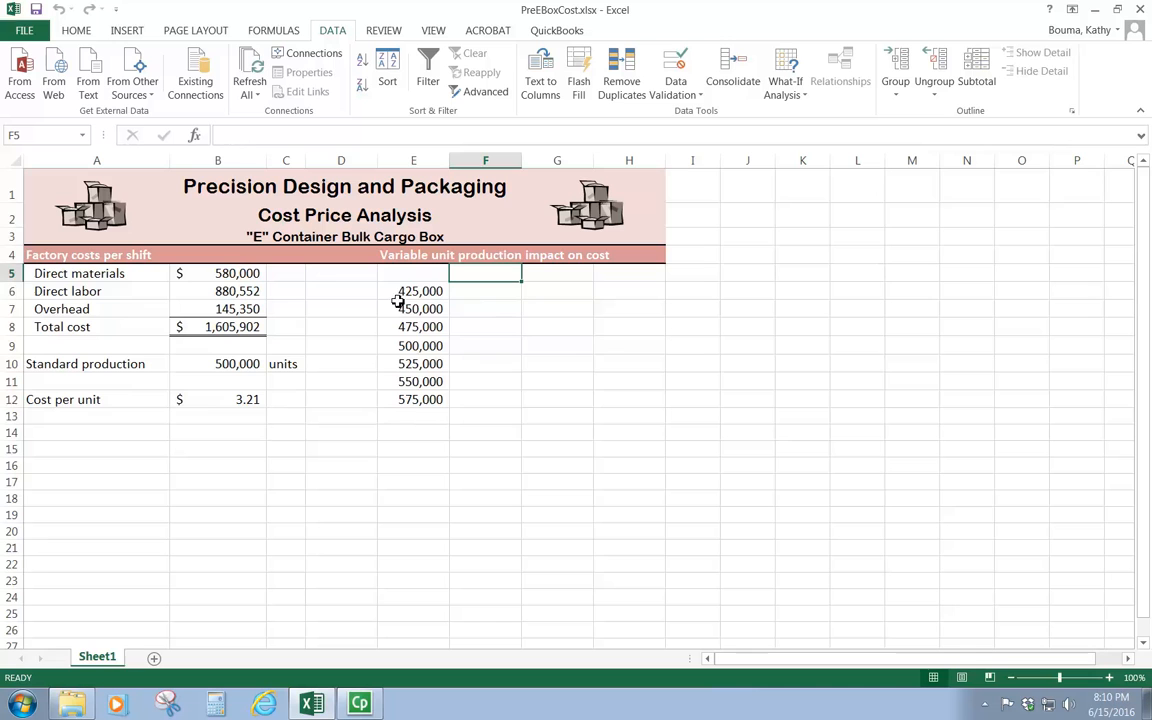
pyautogui.moveTo(413, 291); pyautogui.dragTo(413, 399)
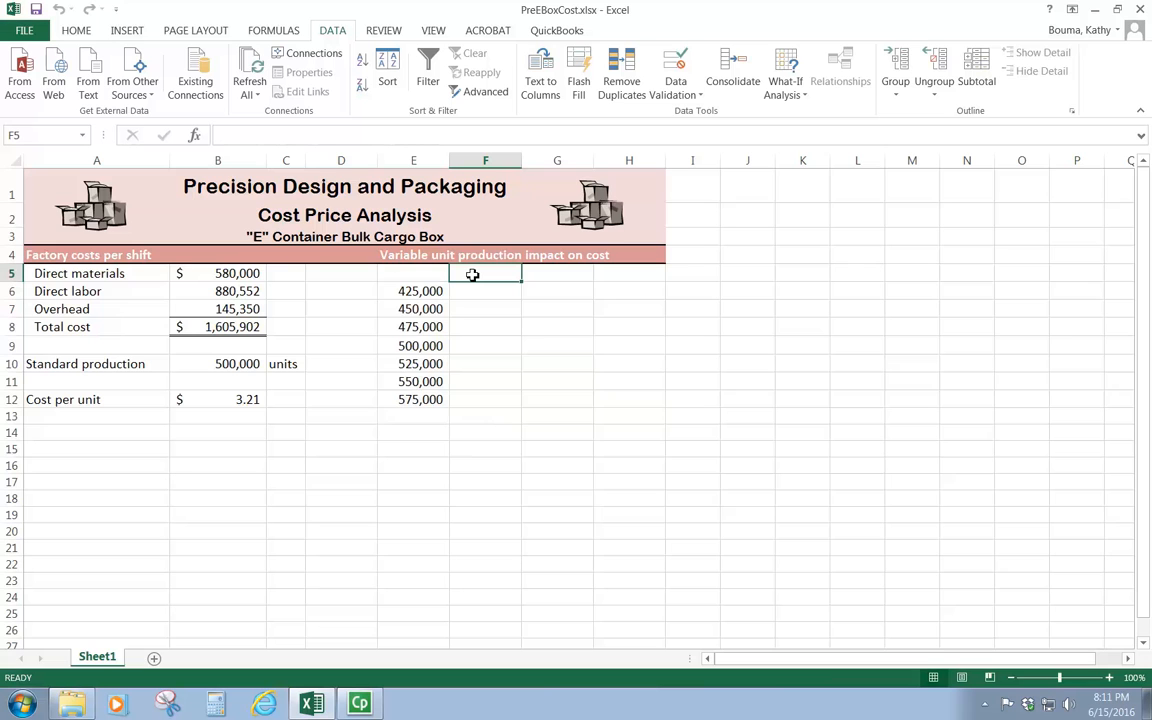
pyautogui.moveTo(496, 274)
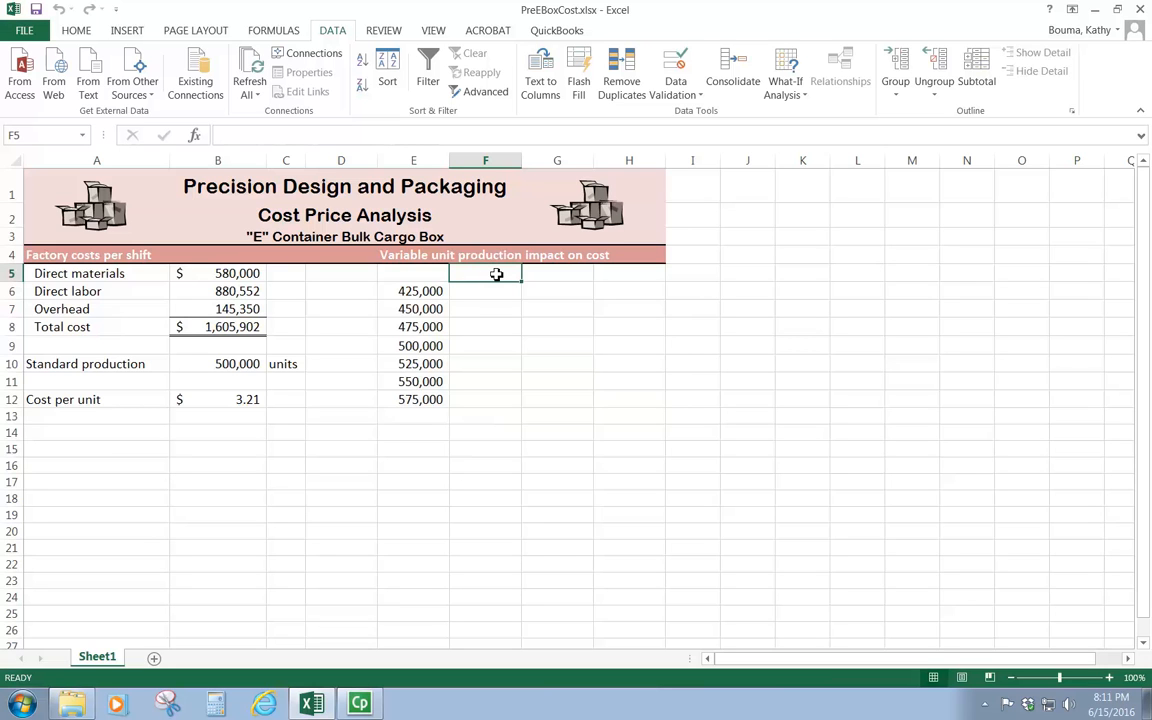
pyautogui.moveTo(423, 291)
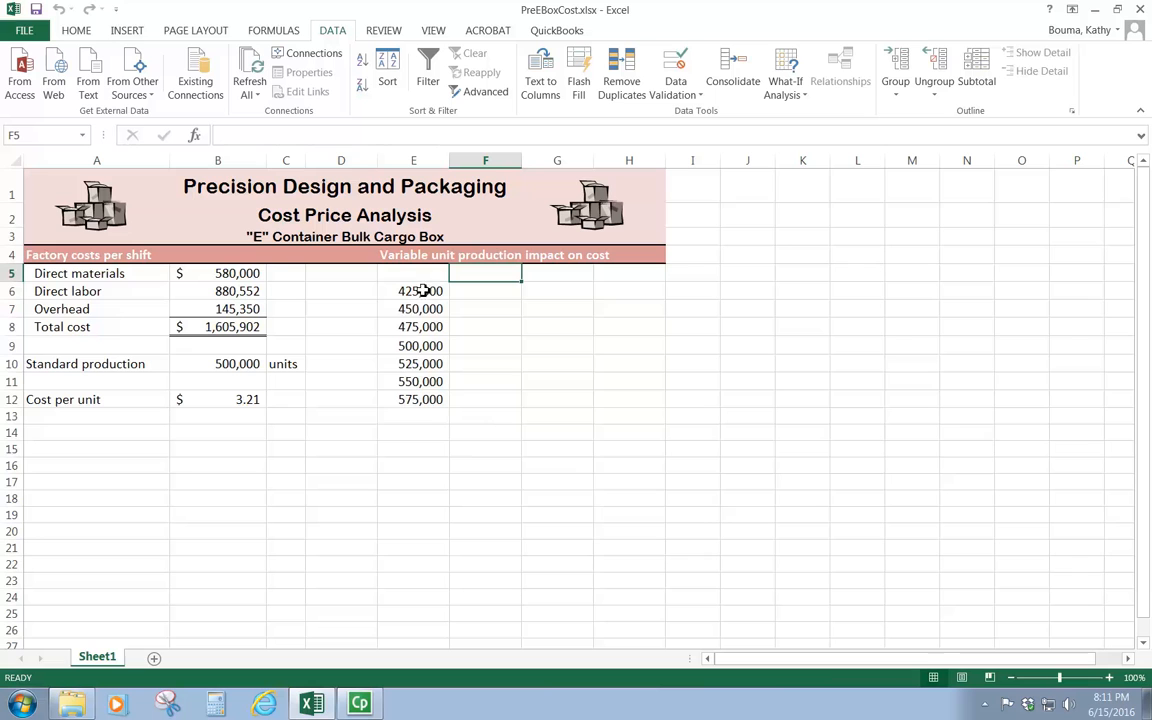
pyautogui.moveTo(423, 263)
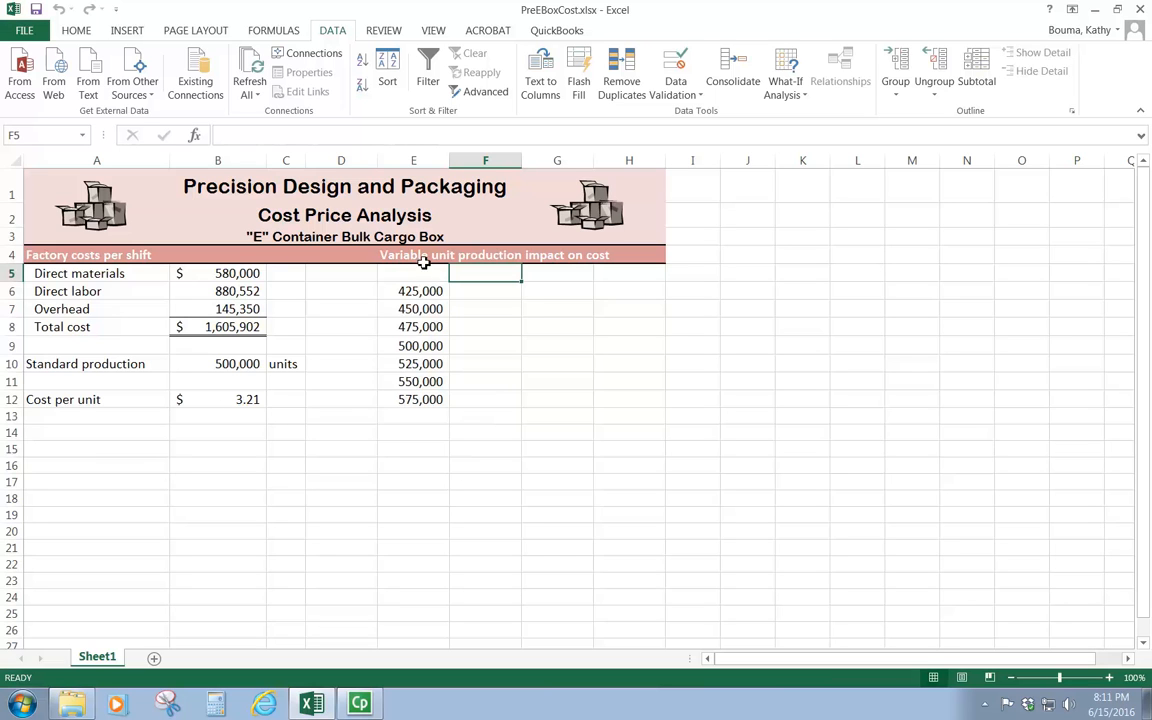
pyautogui.moveTo(420, 414)
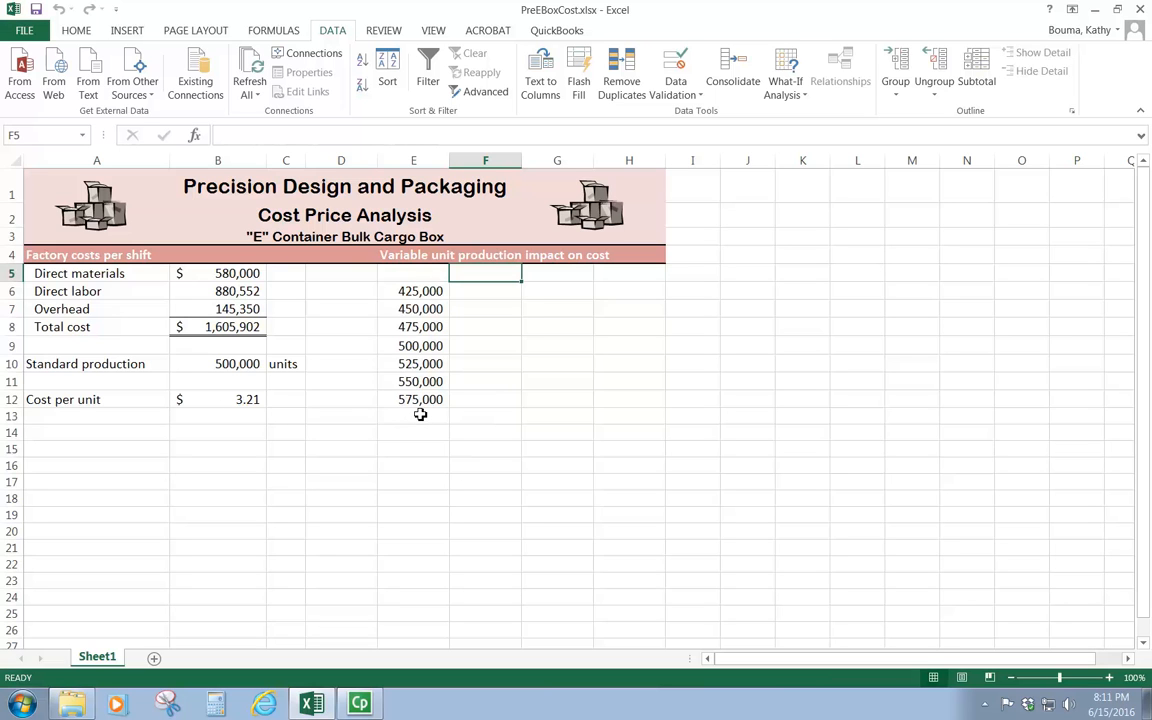
pyautogui.moveTo(251, 408)
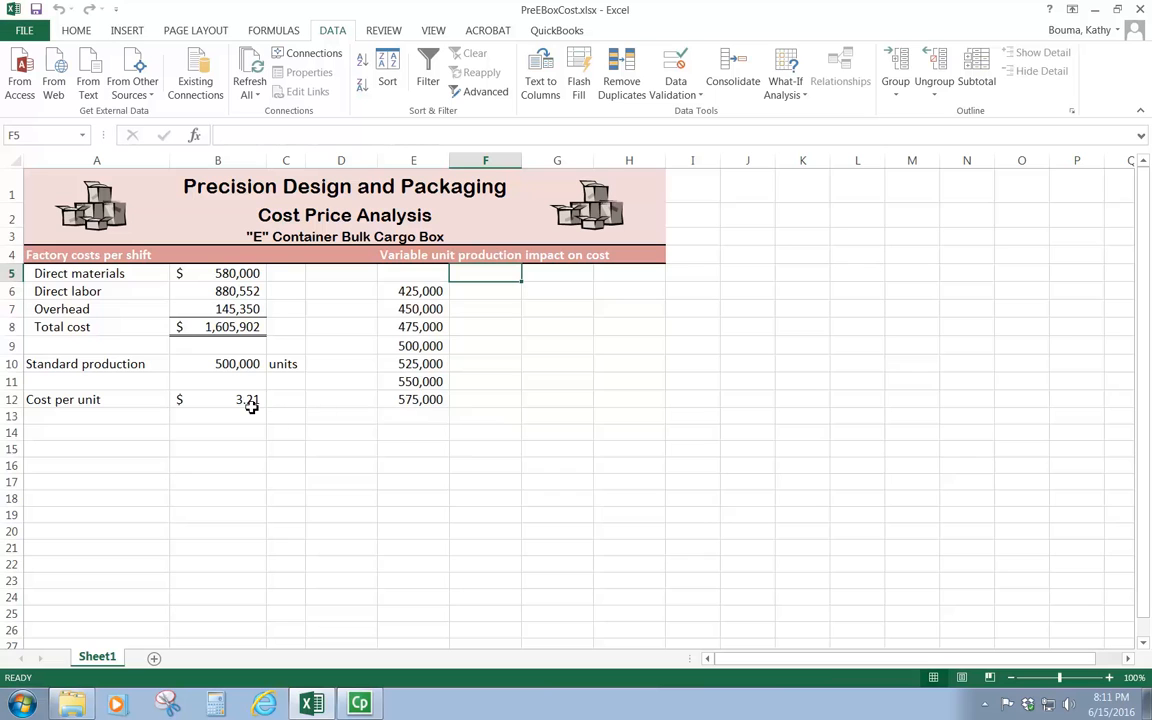
pyautogui.moveTo(243, 403)
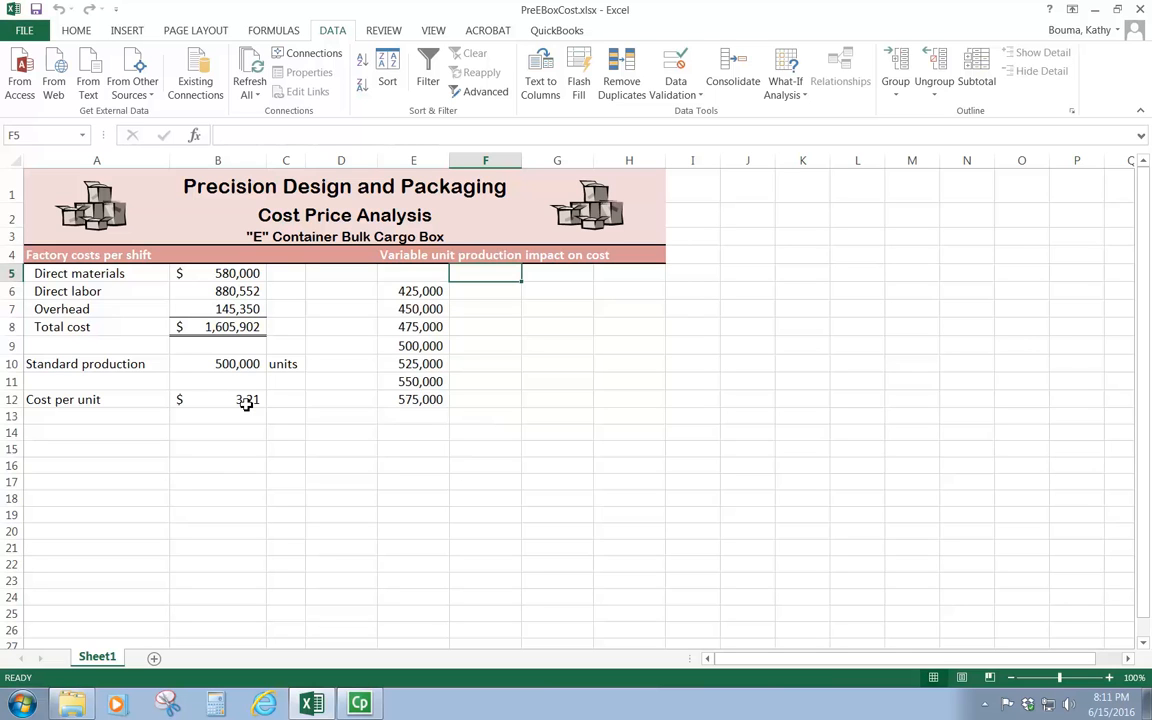
# Enter =B12 in F5 so it shows the 3.21 cost per unit.
pyautogui.write('=')
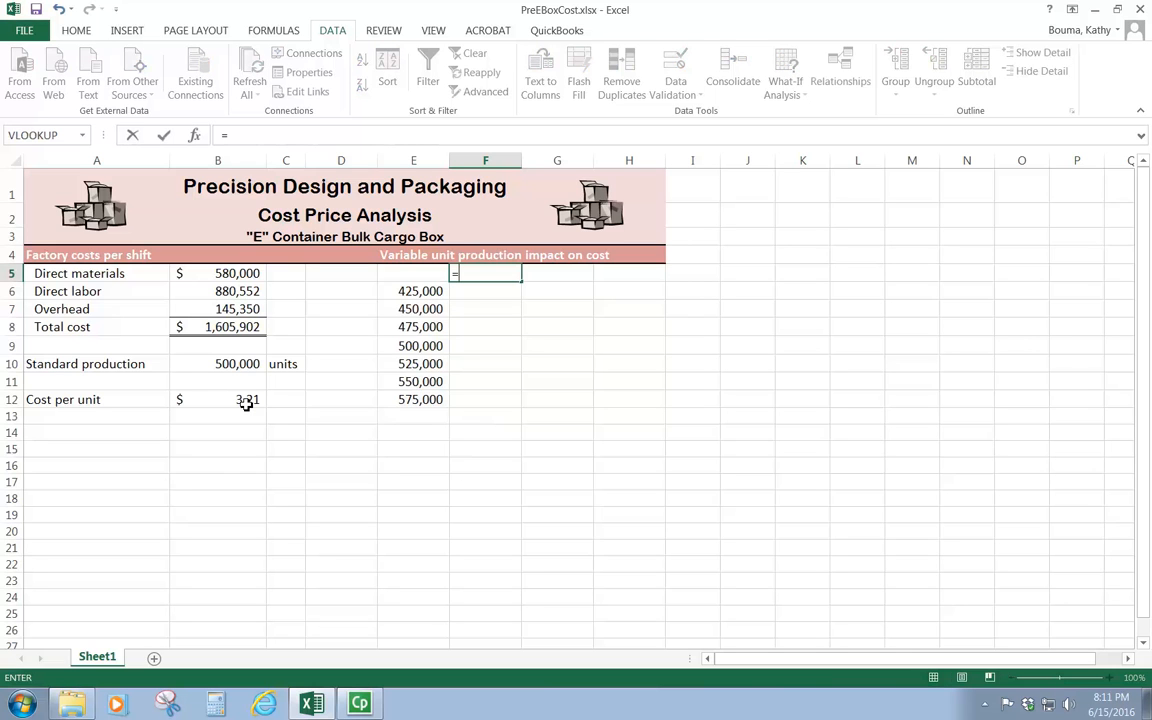
pyautogui.write('b')
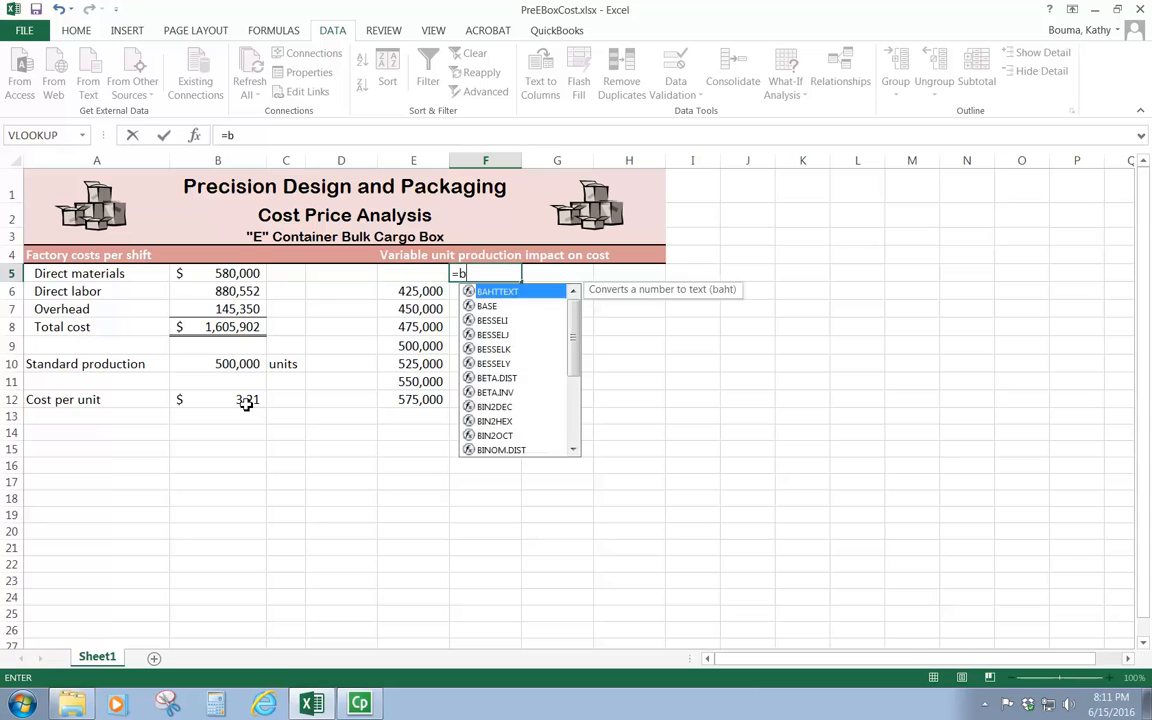
pyautogui.write('12')
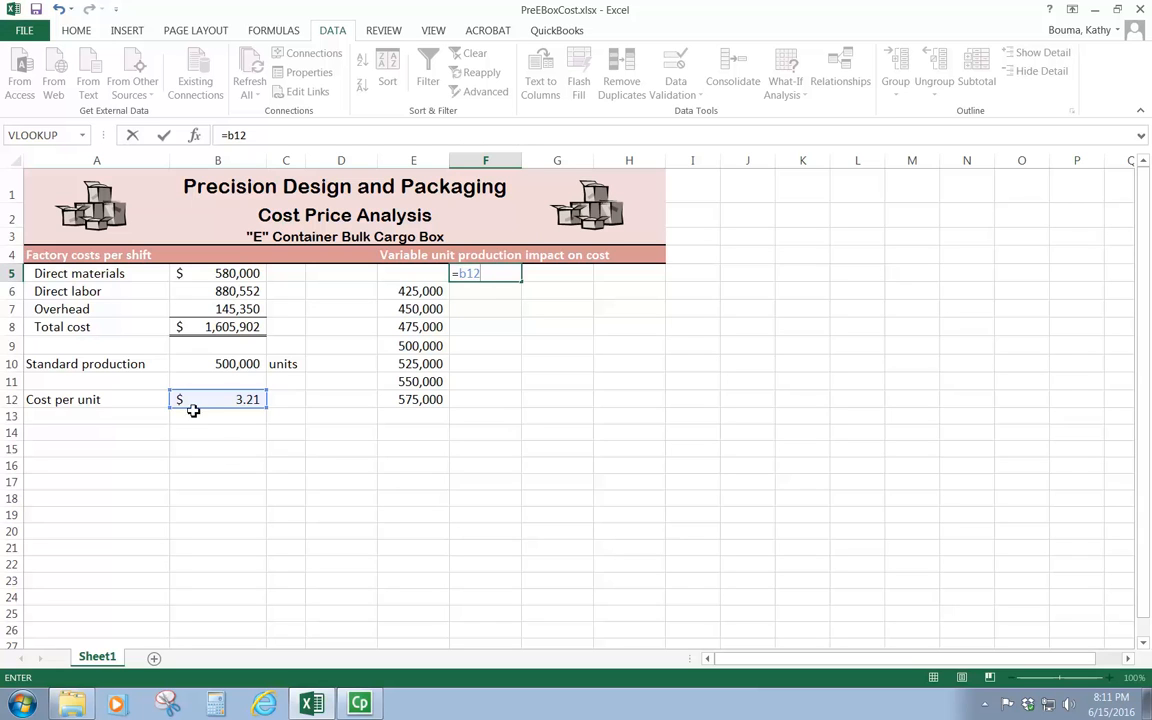
pyautogui.moveTo(222, 399)
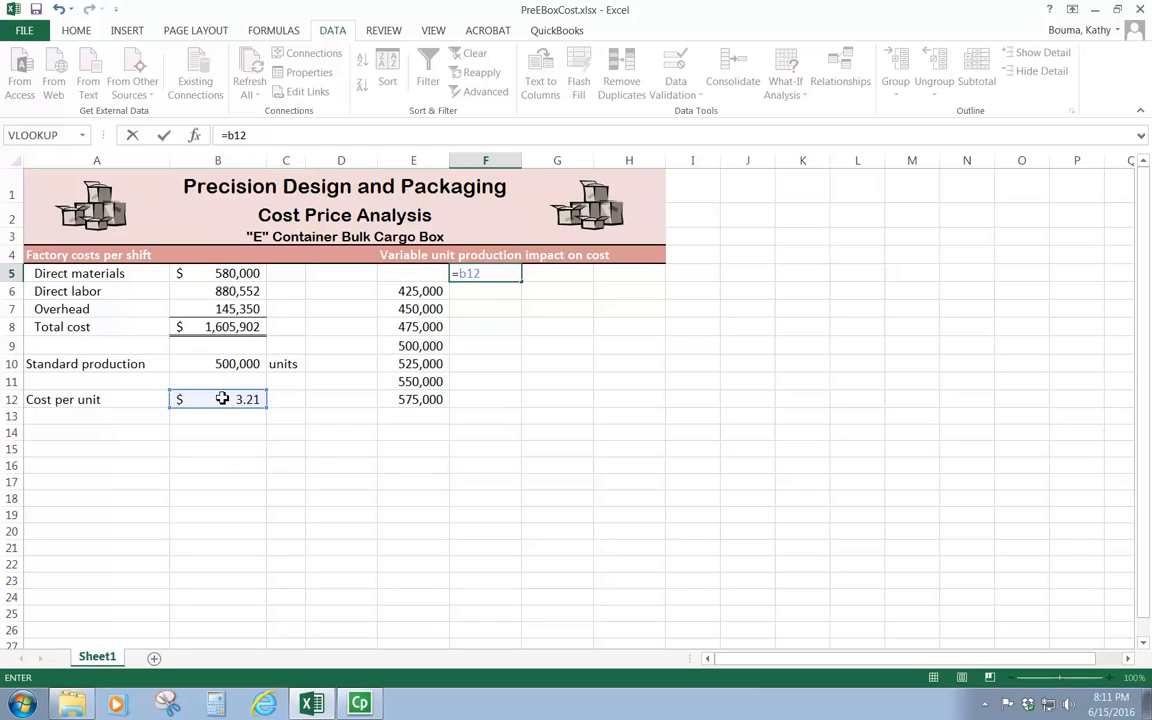
pyautogui.press('enter')
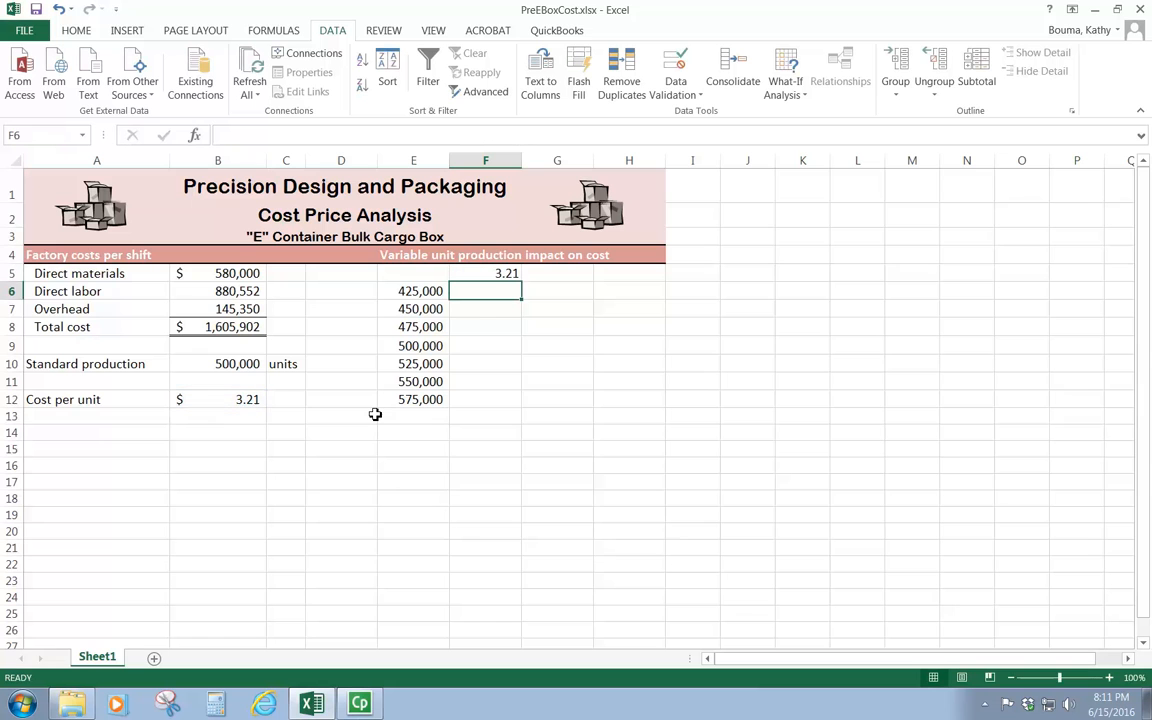
pyautogui.click(485, 273)
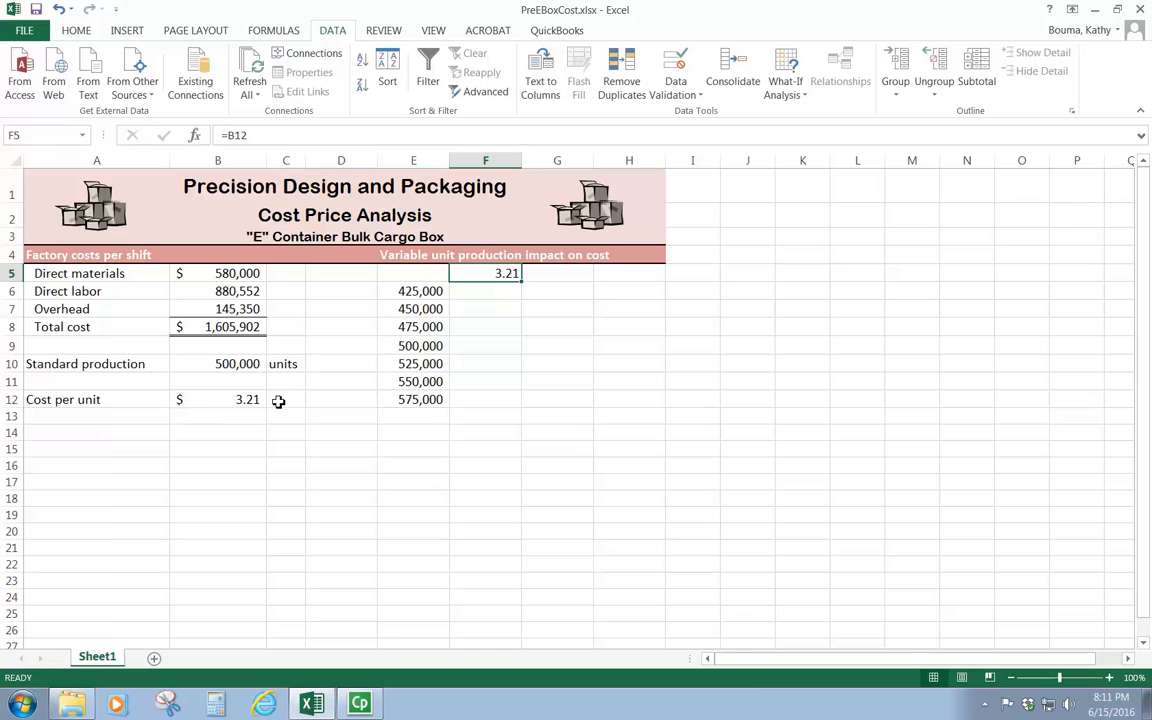
pyautogui.moveTo(254, 402)
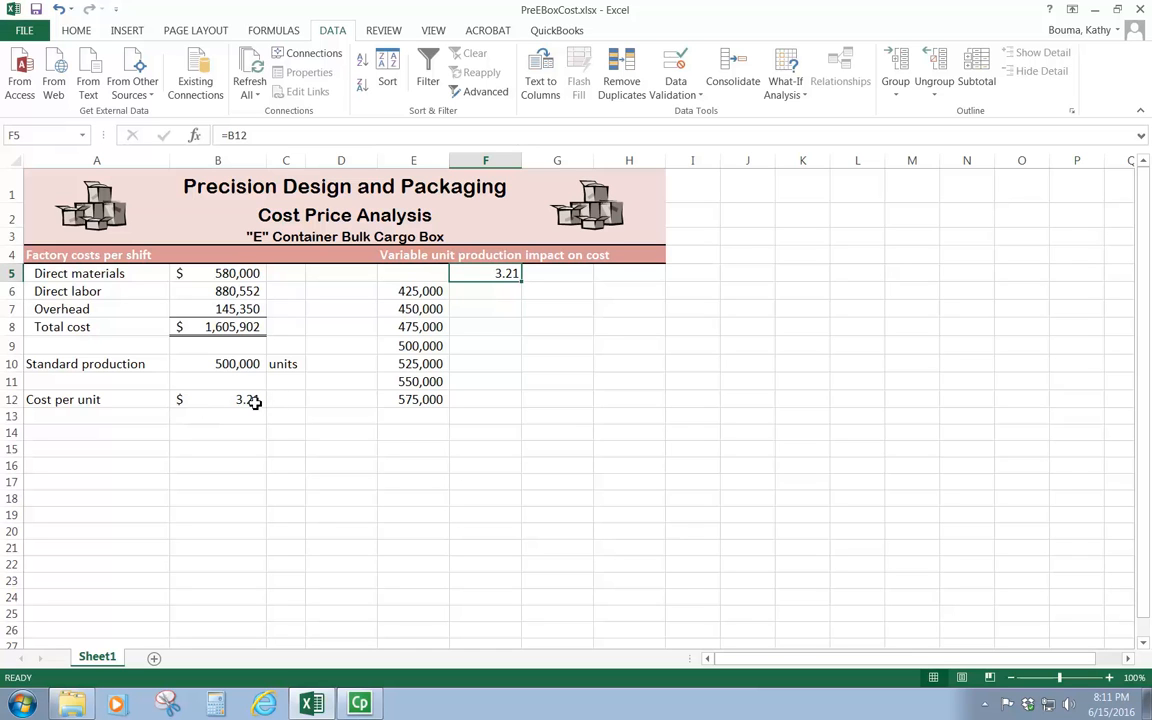
pyautogui.moveTo(204, 406)
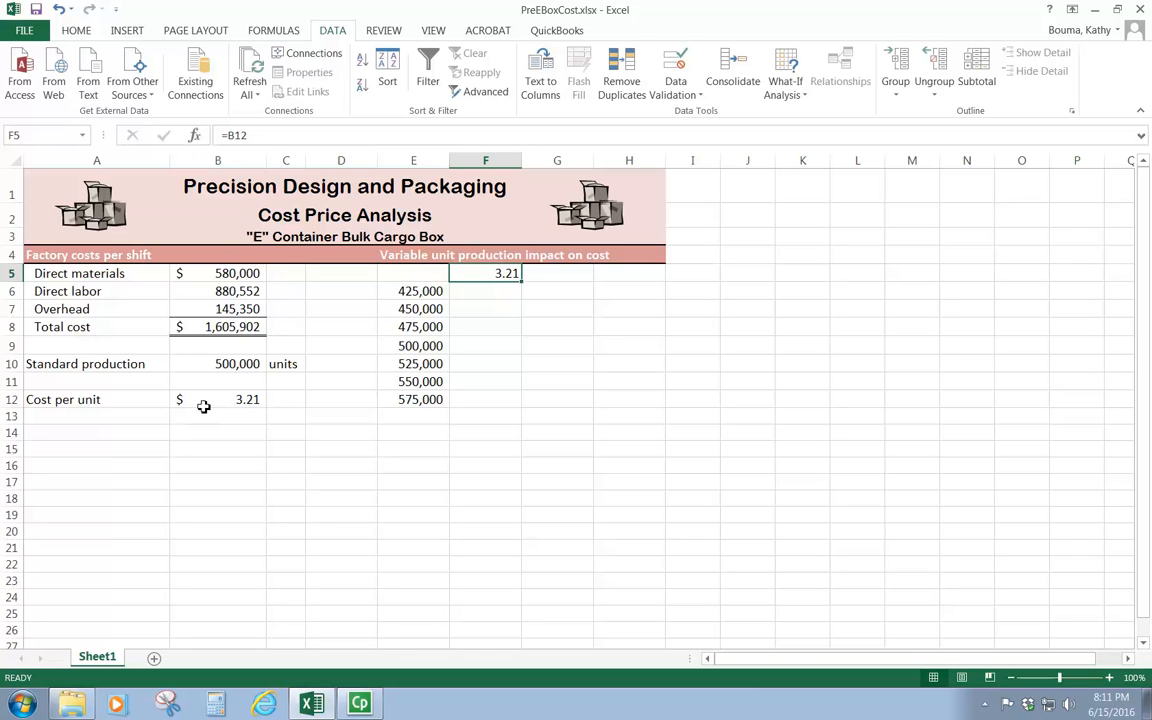
pyautogui.moveTo(418, 268)
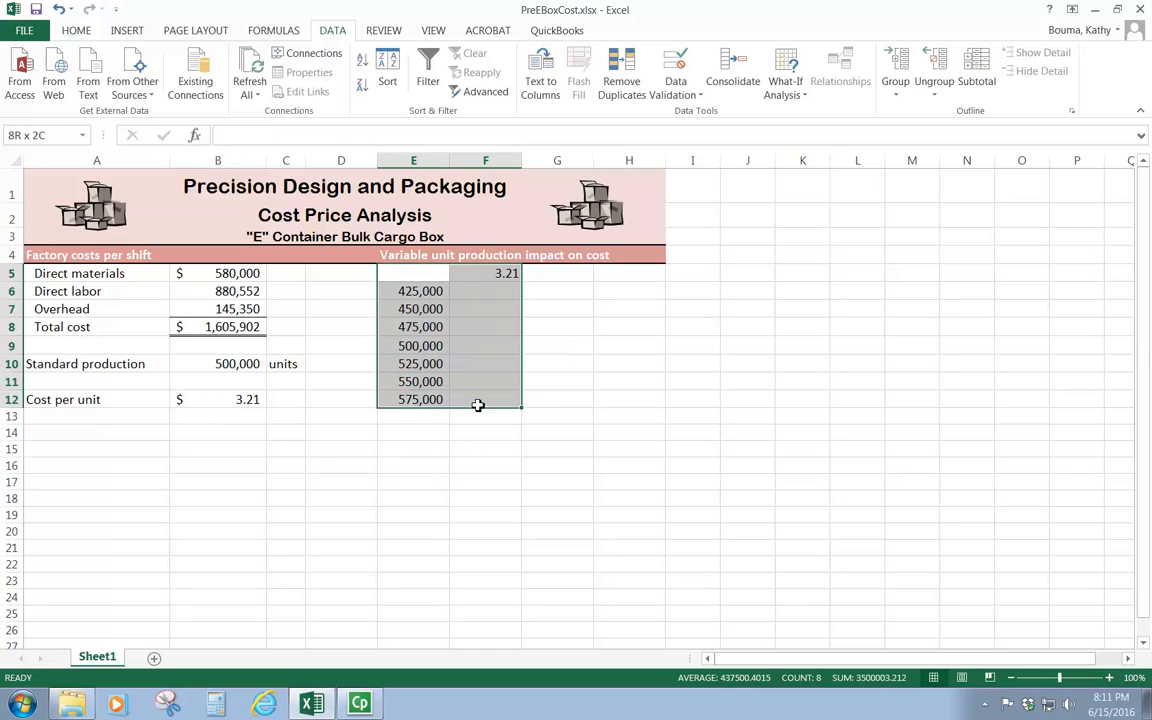
# Select E5:F12, the production volumes and cost formula, as the table range.
pyautogui.click(413, 273)
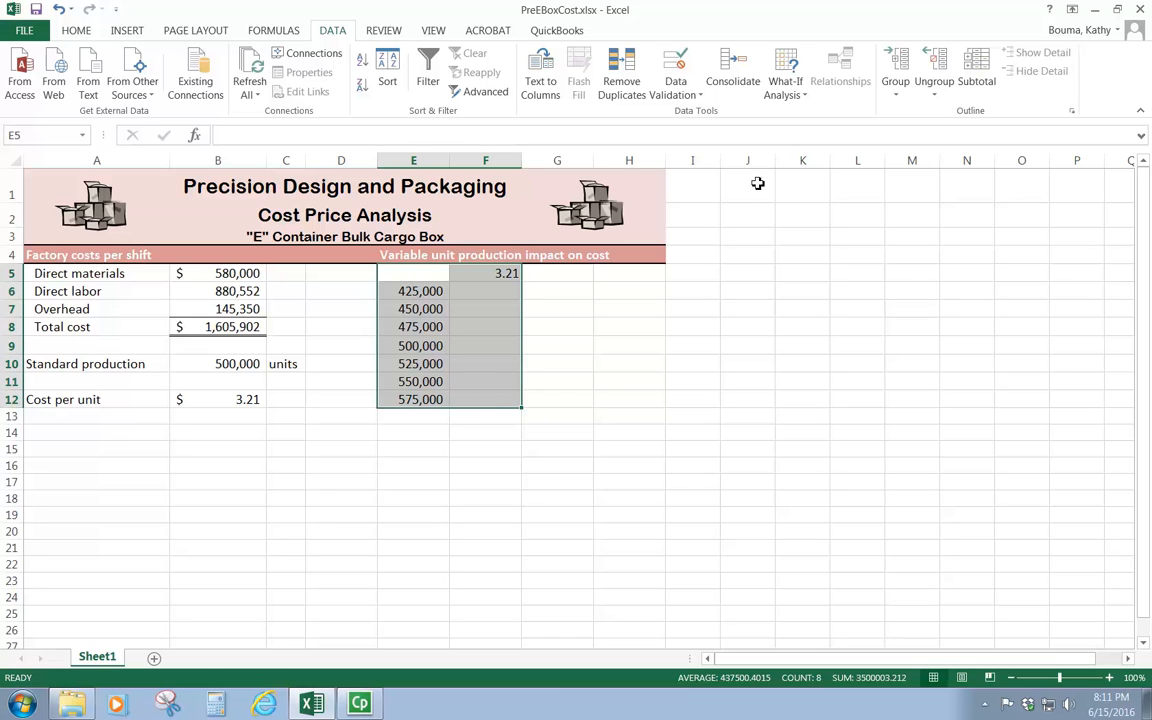
pyautogui.moveTo(745, 279)
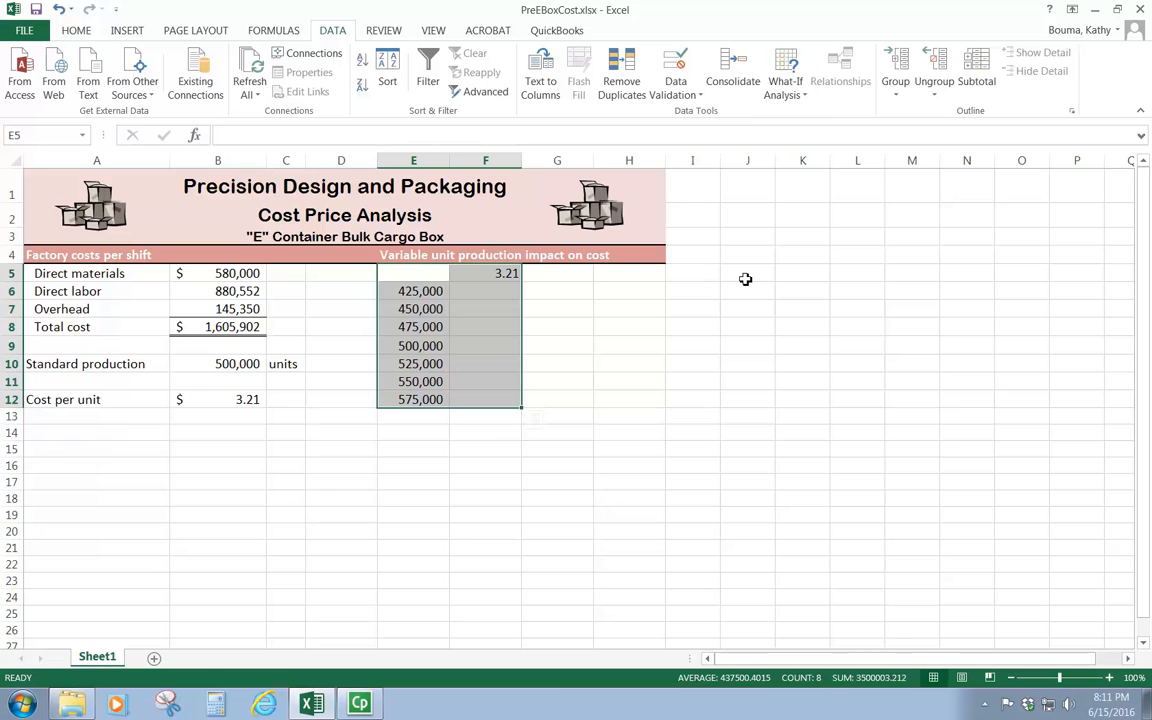
pyautogui.moveTo(750, 274)
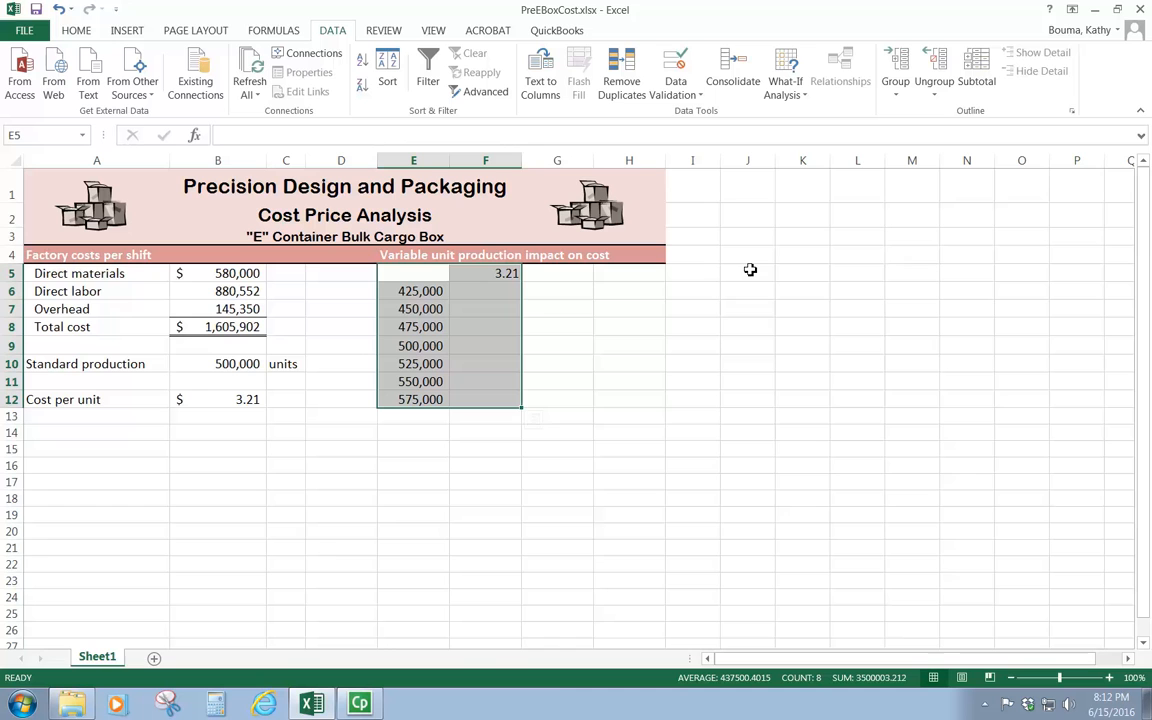
pyautogui.moveTo(783, 242)
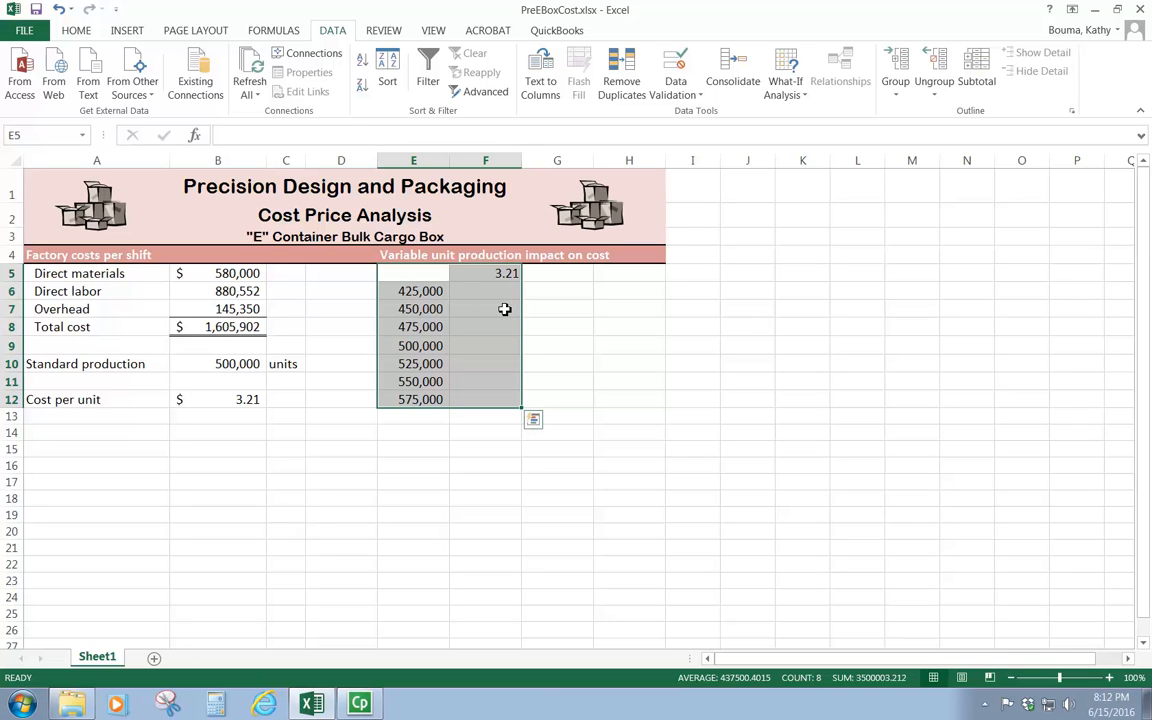
pyautogui.moveTo(490, 294)
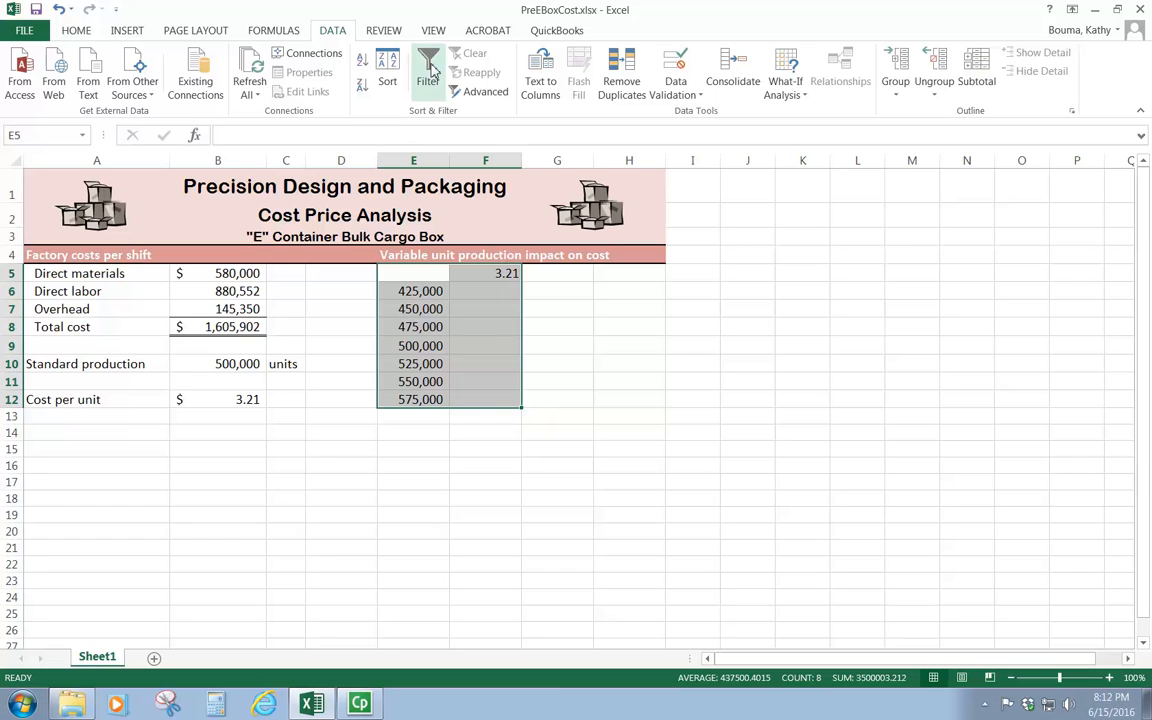
# Create a Data Table with column input cell B10 for costs per unit.
pyautogui.click(785, 75)
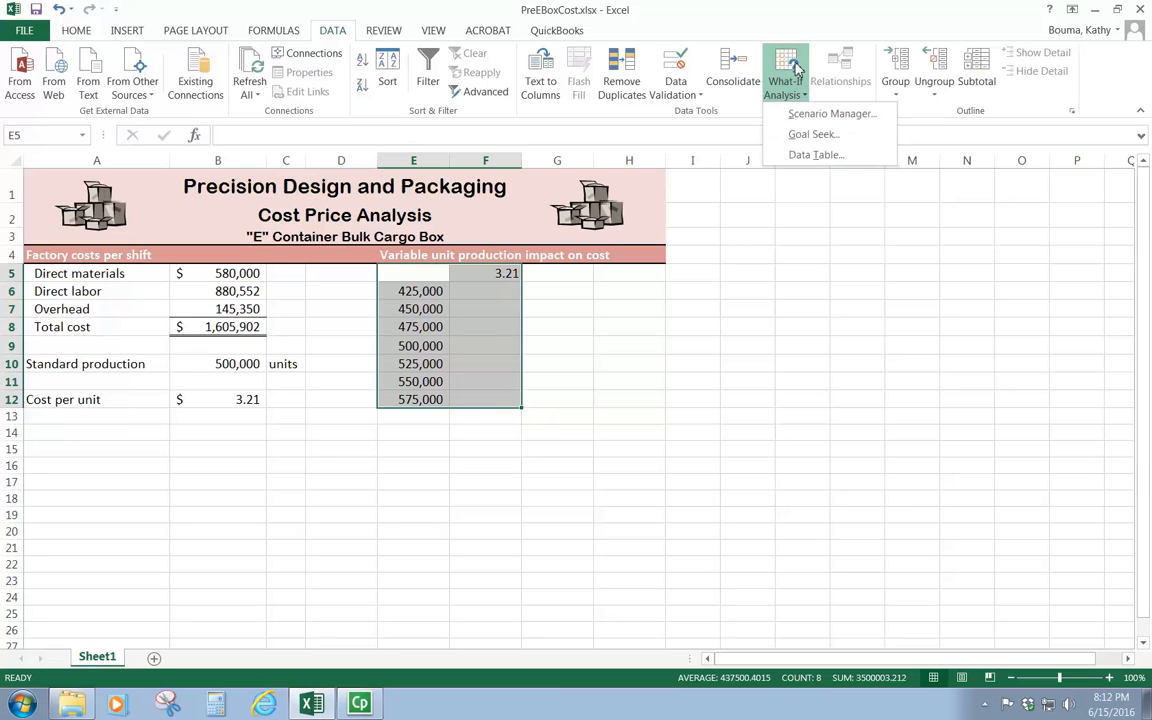
pyautogui.click(815, 154)
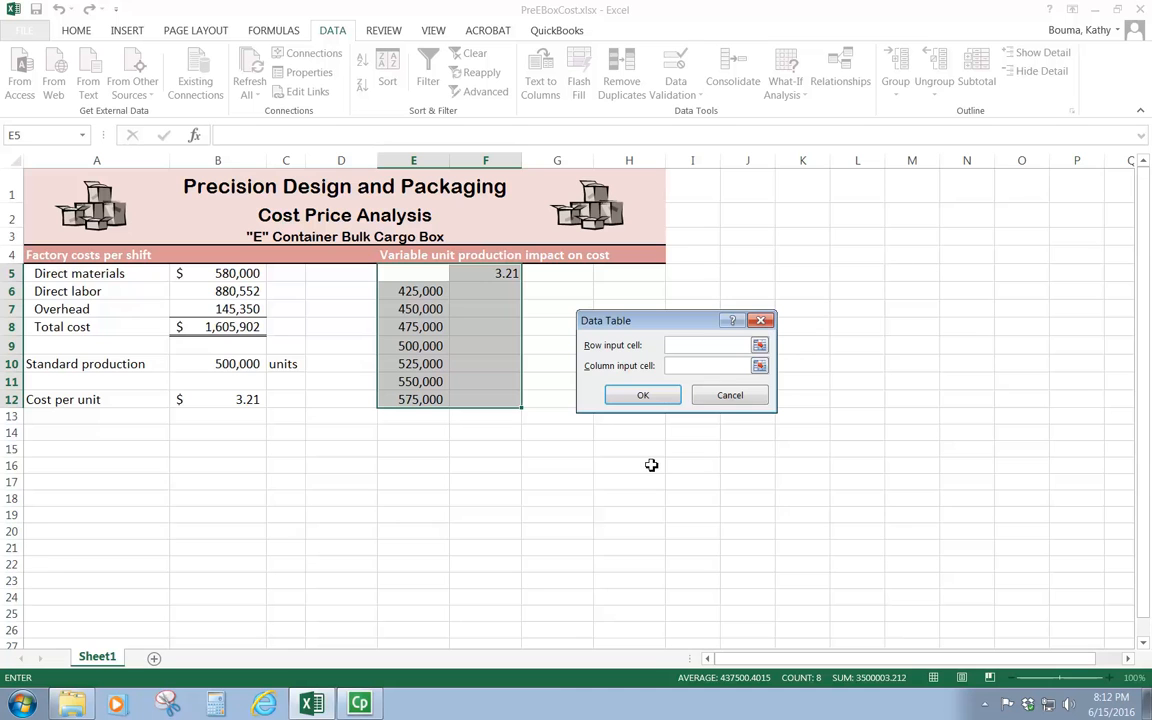
pyautogui.moveTo(215, 356)
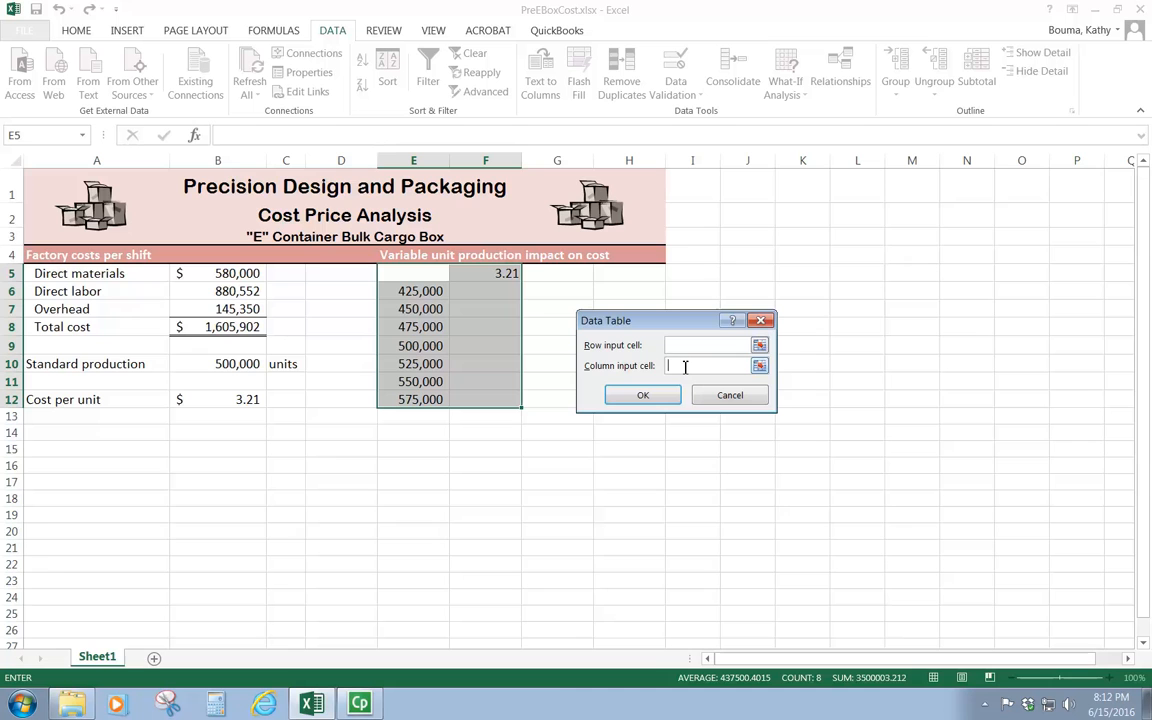
pyautogui.write('b10')
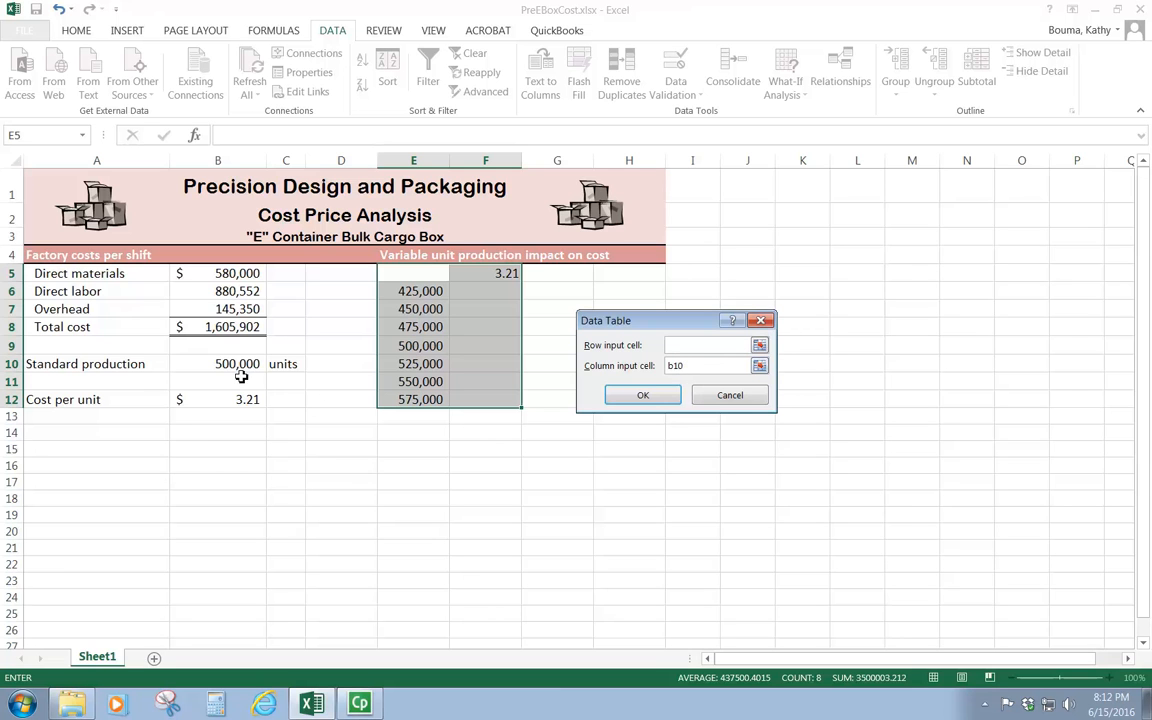
pyautogui.moveTo(417, 291)
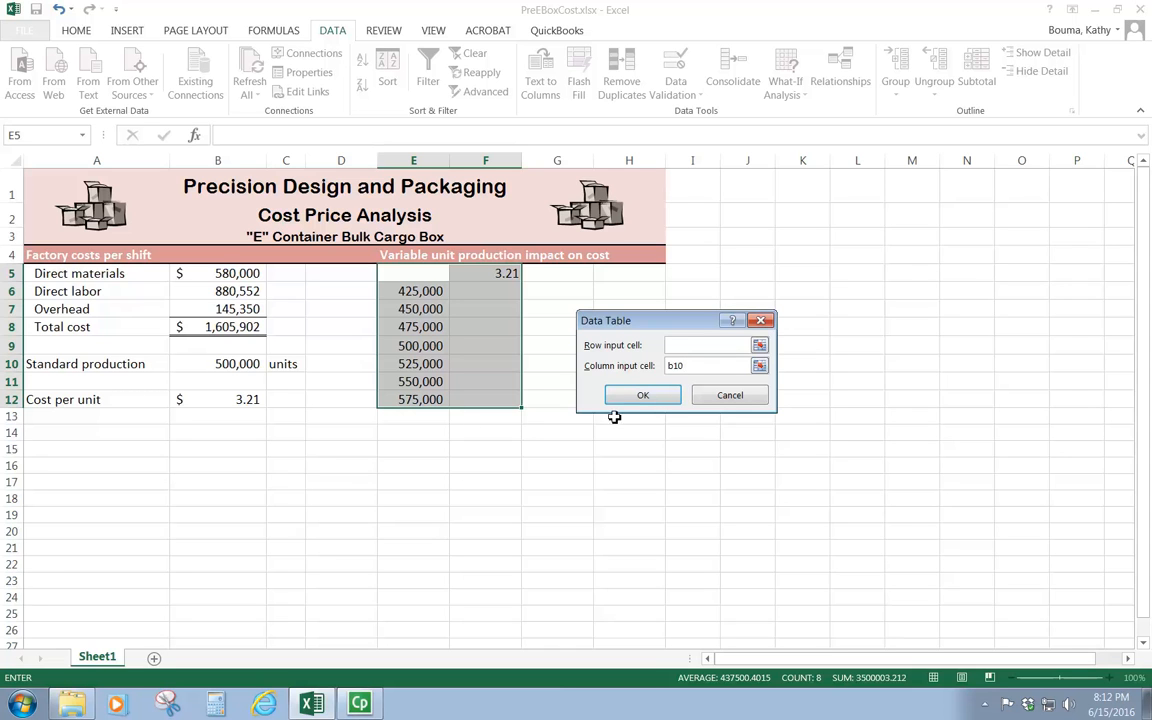
pyautogui.click(642, 394)
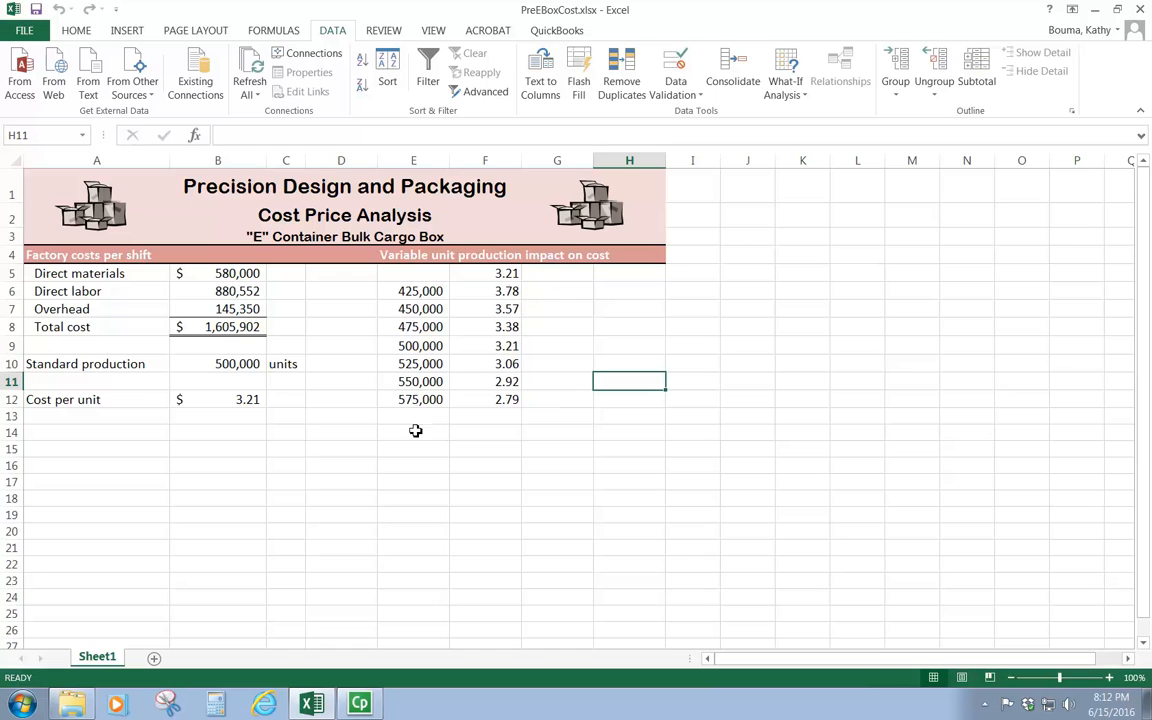
pyautogui.click(485, 291)
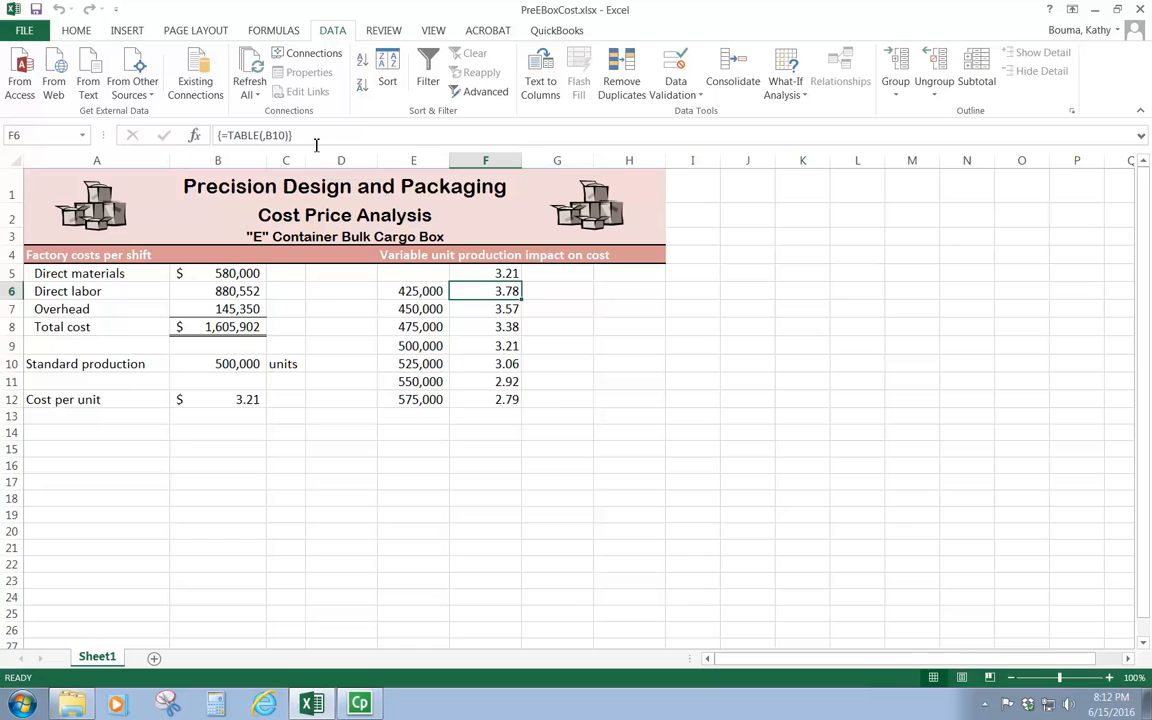
pyautogui.moveTo(165, 338)
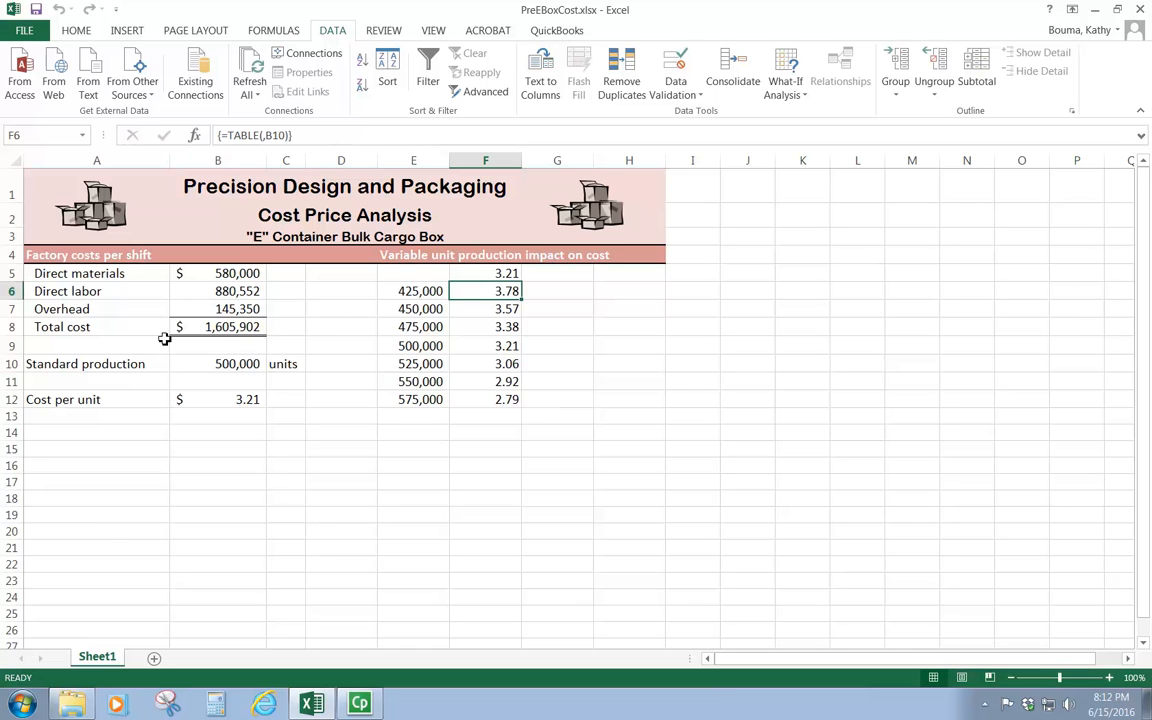
pyautogui.click(485, 308)
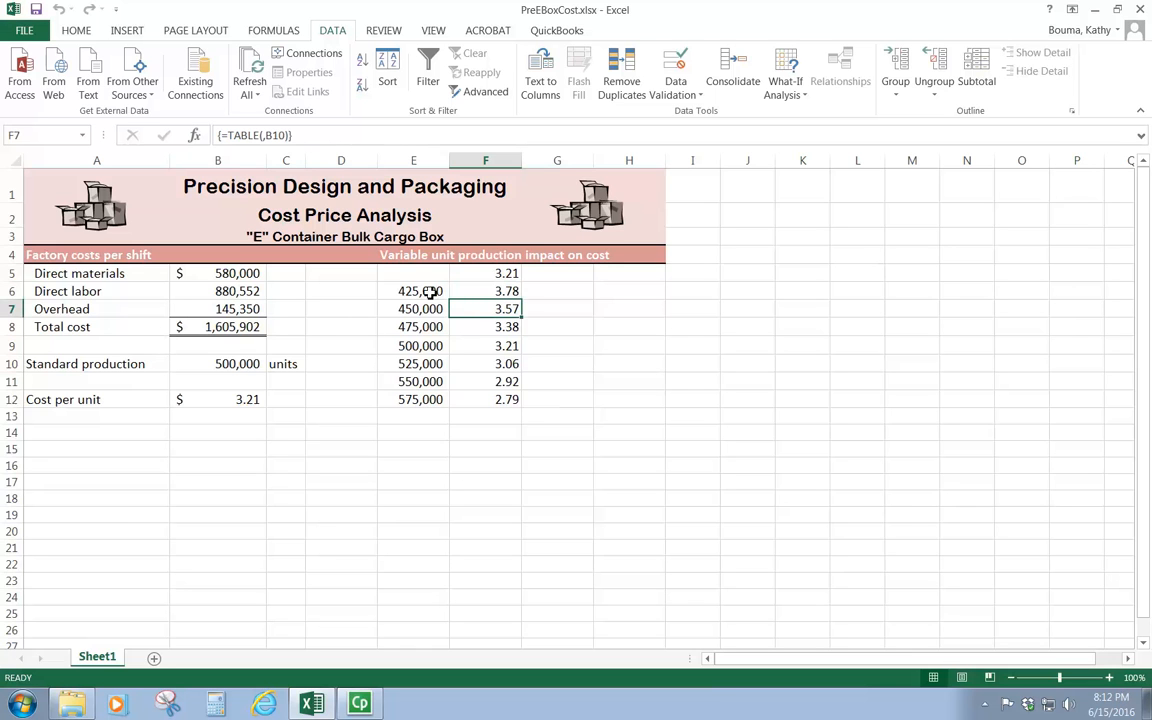
pyautogui.click(485, 327)
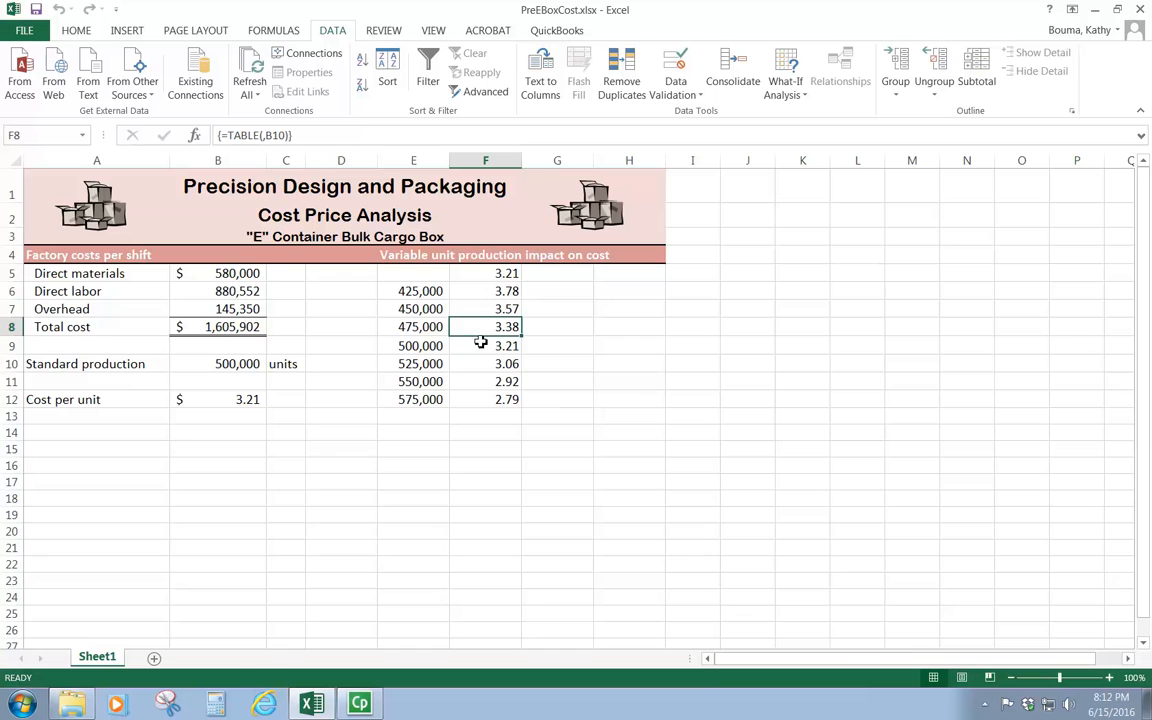
pyautogui.click(485, 381)
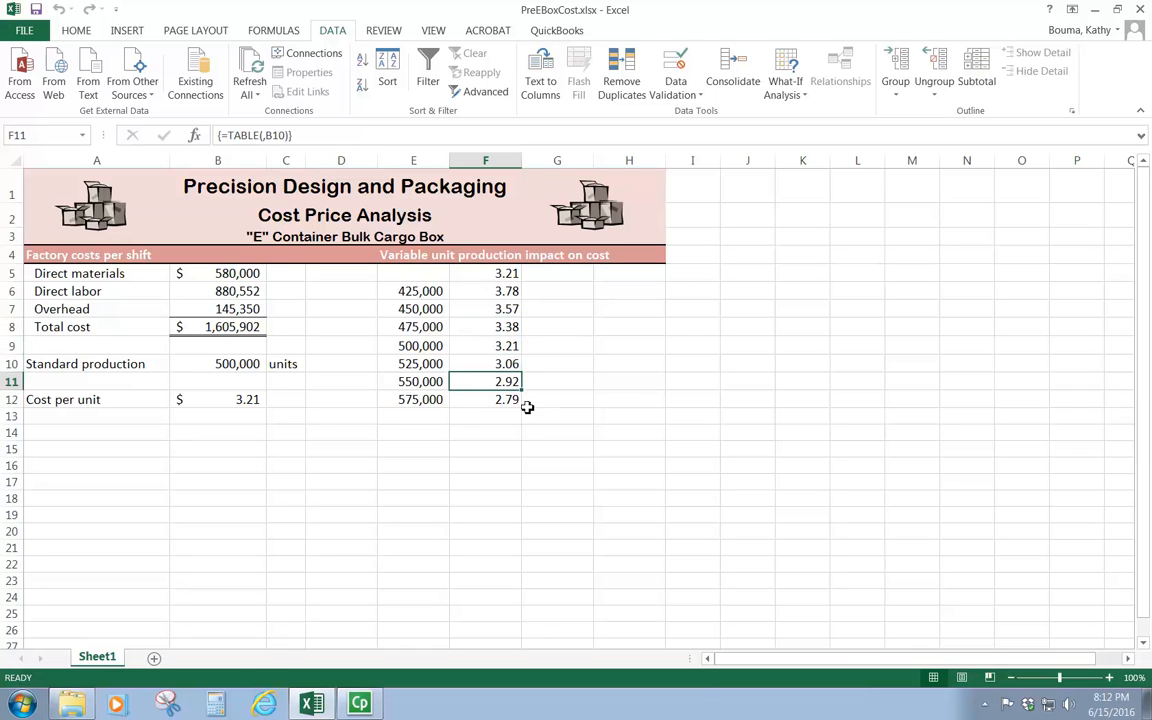
pyautogui.click(485, 399)
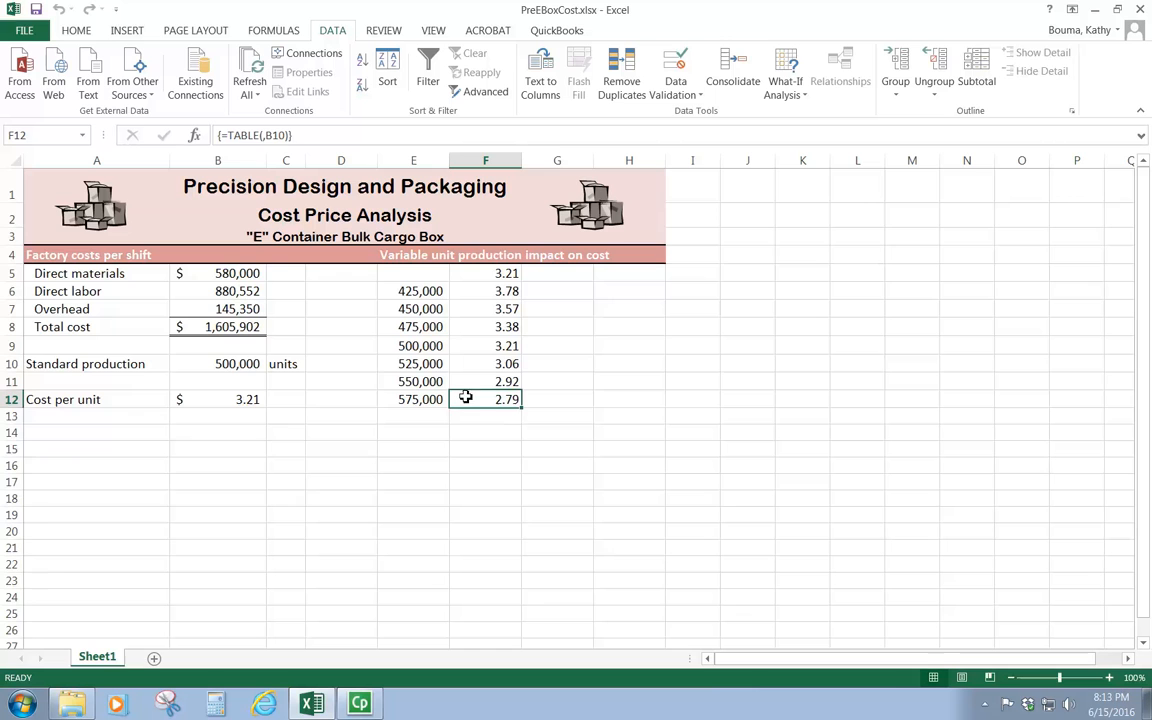
pyautogui.click(218, 363)
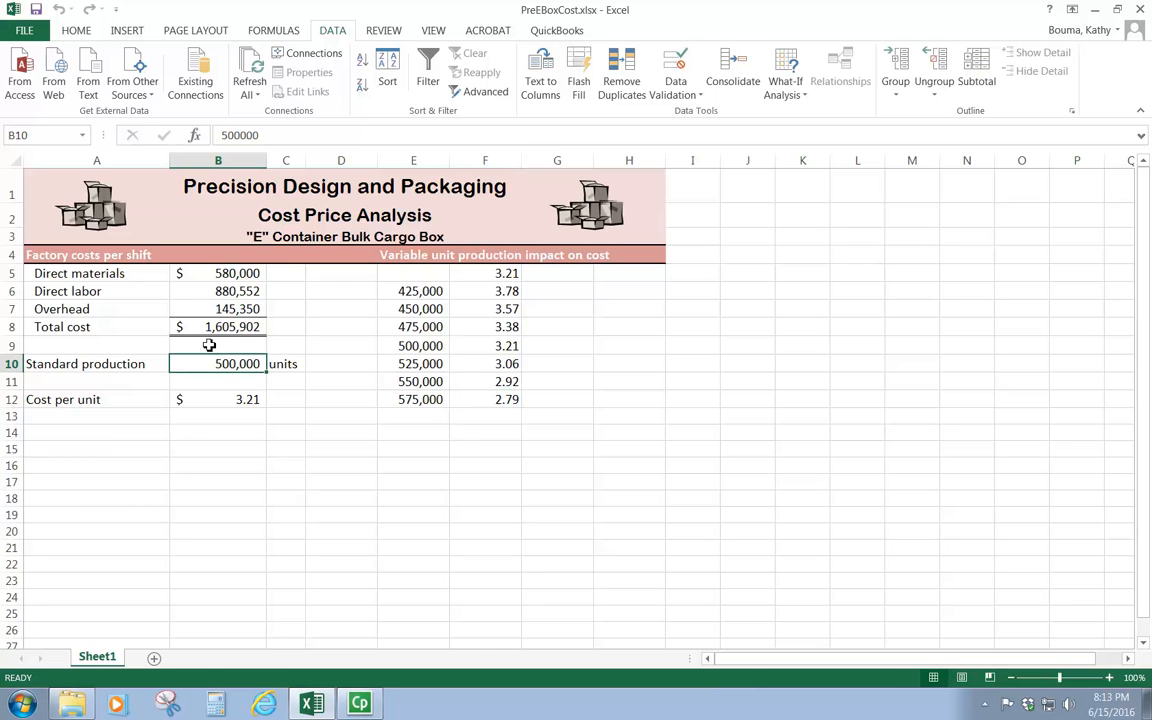
pyautogui.moveTo(469, 271)
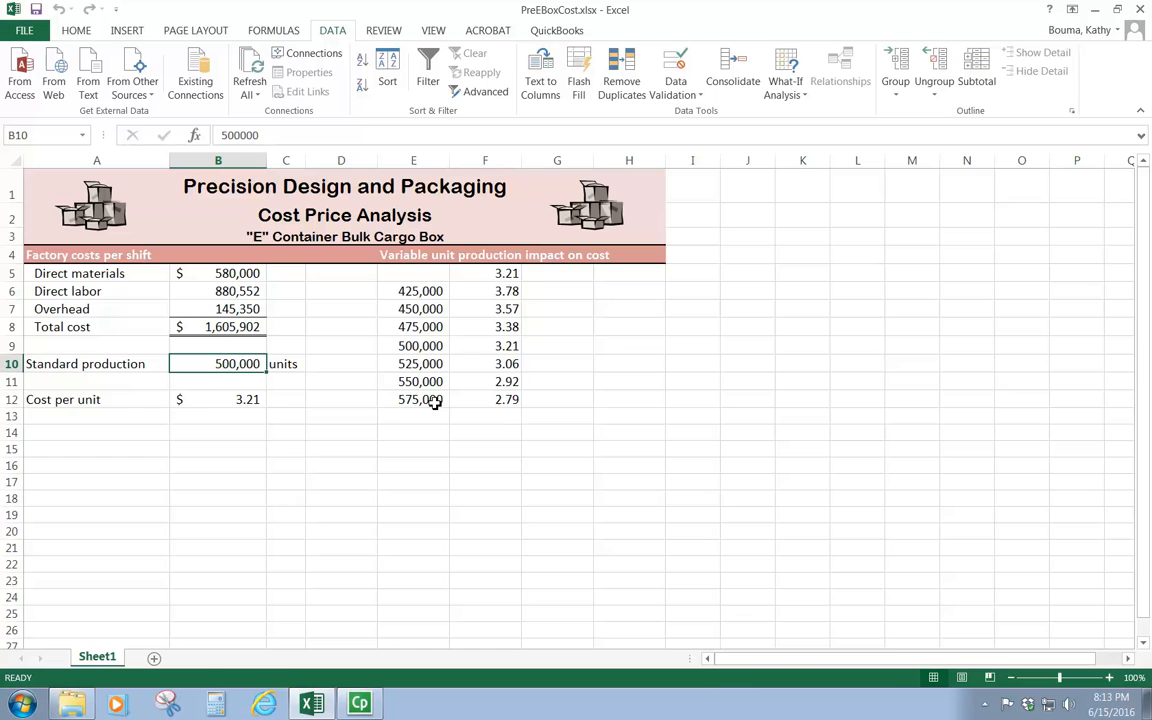
pyautogui.moveTo(407, 425)
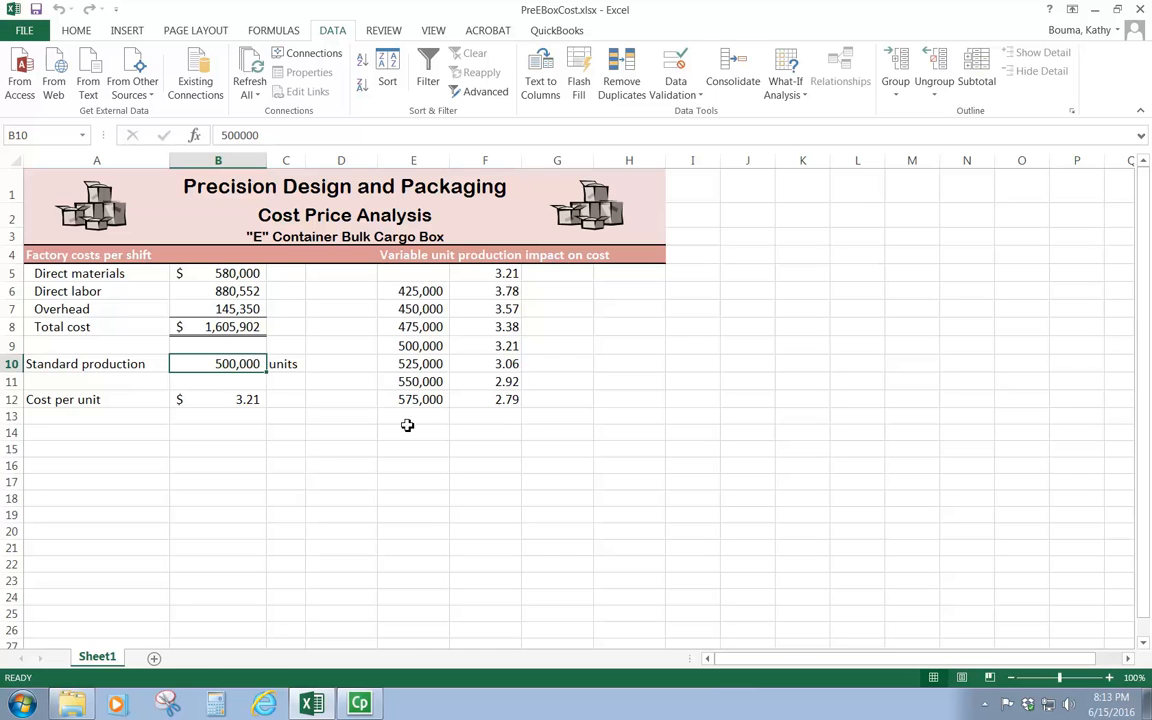
pyautogui.moveTo(687, 363)
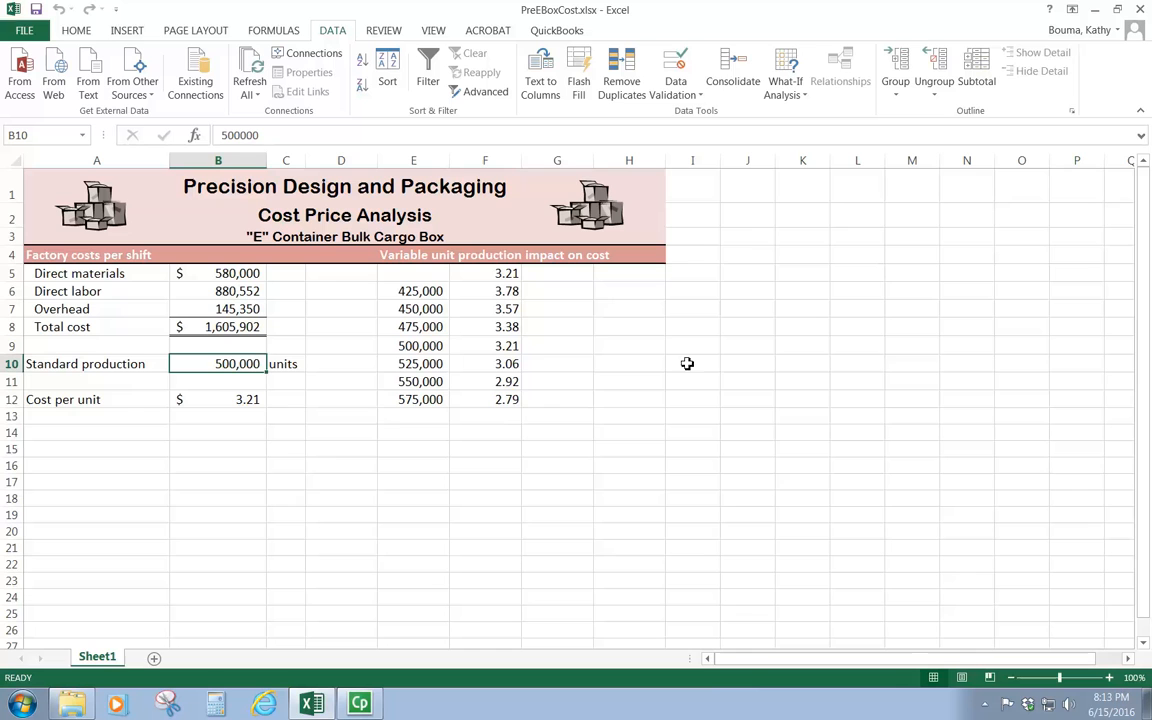
pyautogui.moveTo(785, 70)
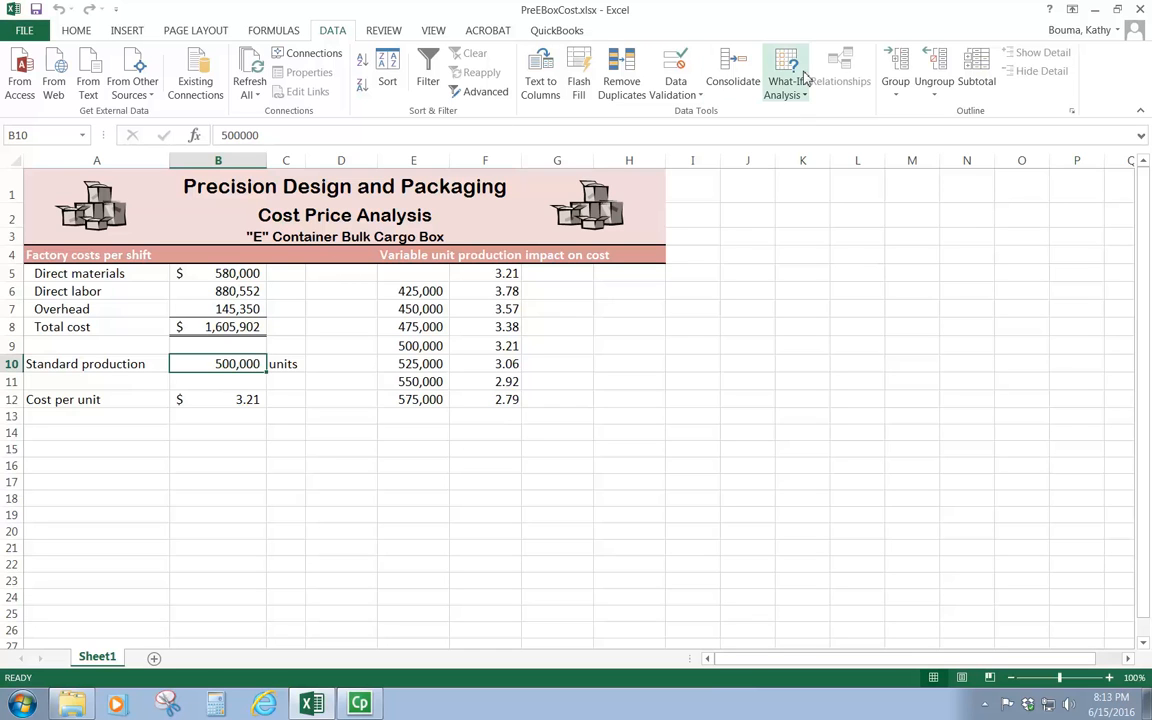
pyautogui.moveTo(783, 326)
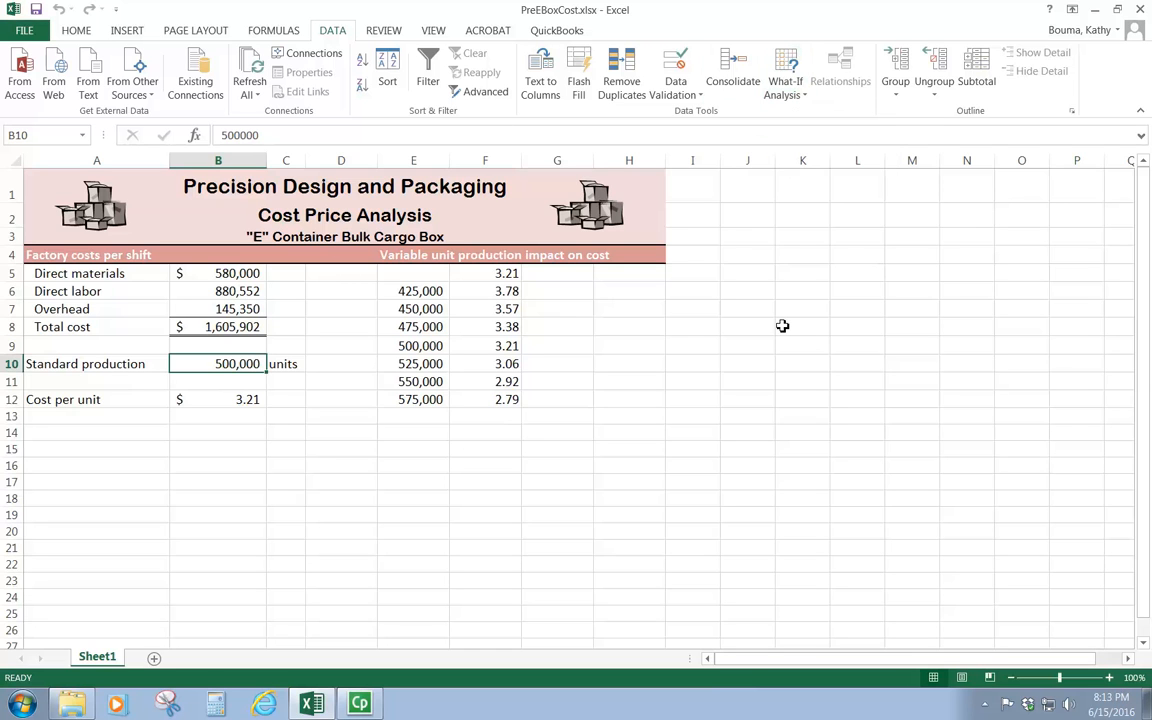
pyautogui.moveTo(573, 326)
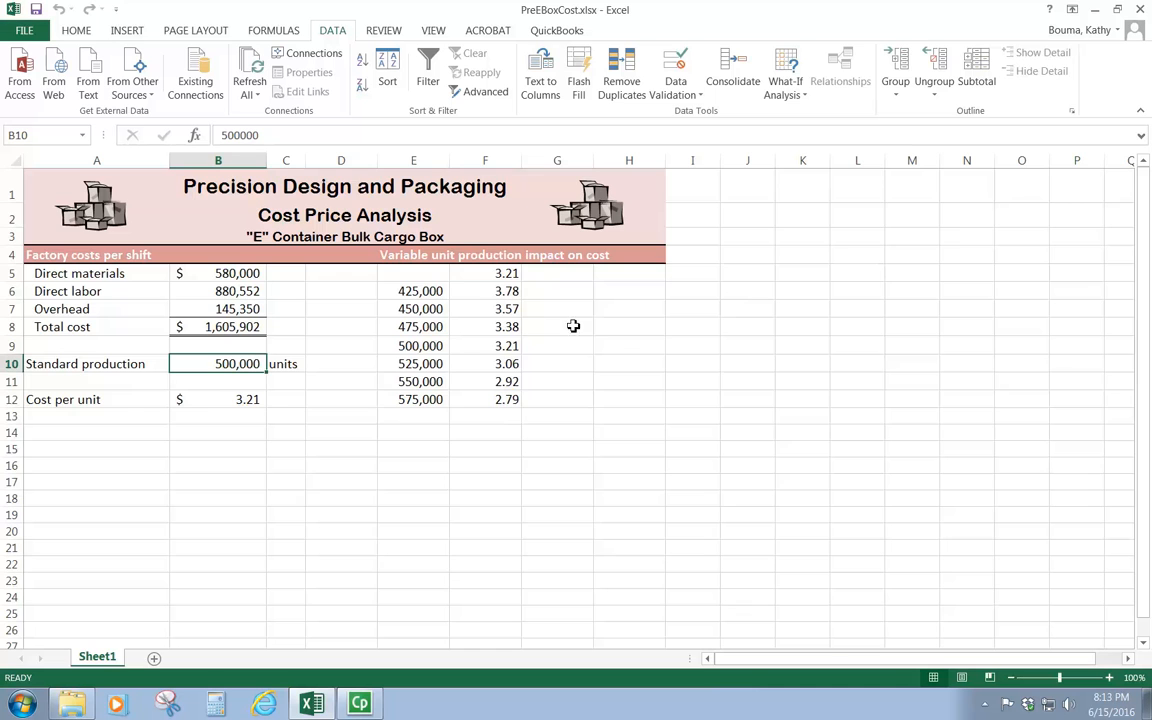
pyautogui.moveTo(419, 297)
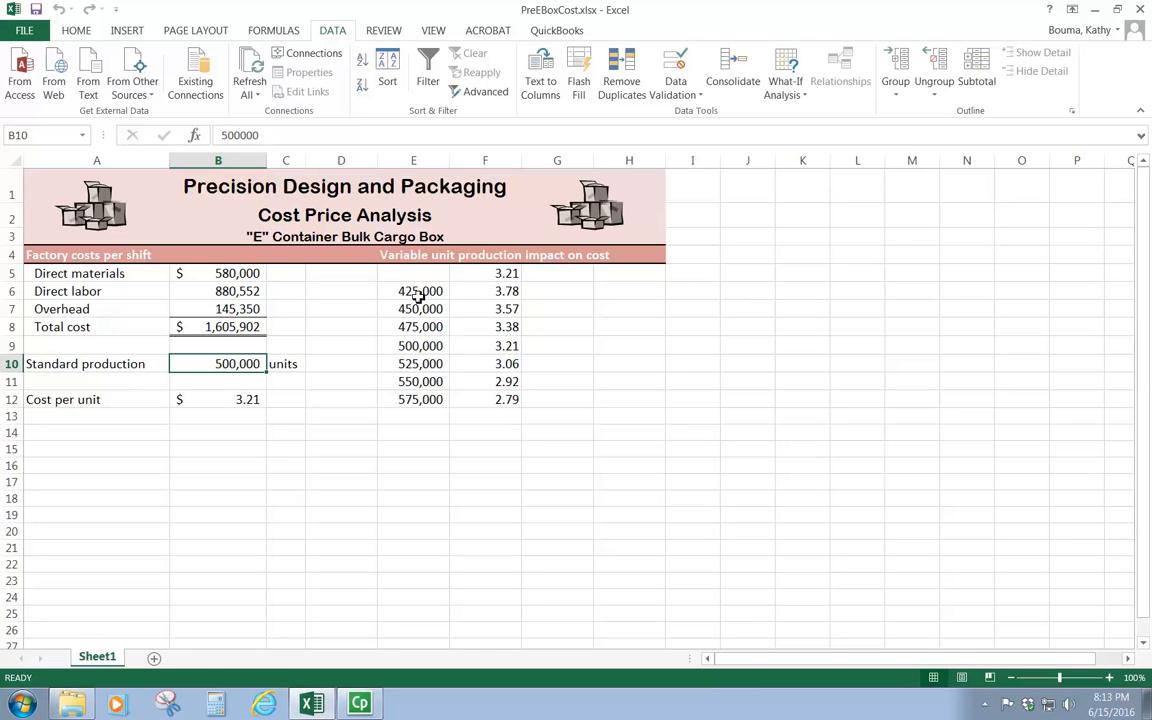
pyautogui.moveTo(414, 308)
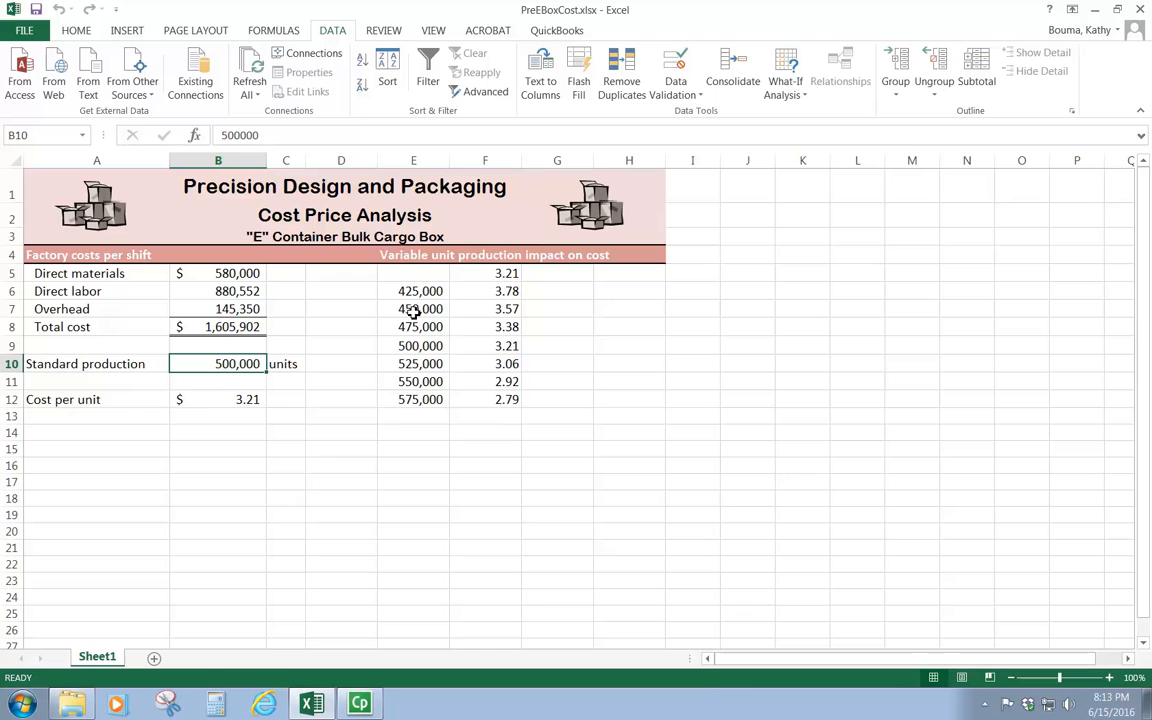
pyautogui.moveTo(470, 418)
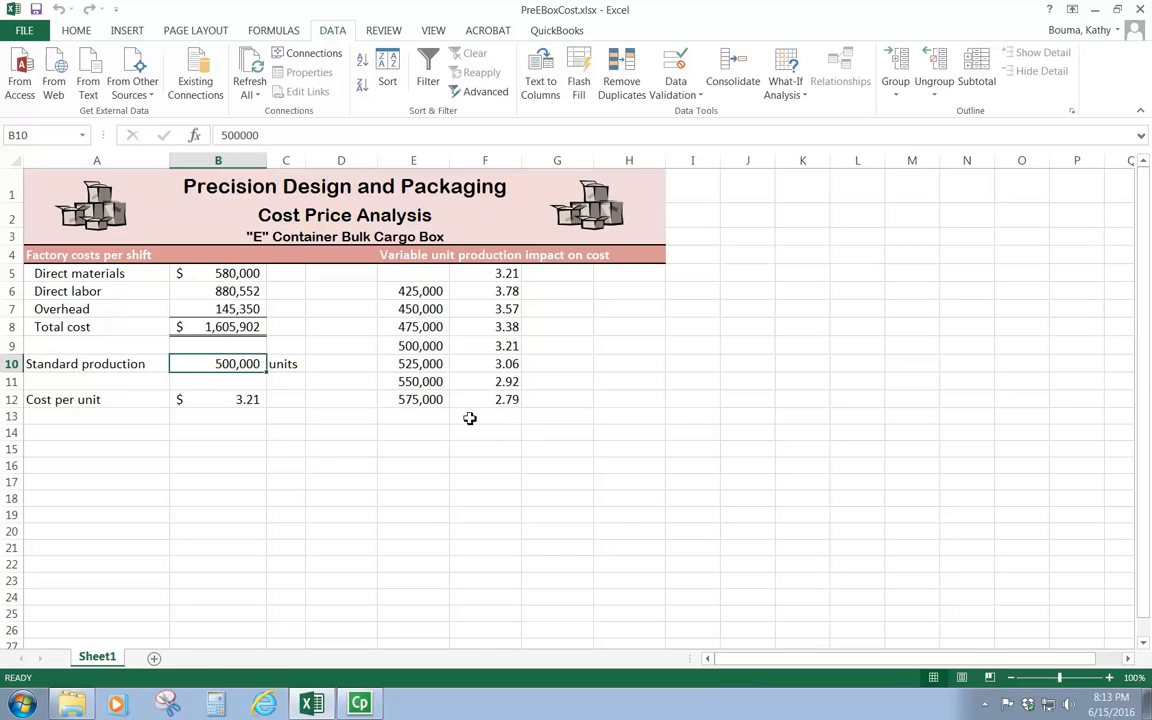
pyautogui.moveTo(295, 406)
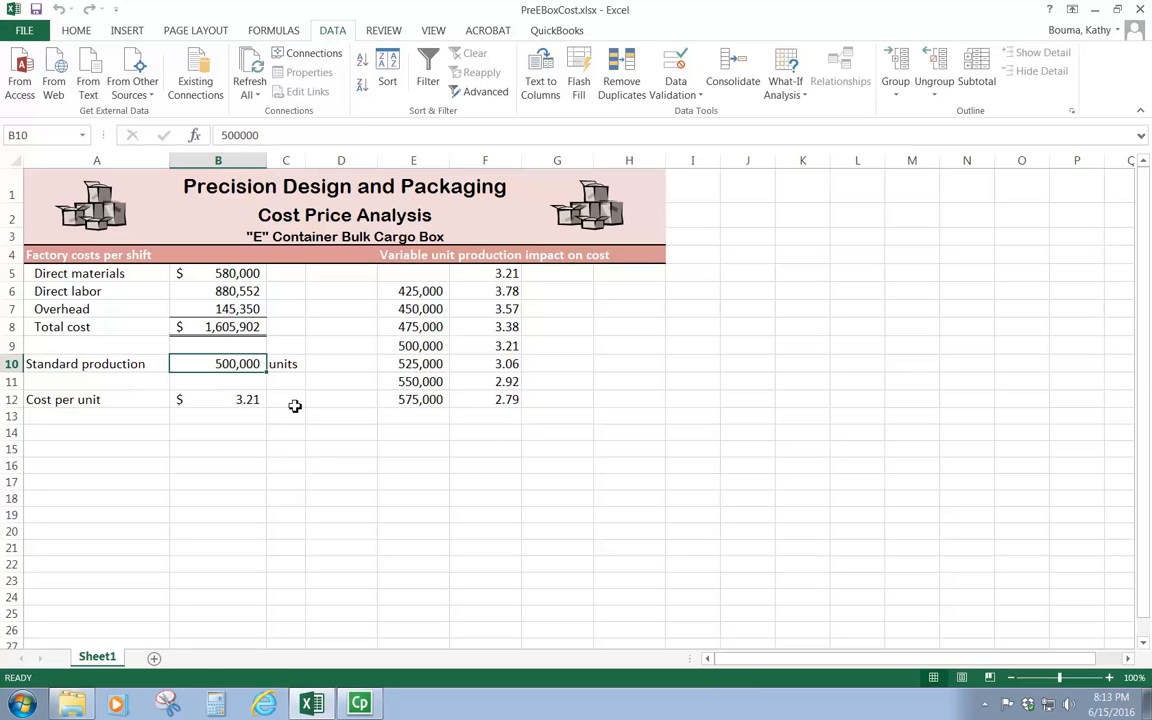
pyautogui.moveTo(644, 452)
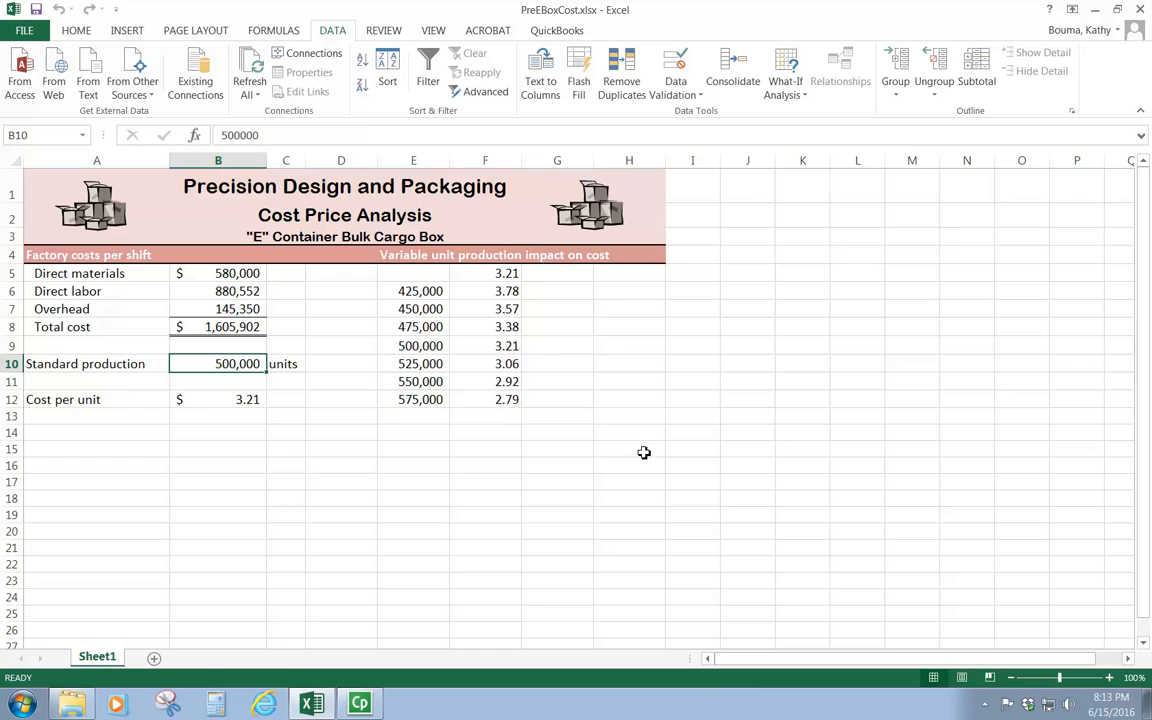
pyautogui.moveTo(657, 477)
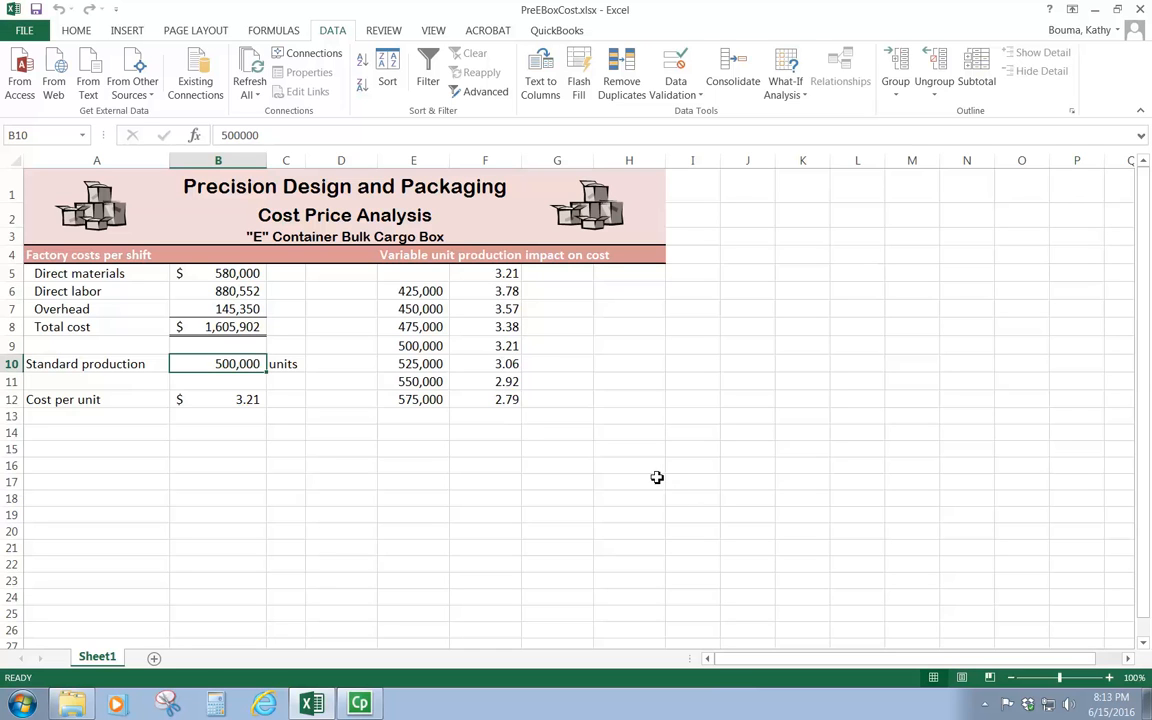
pyautogui.moveTo(447, 277)
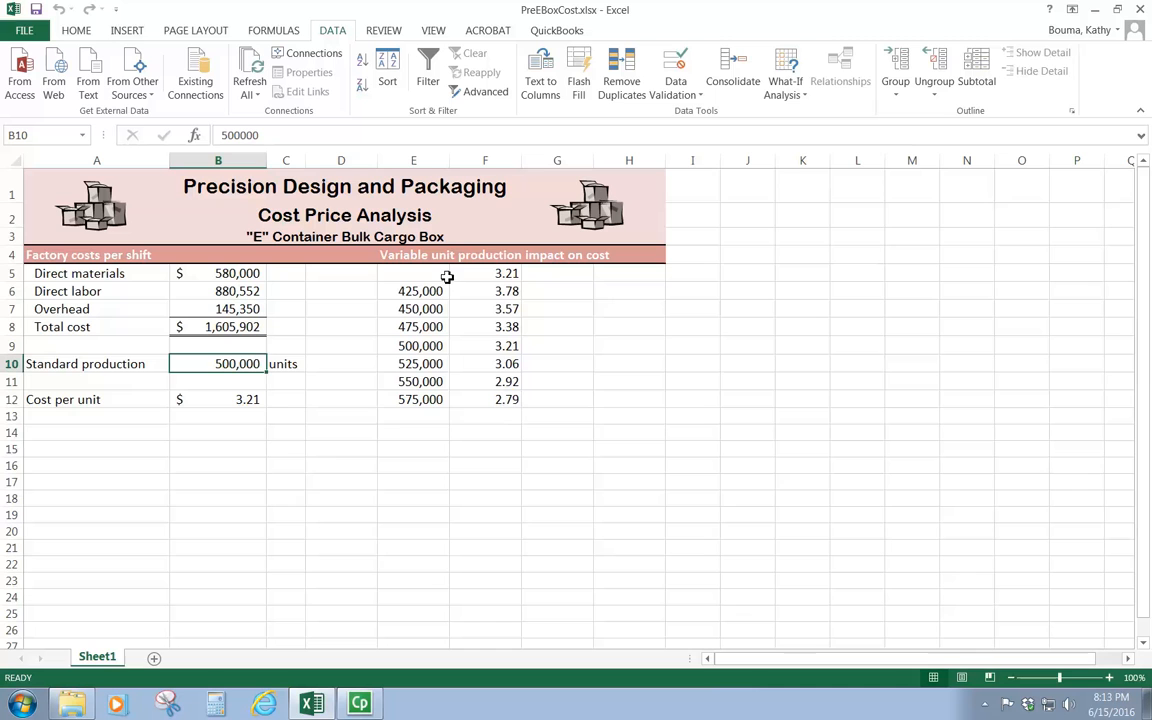
pyautogui.moveTo(401, 403)
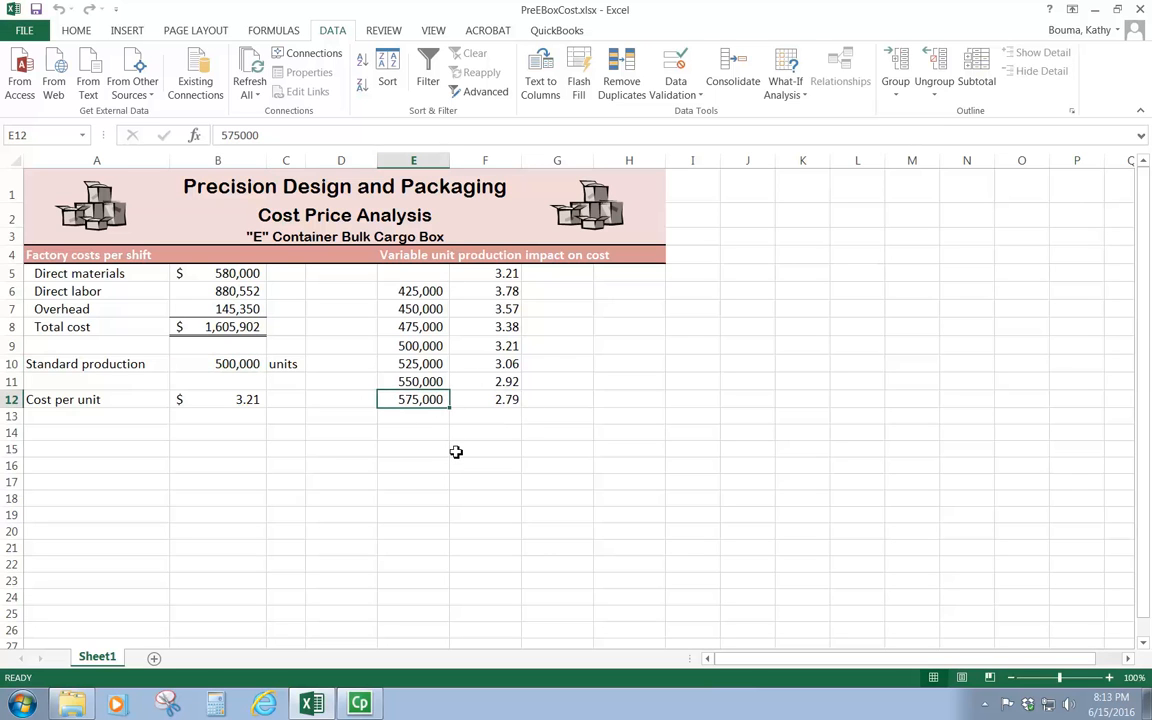
pyautogui.moveTo(441, 399)
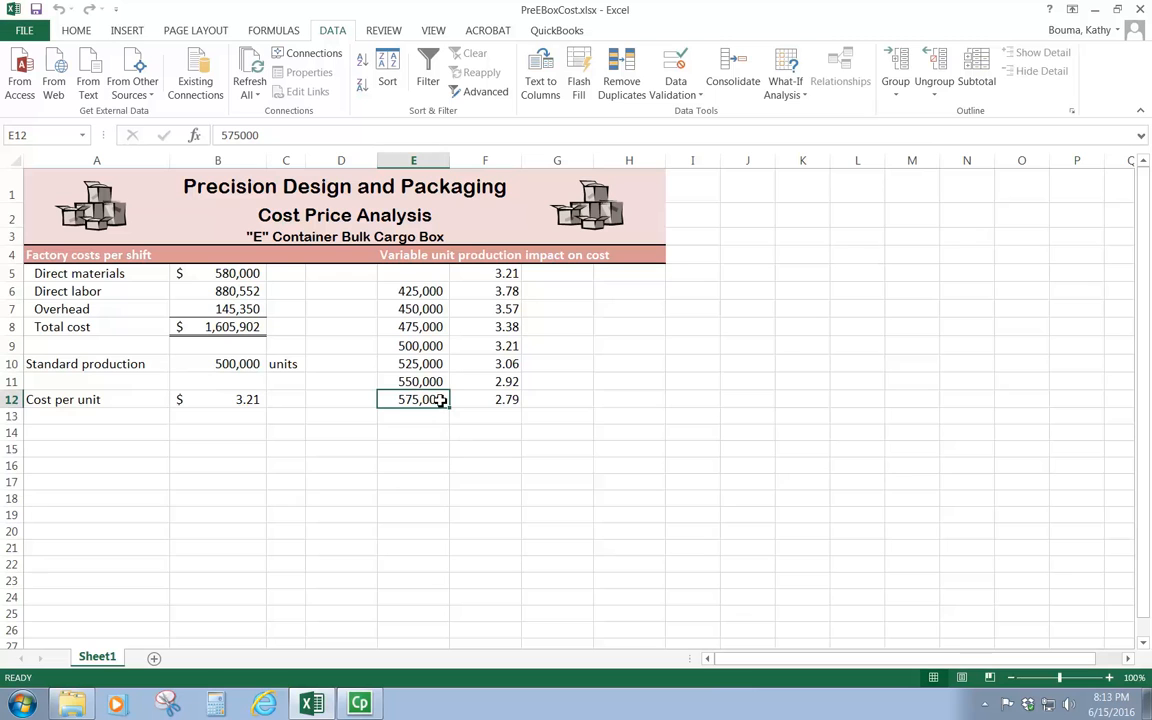
pyautogui.click(485, 399)
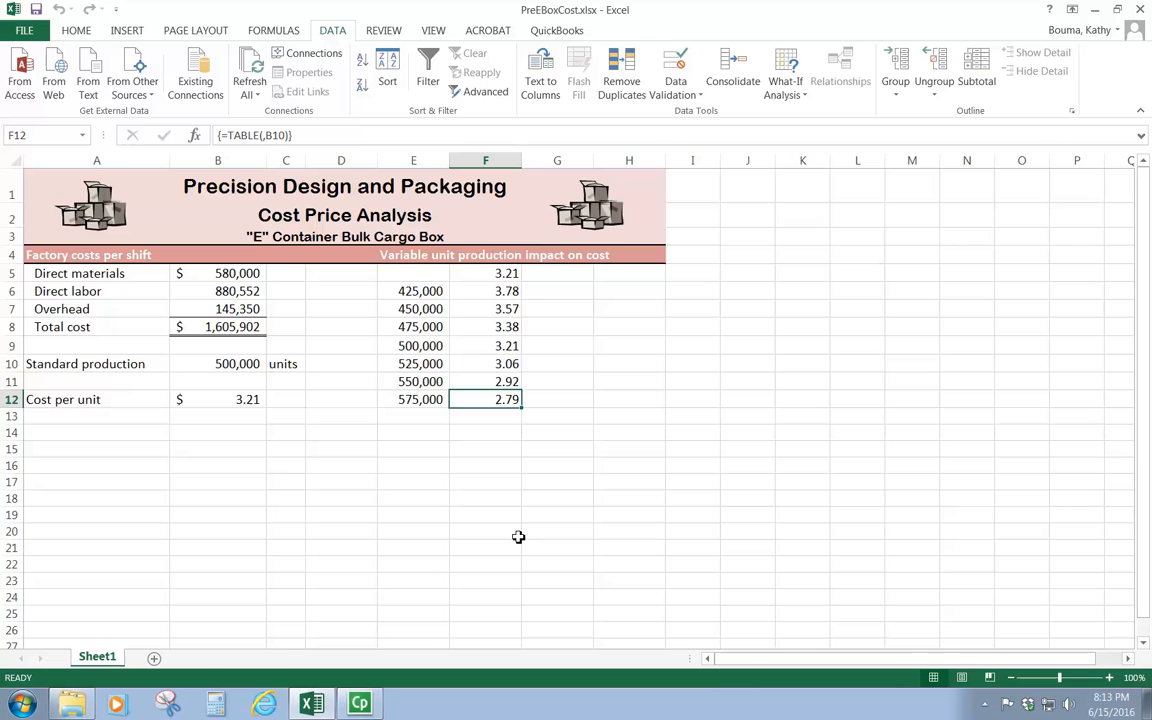
pyautogui.moveTo(506, 513)
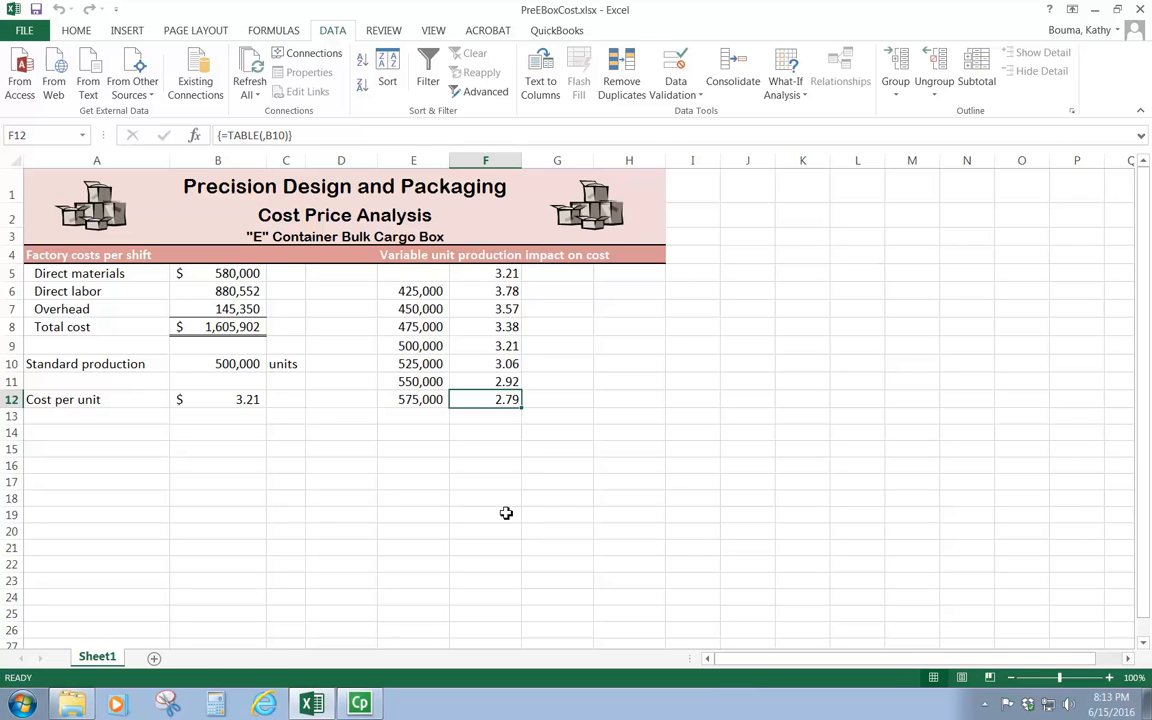
pyautogui.moveTo(726, 482)
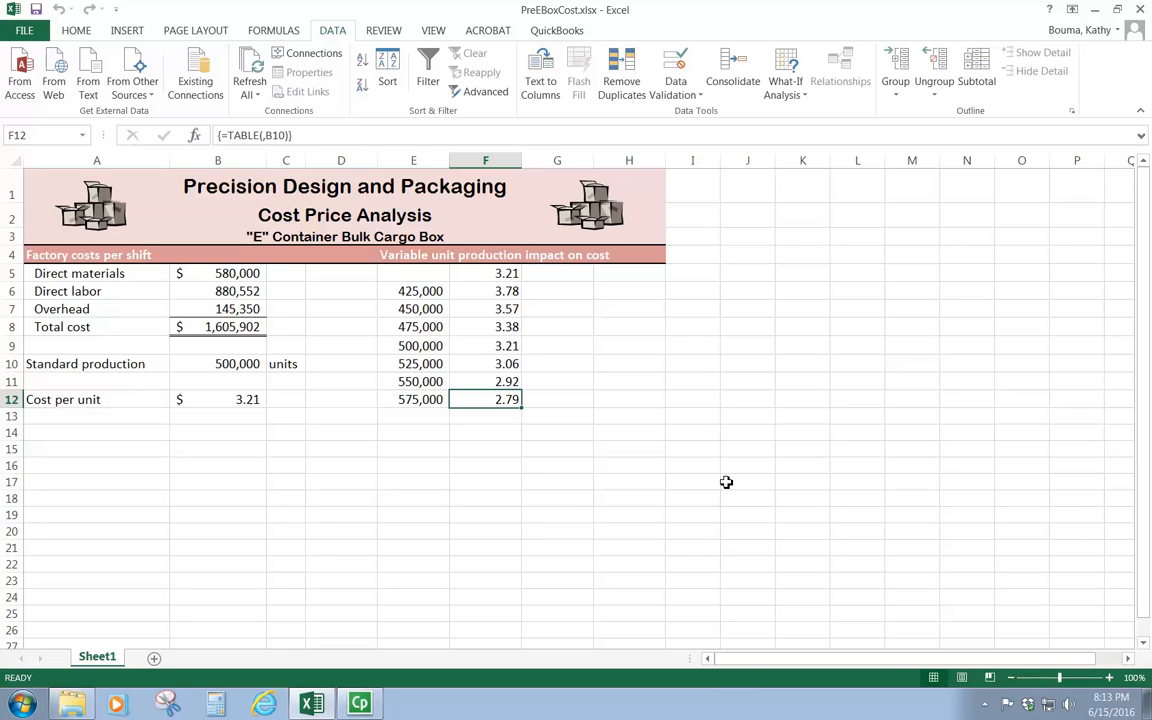
pyautogui.moveTo(562, 418)
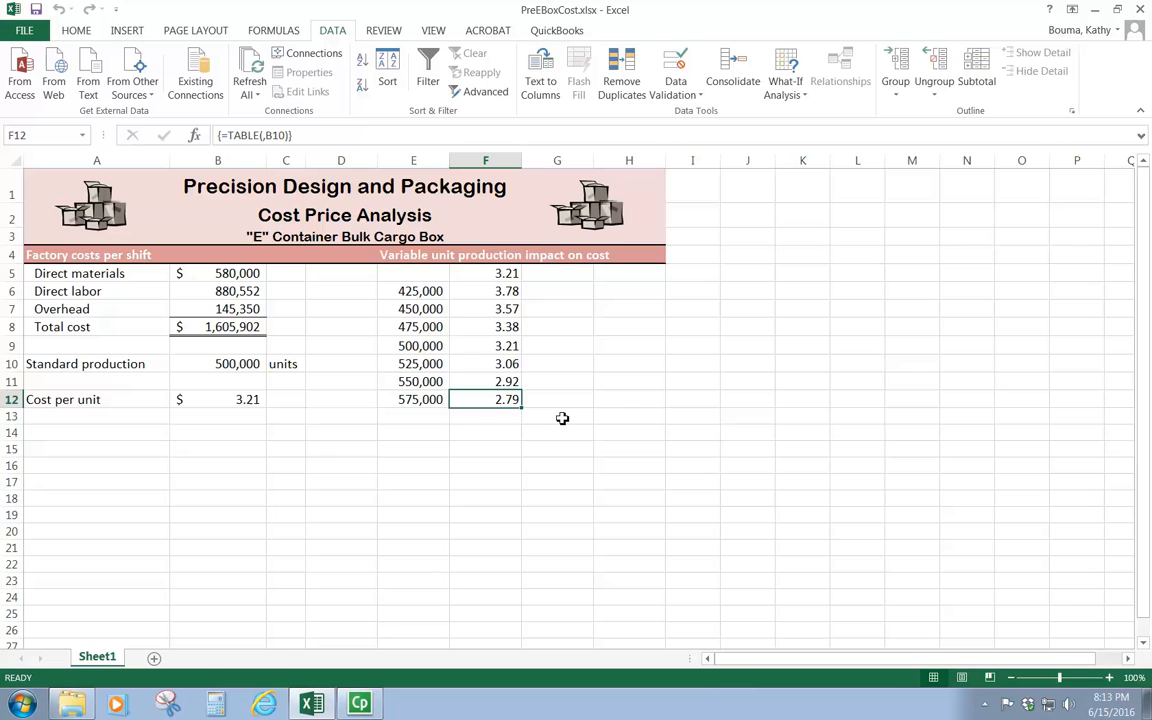
pyautogui.moveTo(563, 421)
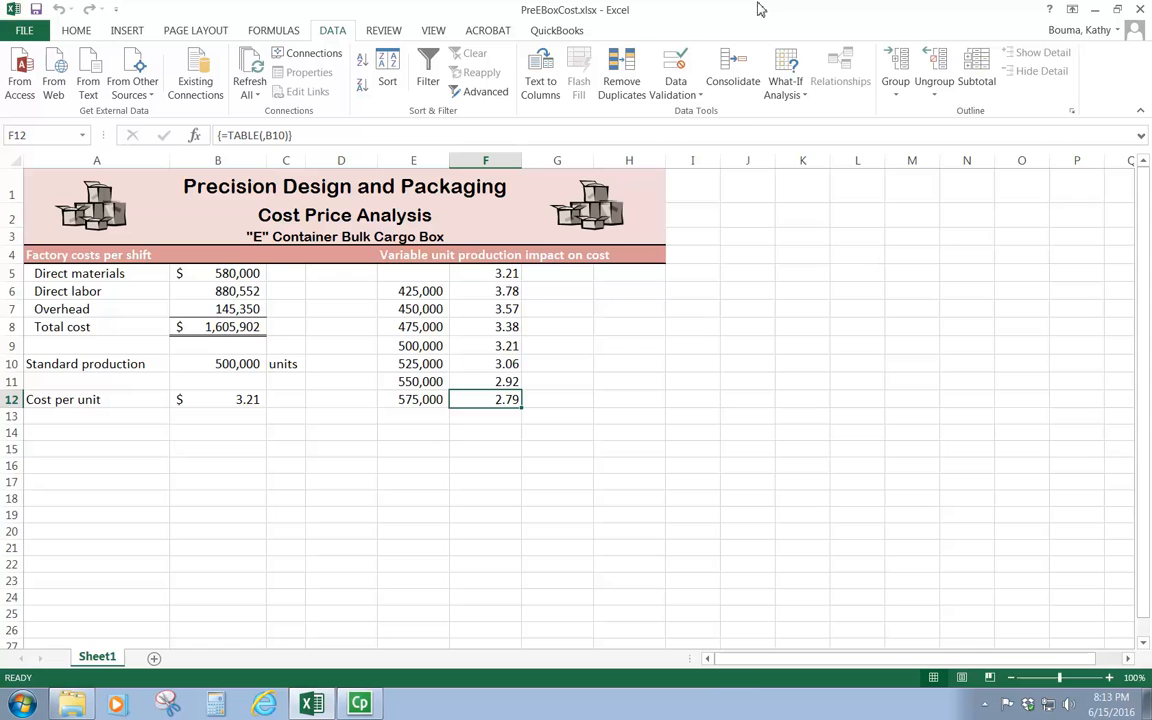
# Open the What-If Analysis dropdown showing Scenario Manager, Goal Seek and Data Table.
pyautogui.click(785, 72)
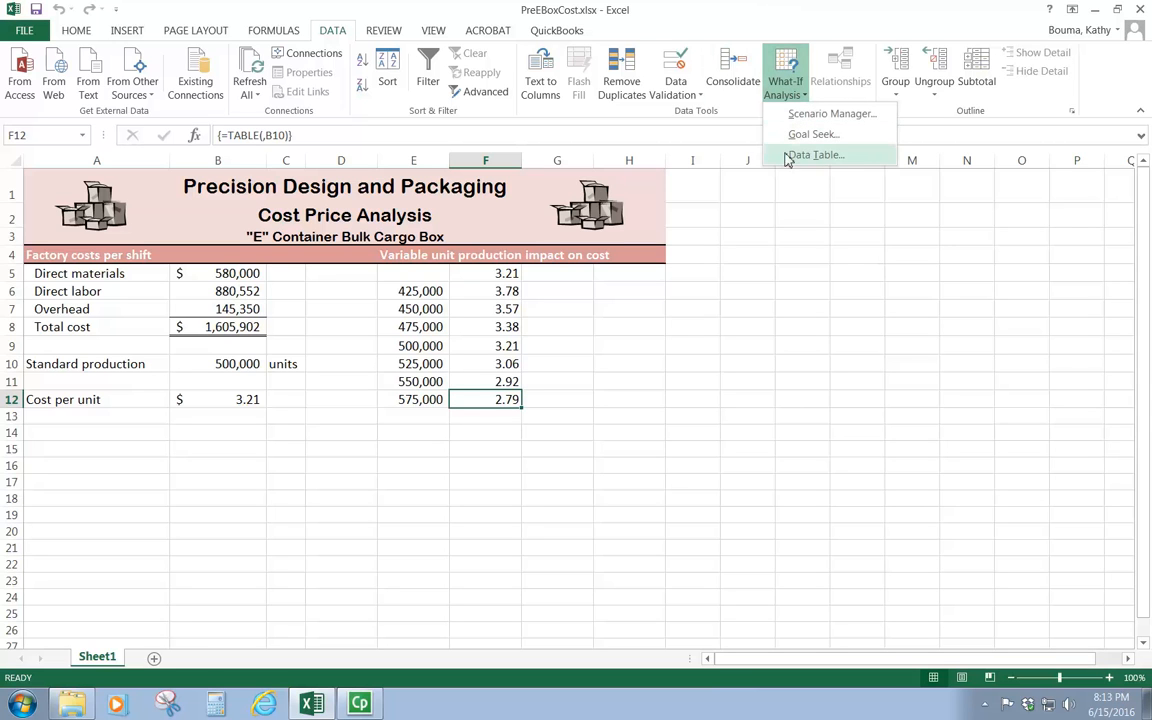
pyautogui.moveTo(883, 182)
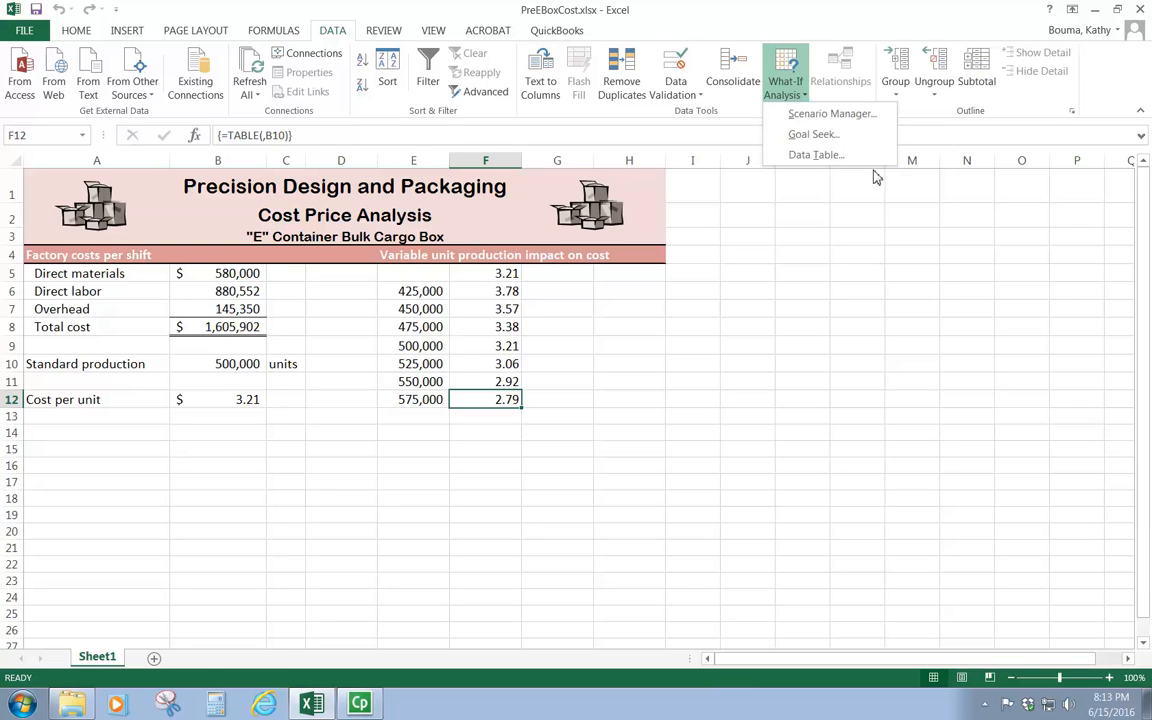
pyautogui.moveTo(870, 196)
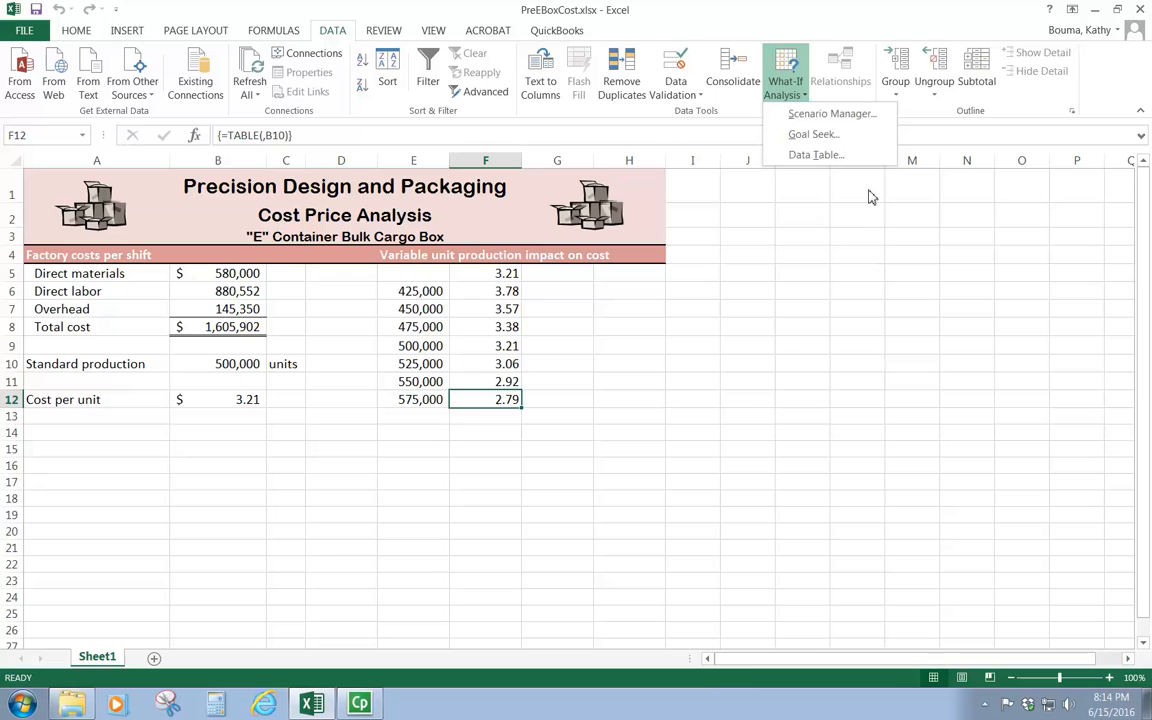
pyautogui.moveTo(817, 155)
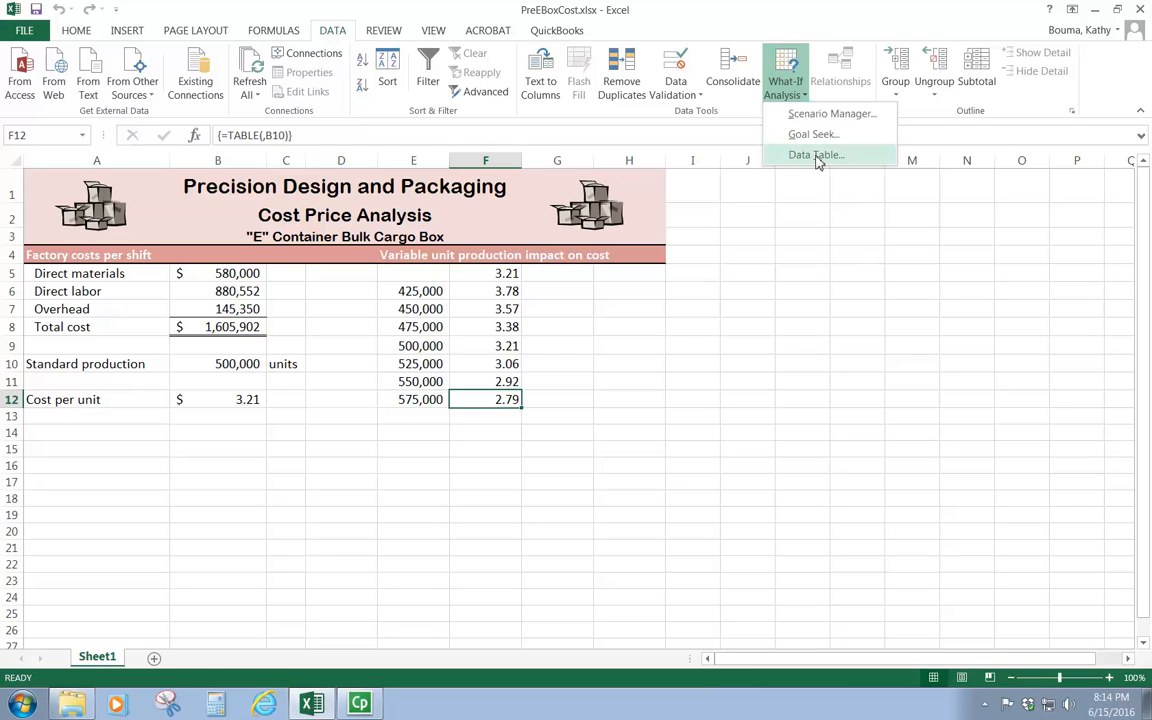
pyautogui.moveTo(793, 92)
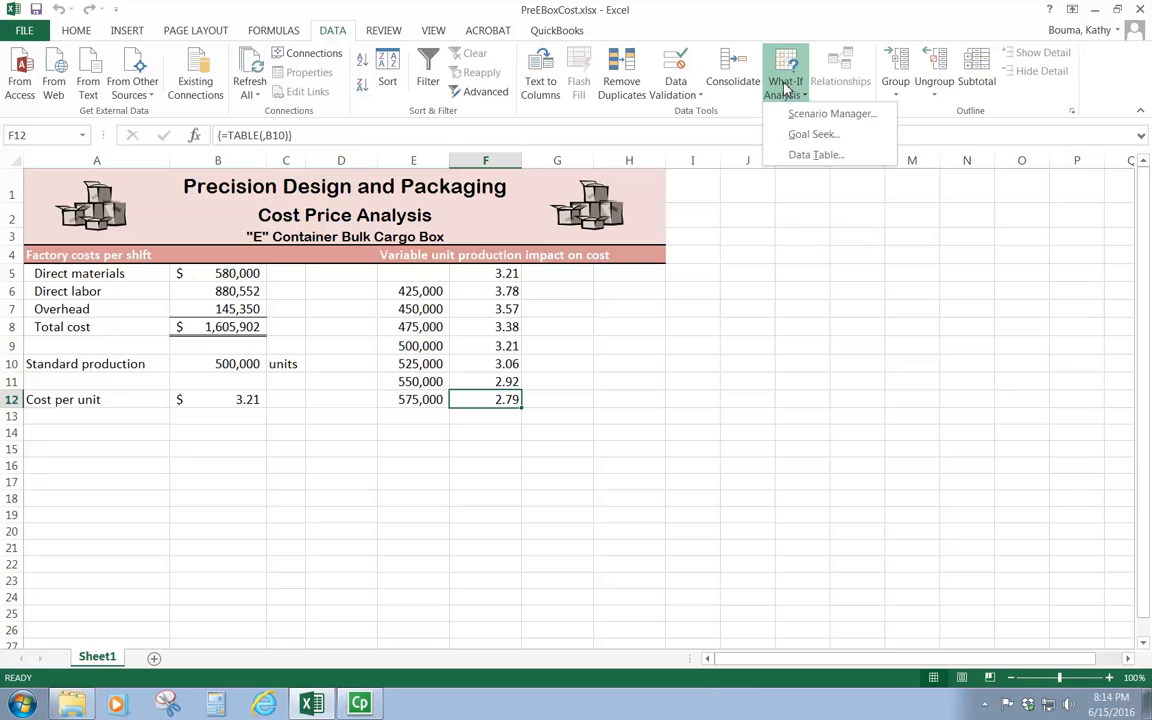
pyautogui.moveTo(835, 483)
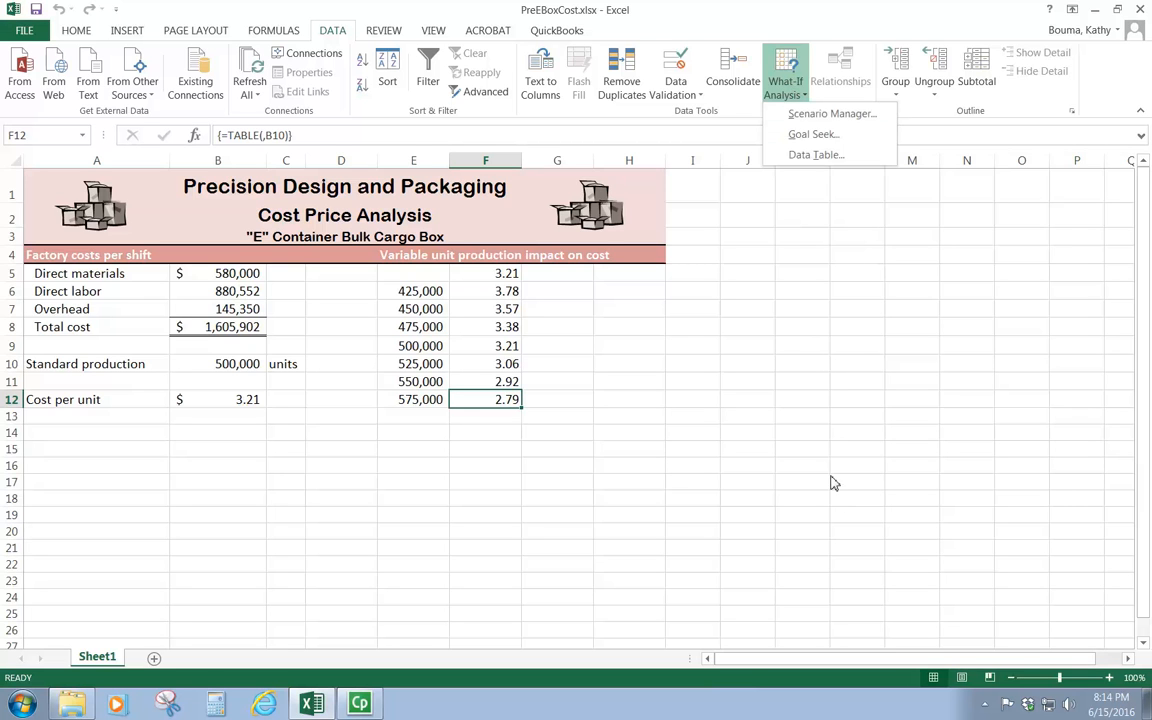
pyautogui.moveTo(847, 450)
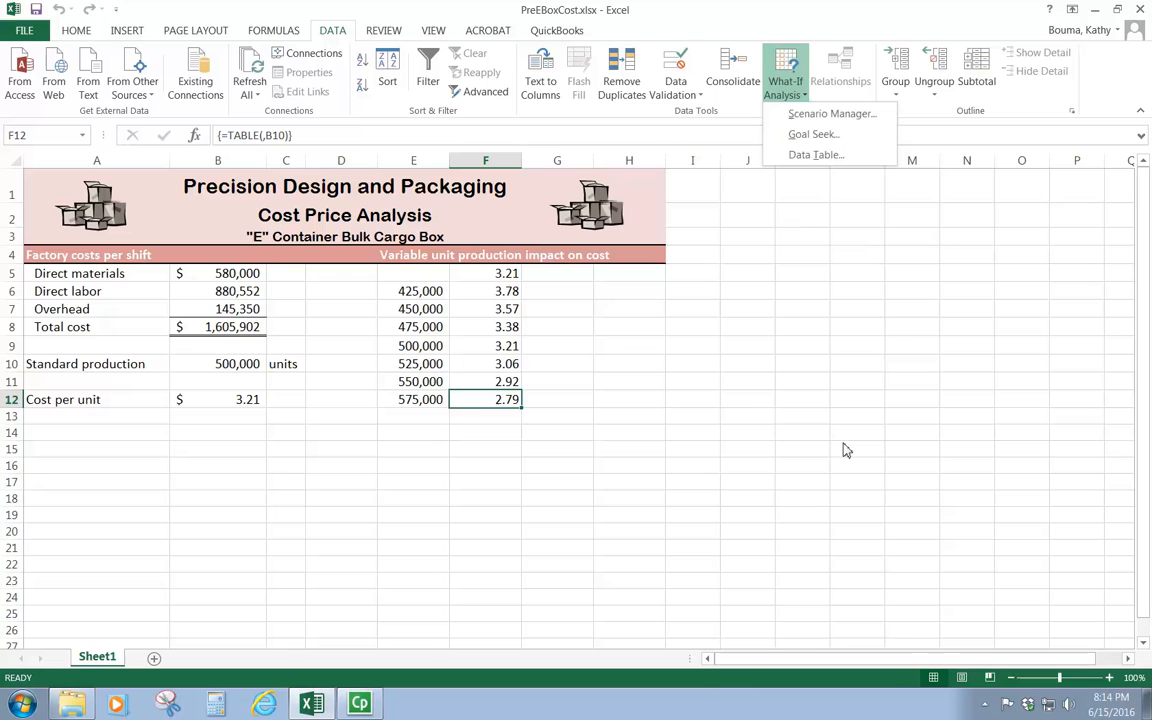
pyautogui.moveTo(779, 406)
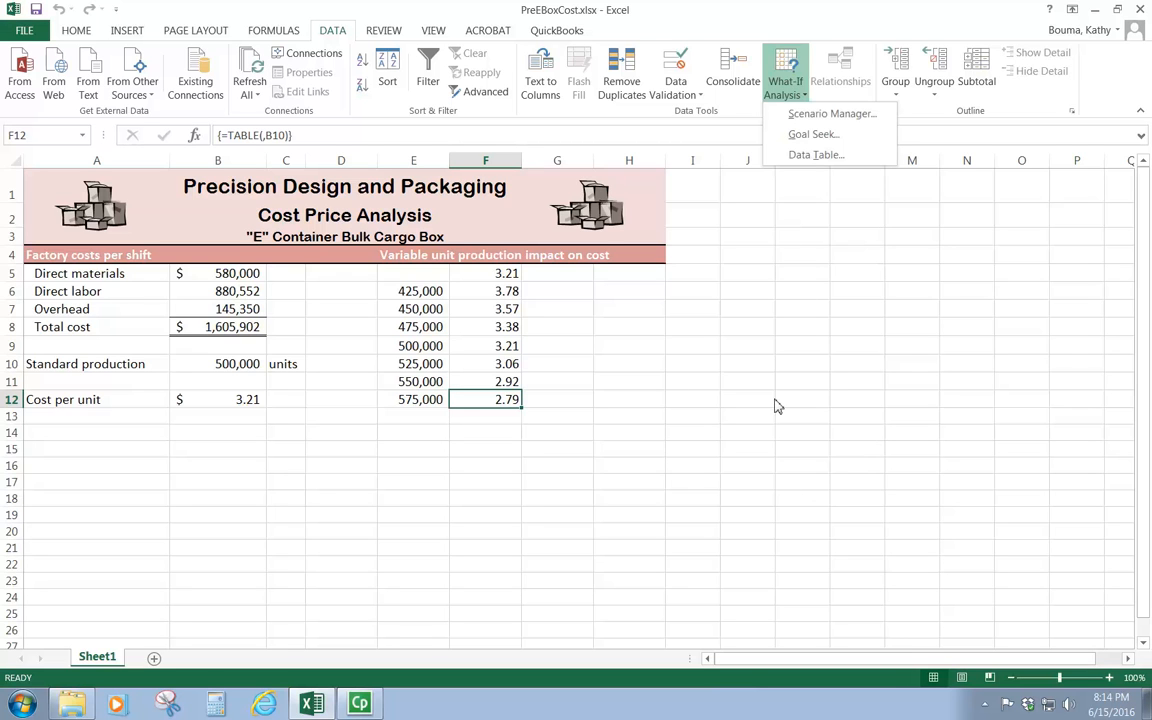
pyautogui.moveTo(769, 455)
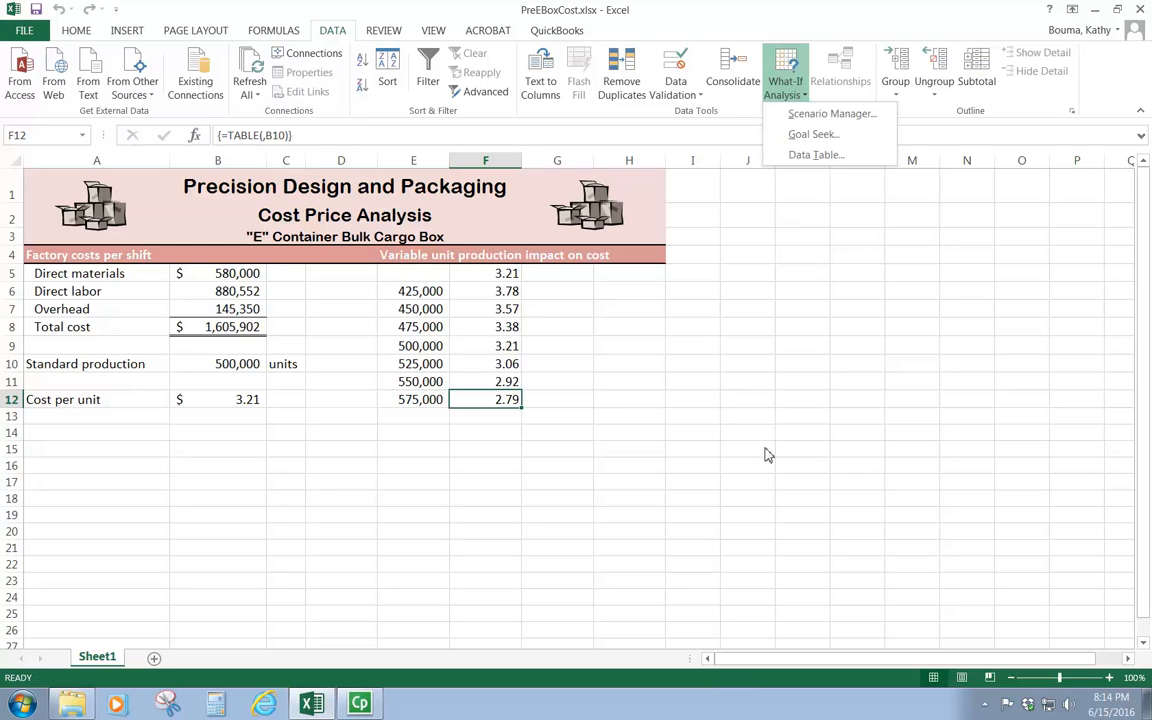
pyautogui.moveTo(755, 413)
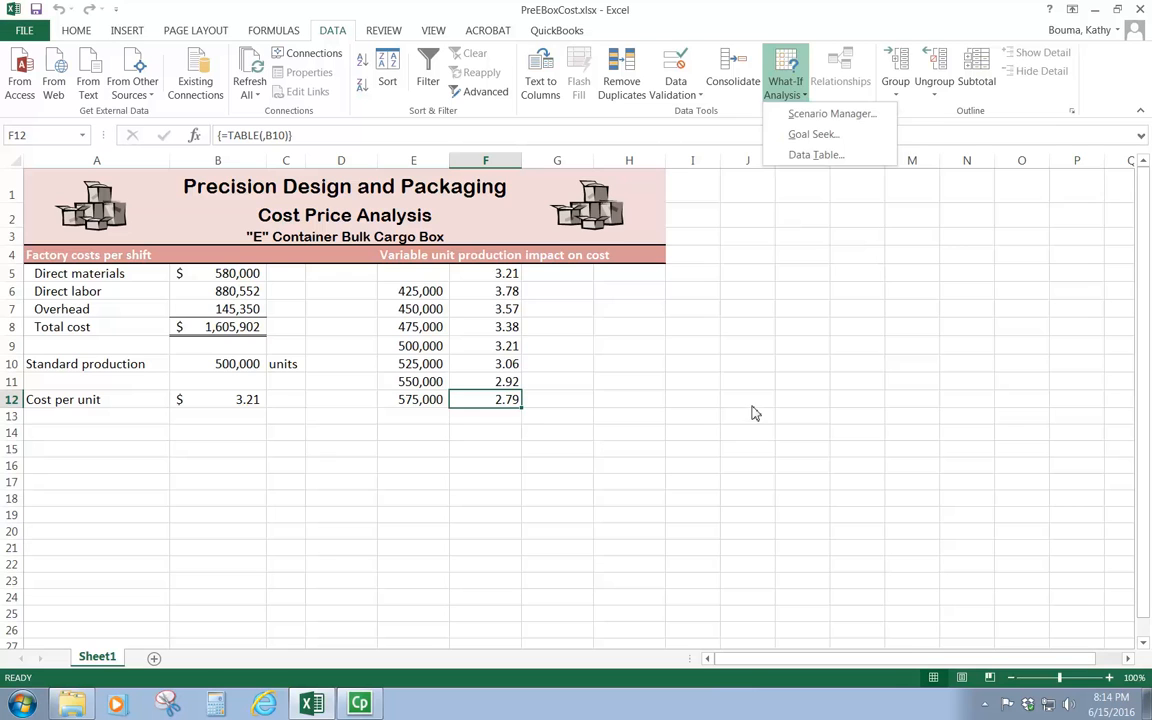